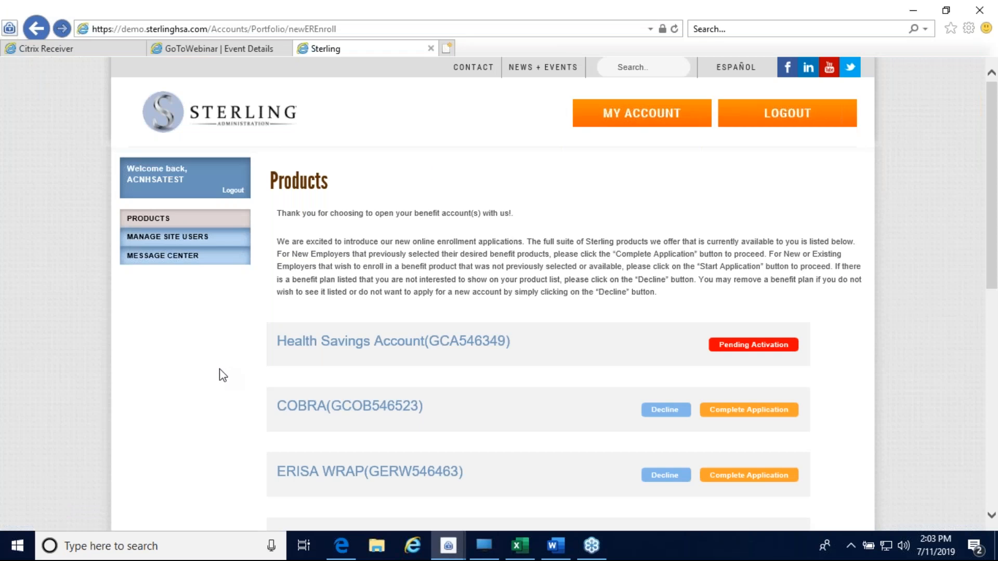
Step: Start the COBRA Plan Enrollment application from the Complete Application link
scroll("down", 3)
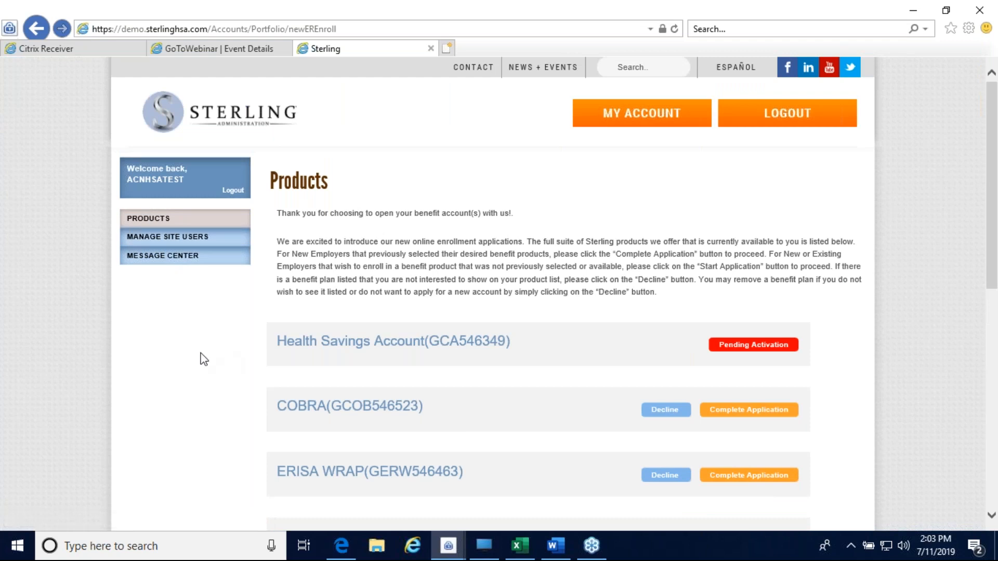
scroll("down", 3)
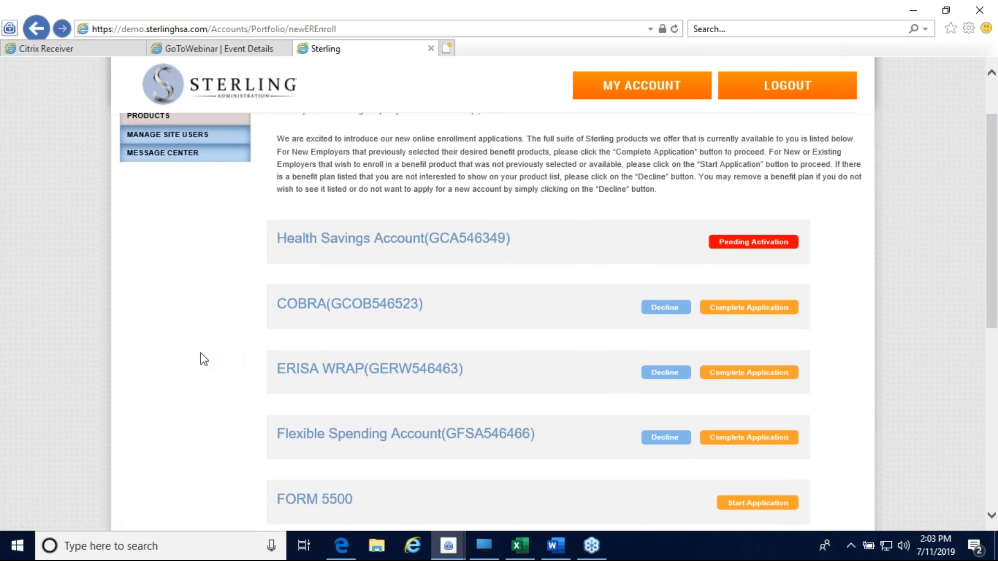
mouse_move(425, 305)
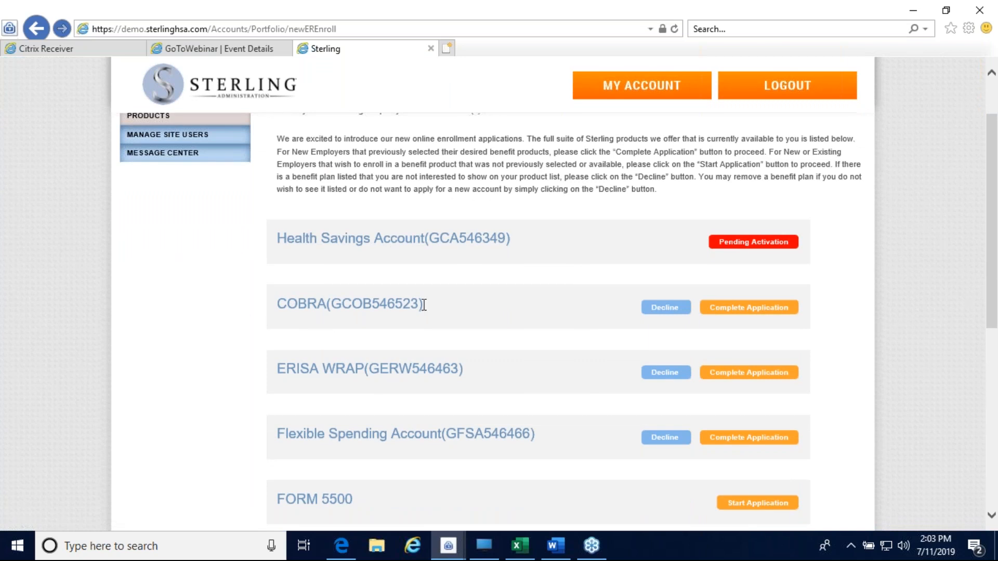
mouse_move(400, 347)
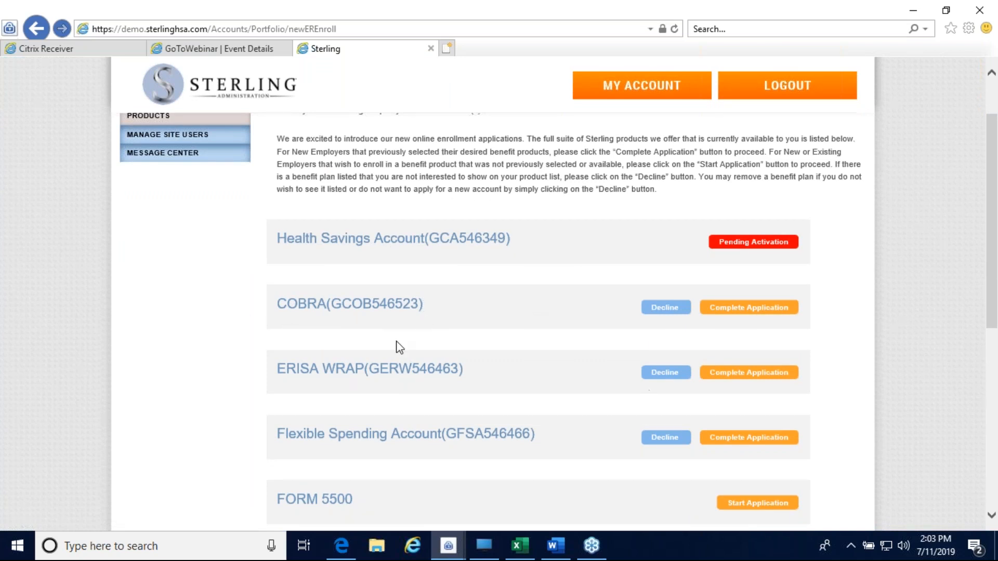
mouse_move(749, 307)
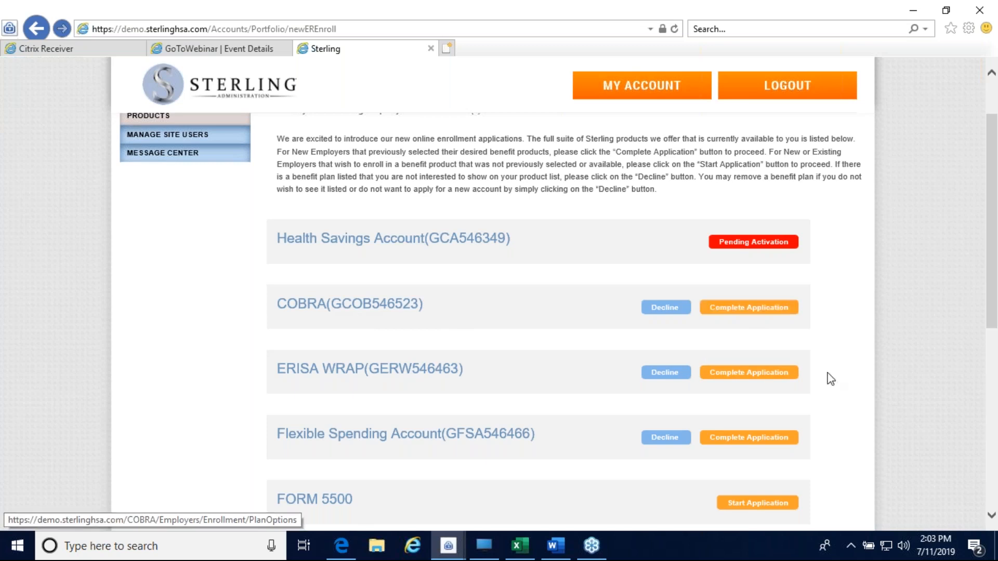
scroll("down", 3)
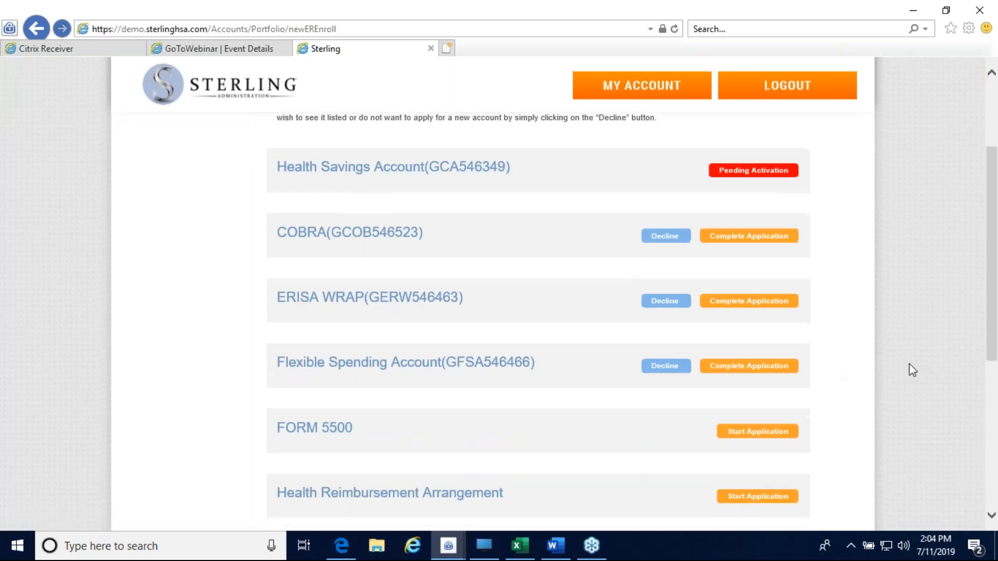
scroll("down", 3)
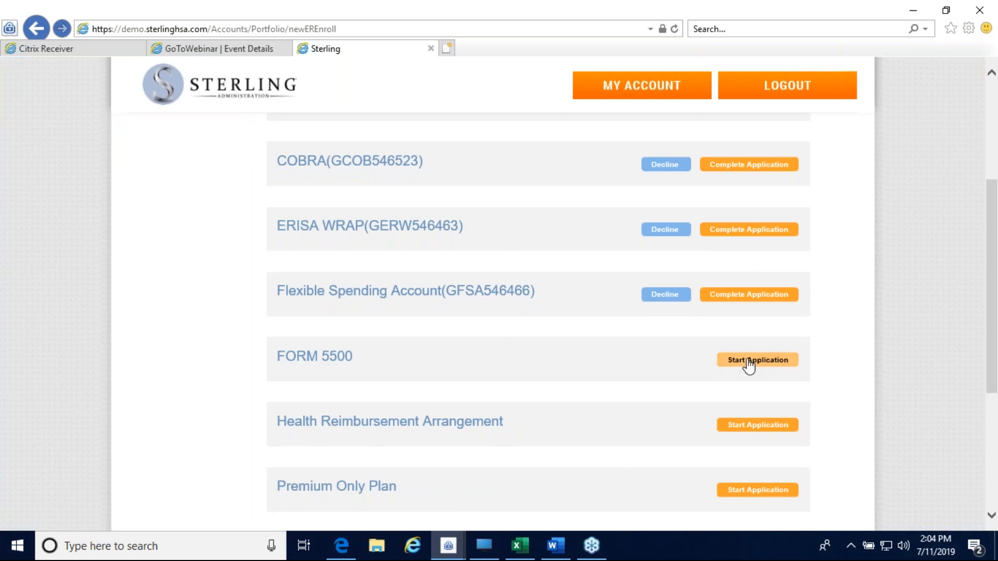
mouse_move(791, 368)
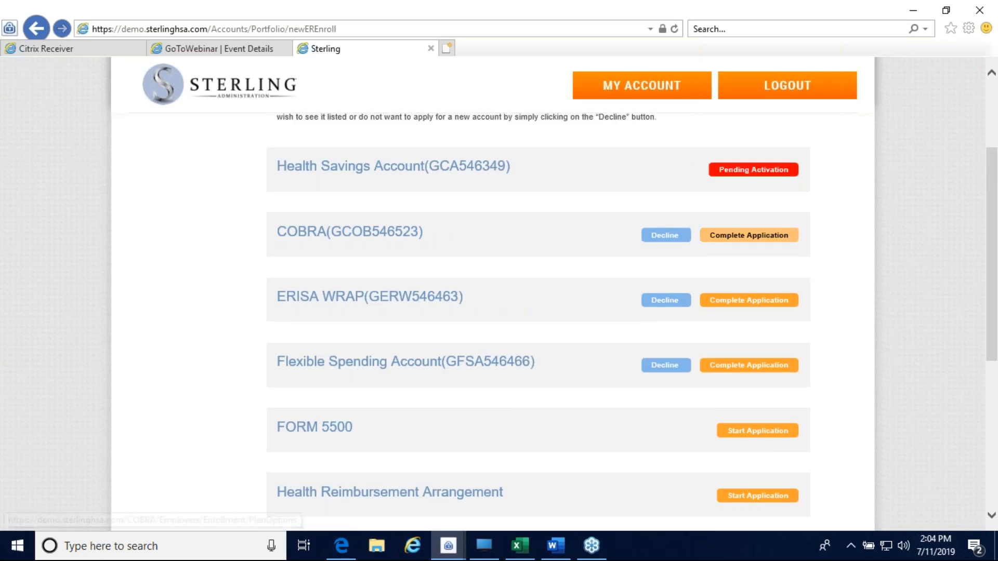
mouse_move(748, 242)
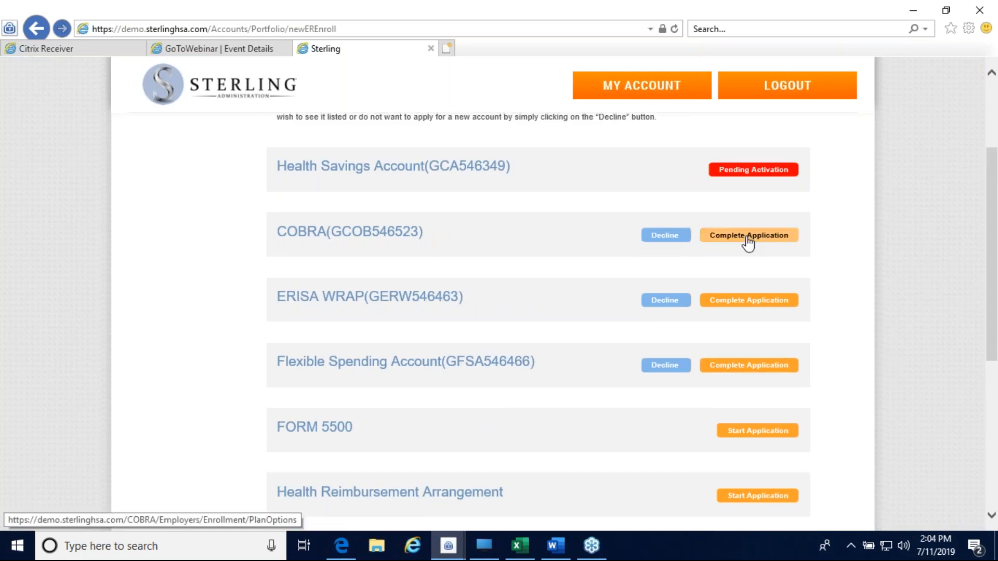
left_click(749, 235)
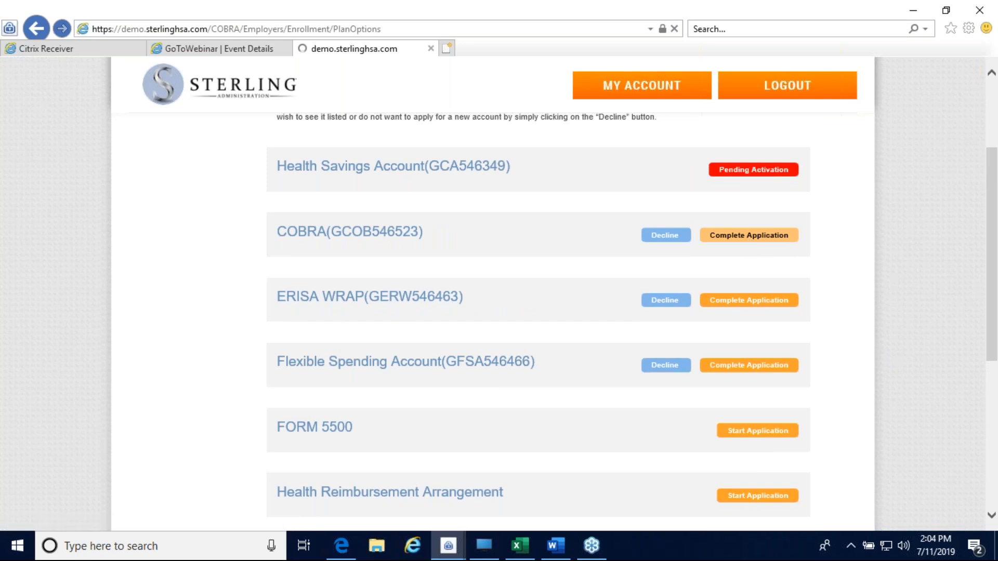
left_click(749, 235)
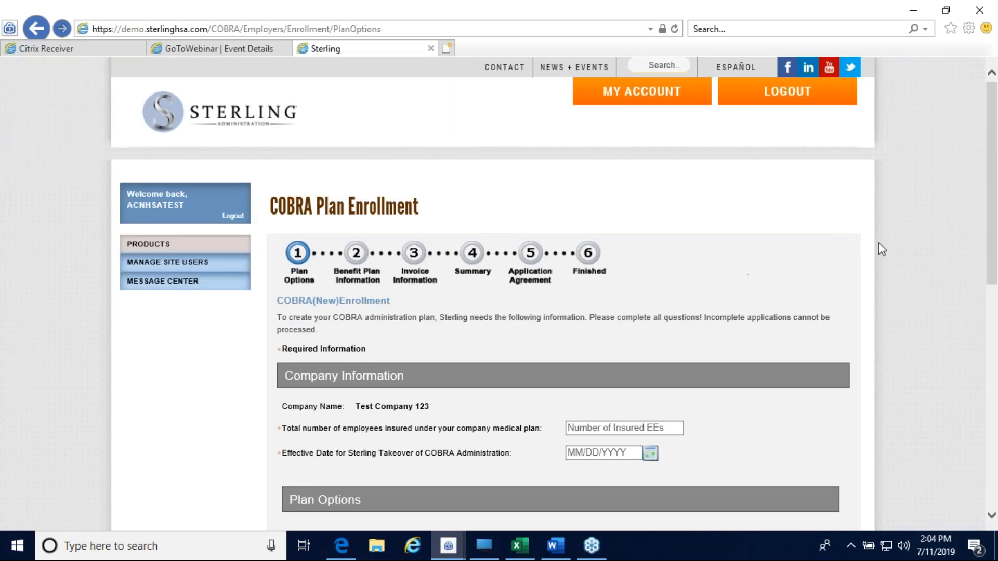
mouse_move(883, 306)
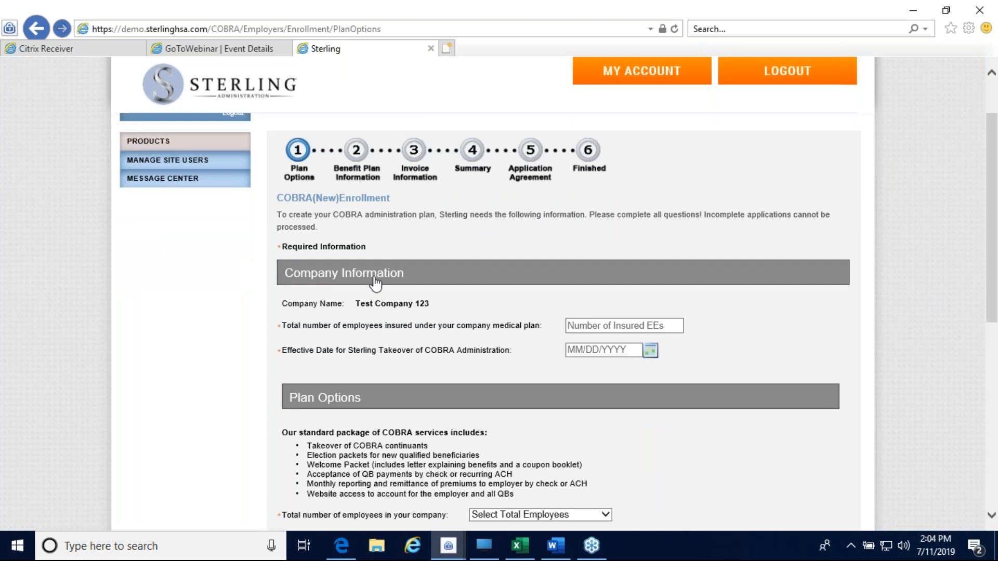
Step: Confirm Test Company 123 and enter 100 as the number of insured employees
left_click_drag(284, 303, 430, 304)
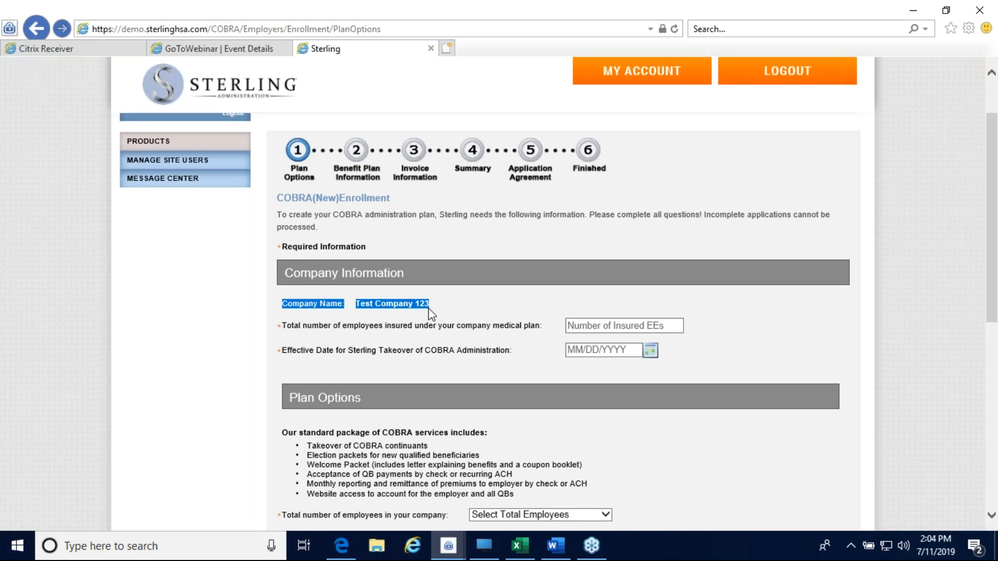
mouse_move(453, 314)
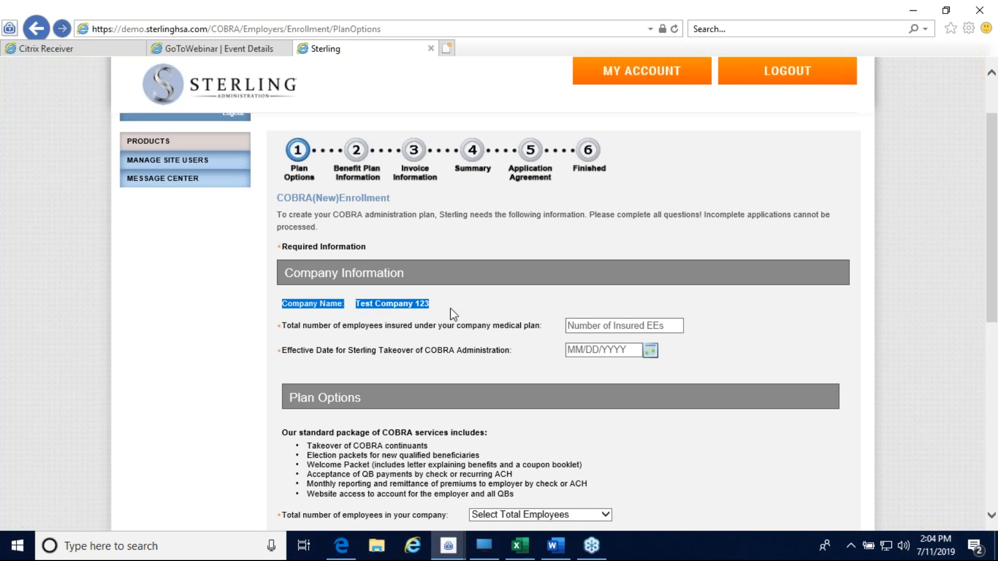
mouse_move(472, 304)
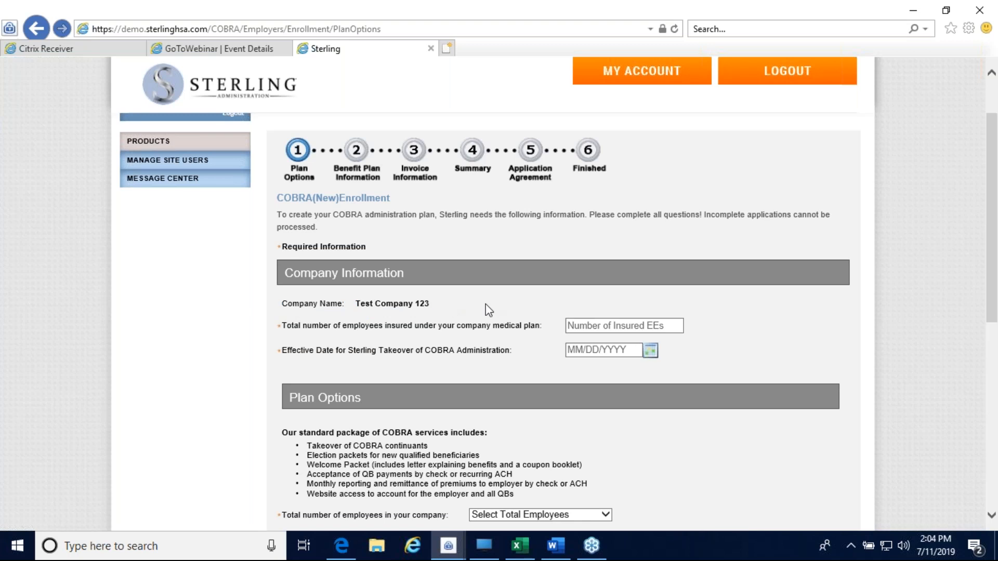
mouse_move(304, 344)
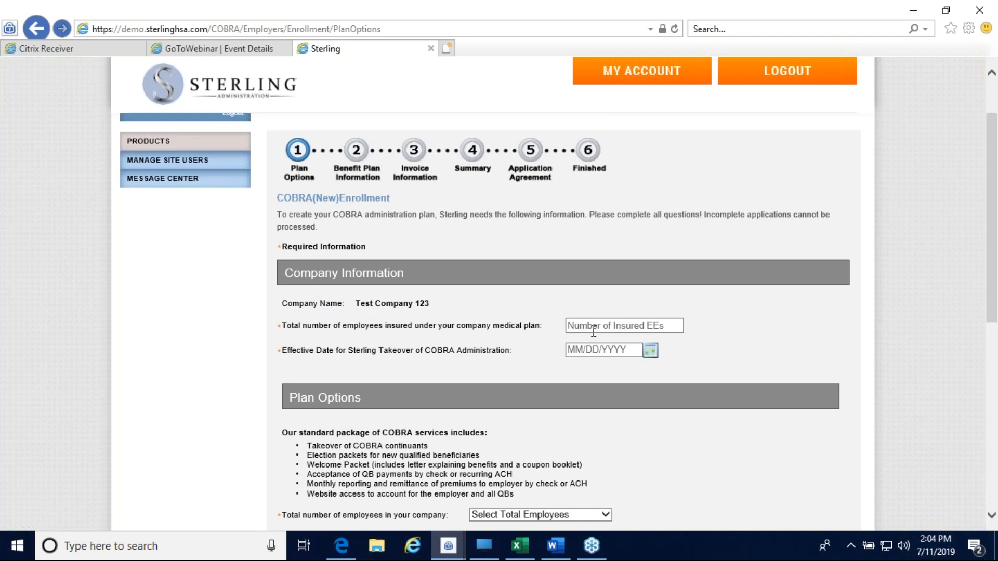
type("100")
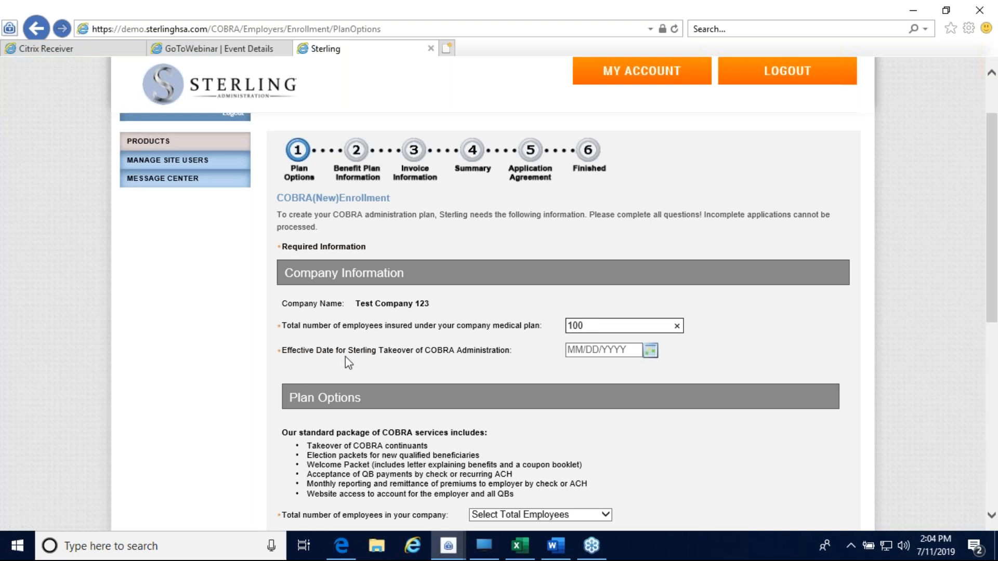
Step: Set the COBRA takeover effective date to 07/01/2019 via the date picker
left_click(624, 326)
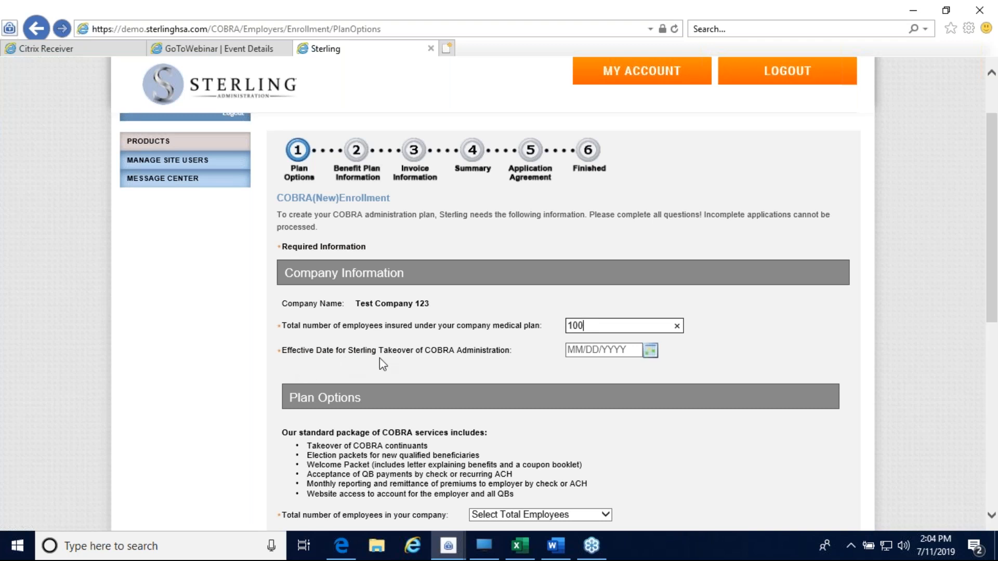
left_click(602, 351)
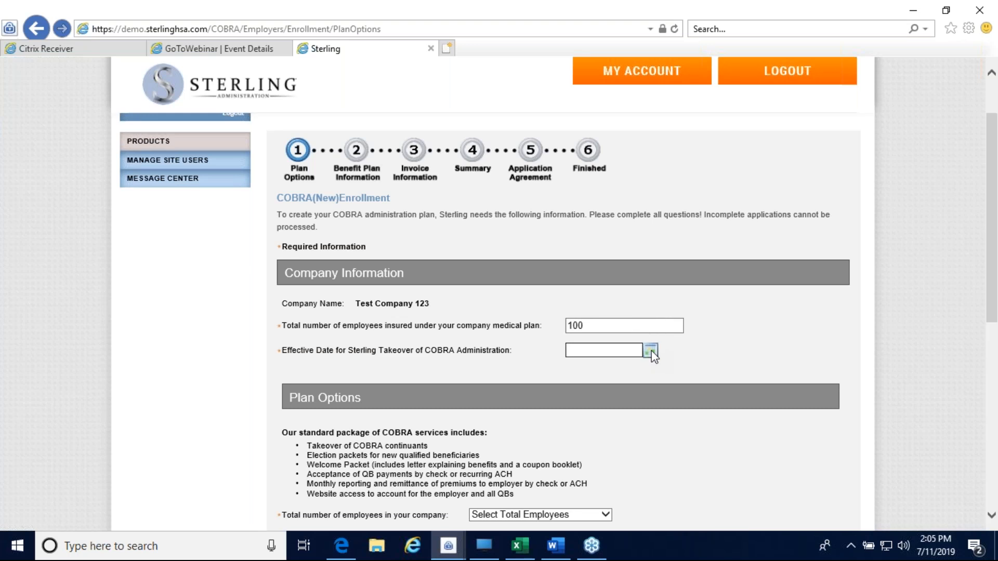
left_click(601, 350)
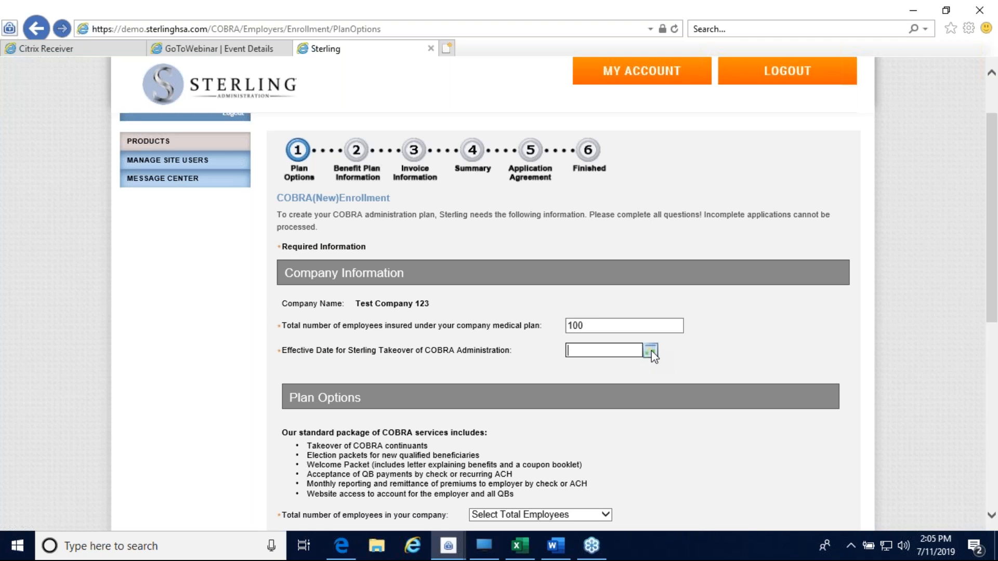
left_click(650, 351)
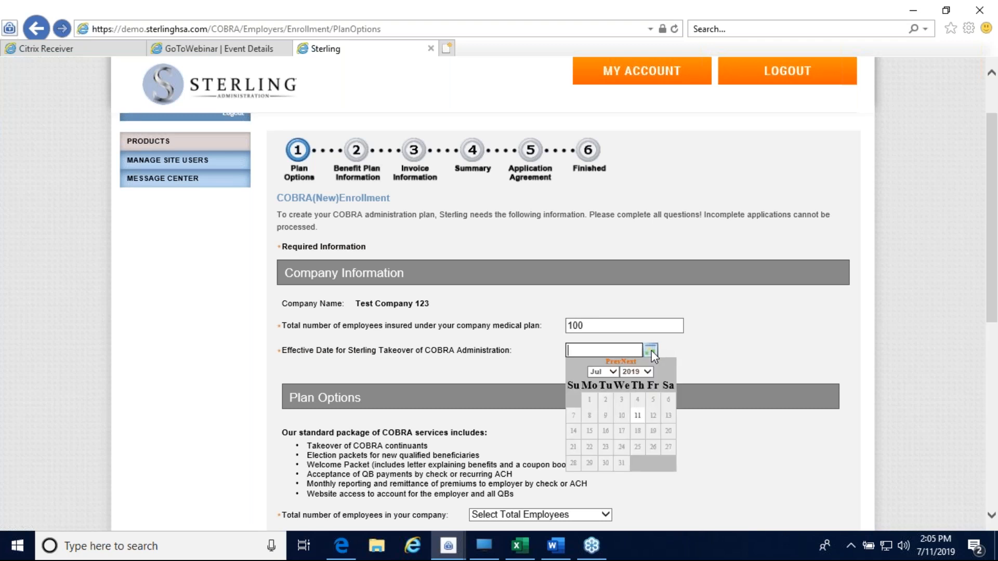
mouse_move(580, 413)
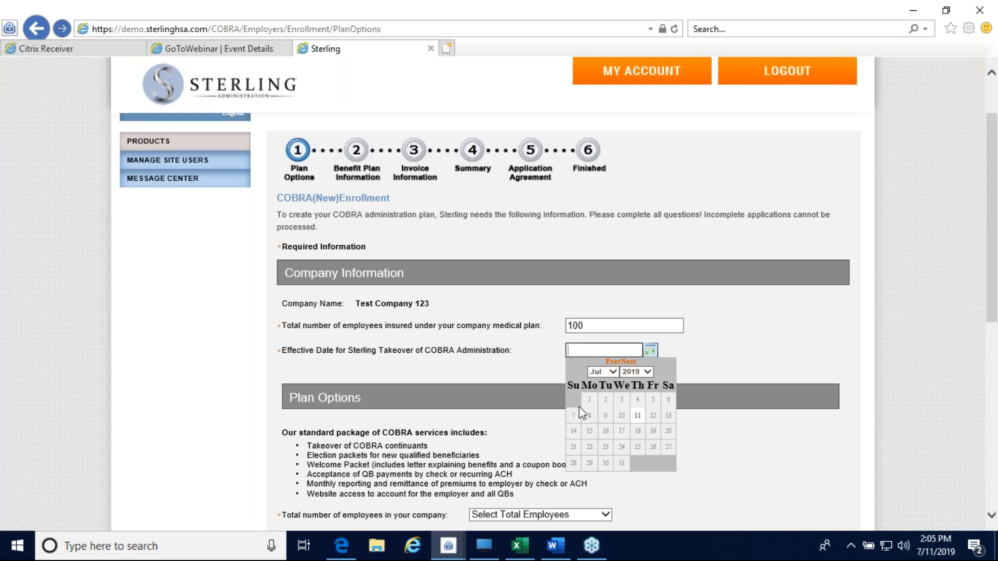
left_click(589, 399)
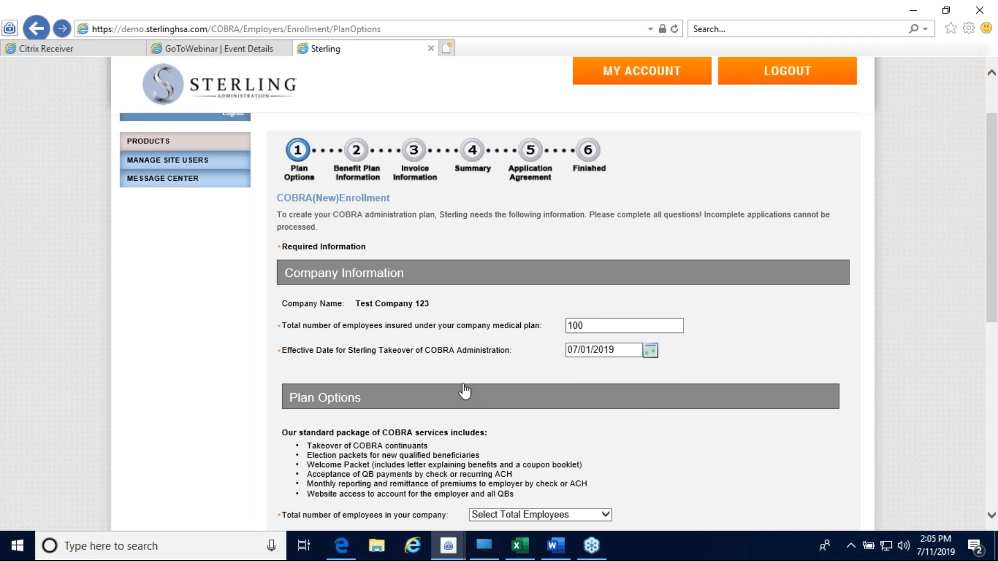
mouse_move(461, 377)
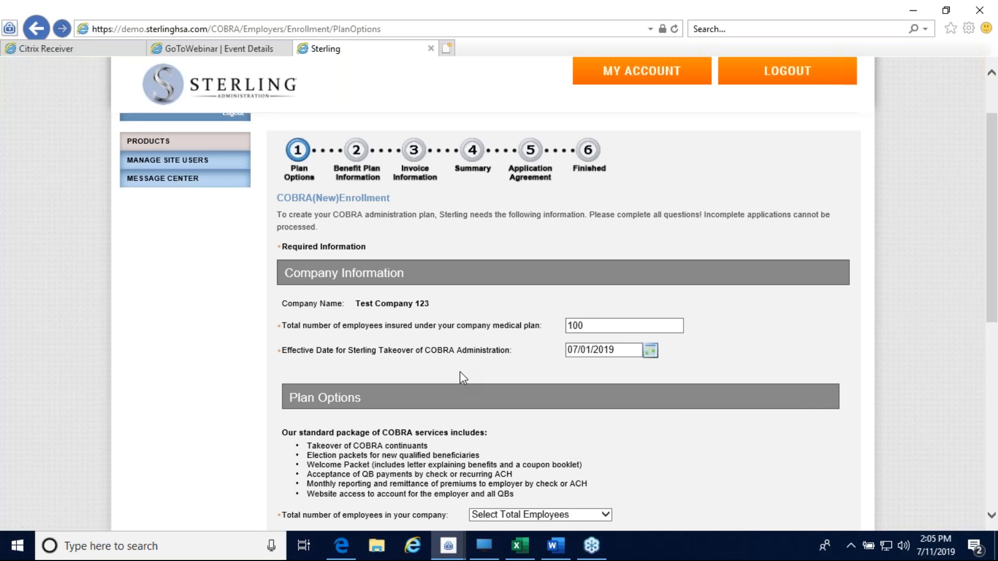
scroll("down", 3)
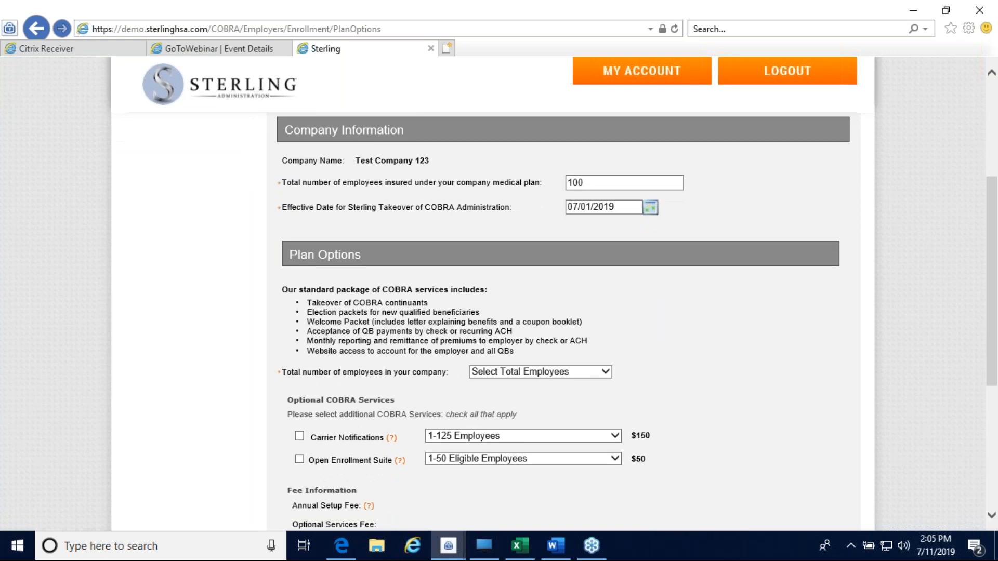
scroll("down", 3)
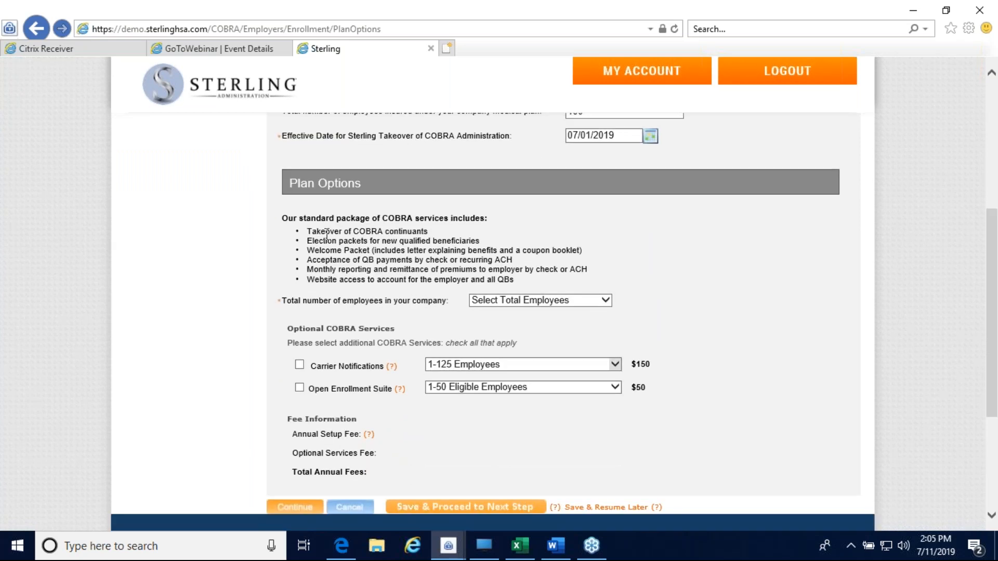
mouse_move(361, 231)
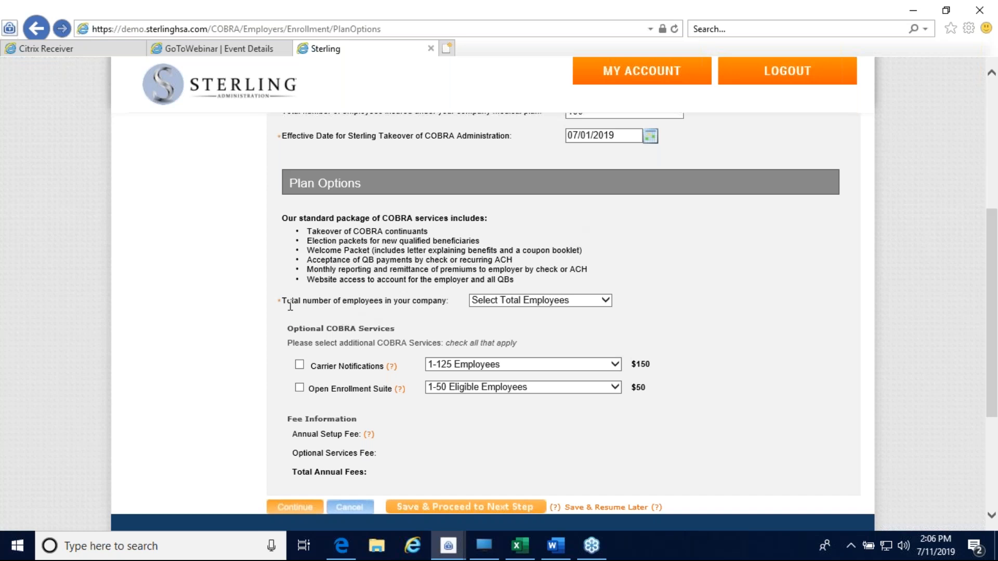
mouse_move(637, 318)
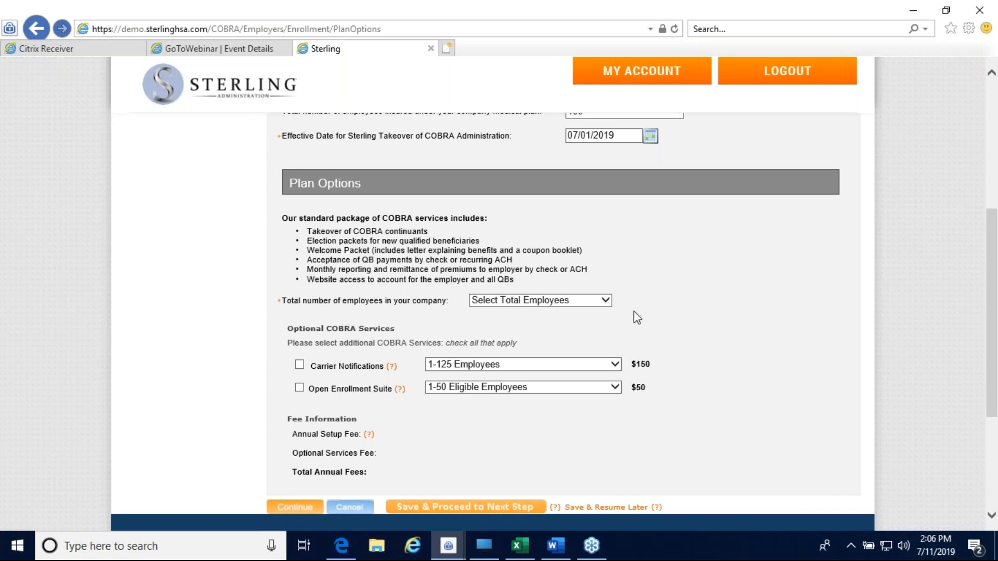
Step: Try the 1-75 Employees range ($550 setup), then set company size to 76-125 Employees ($1050)
left_click(539, 299)
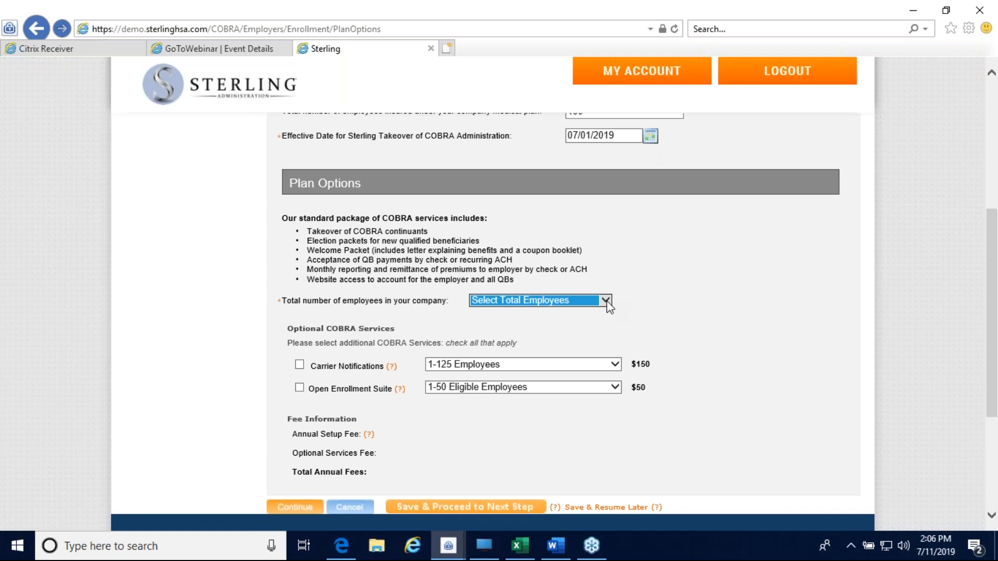
left_click(538, 299)
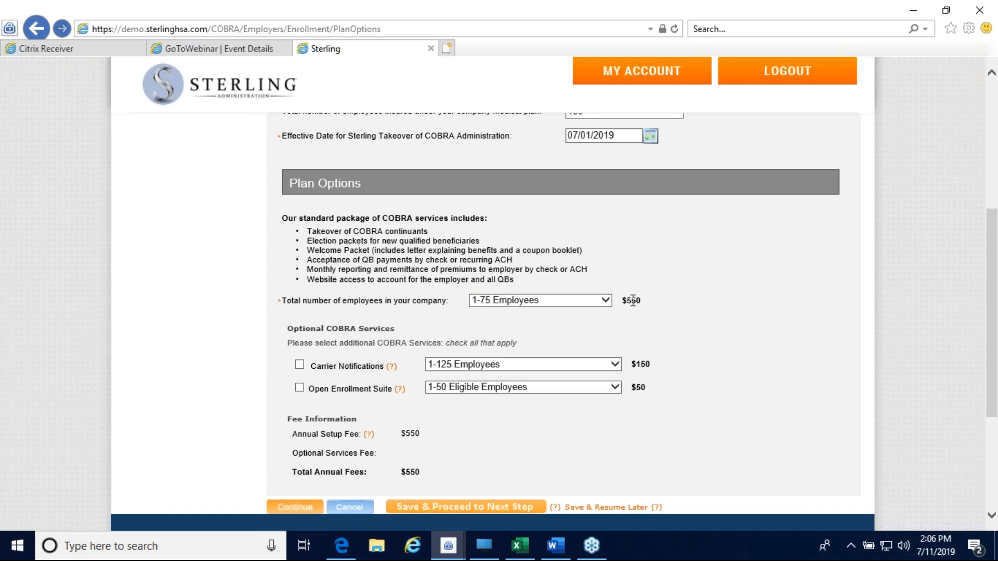
double_click(631, 300)
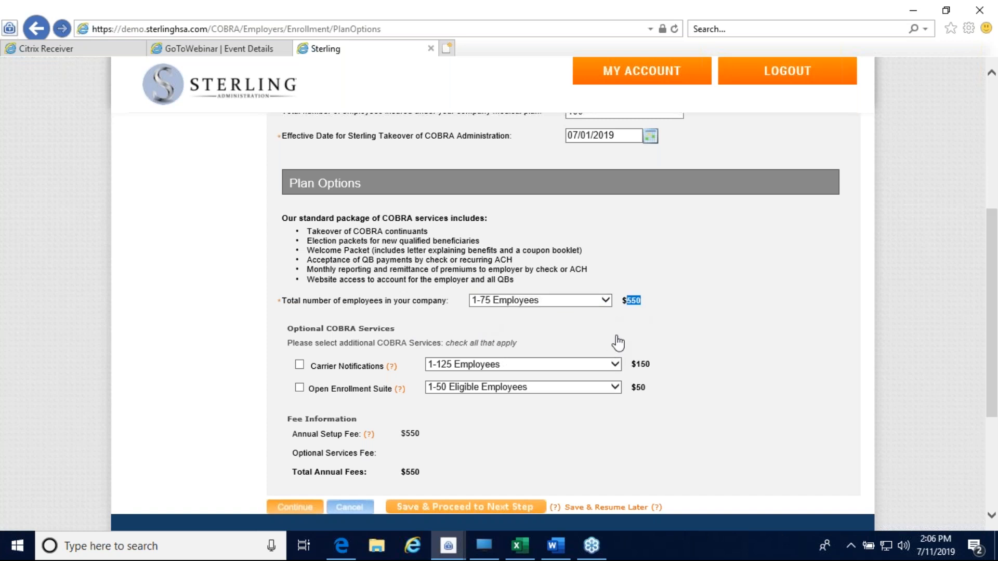
left_click(540, 299)
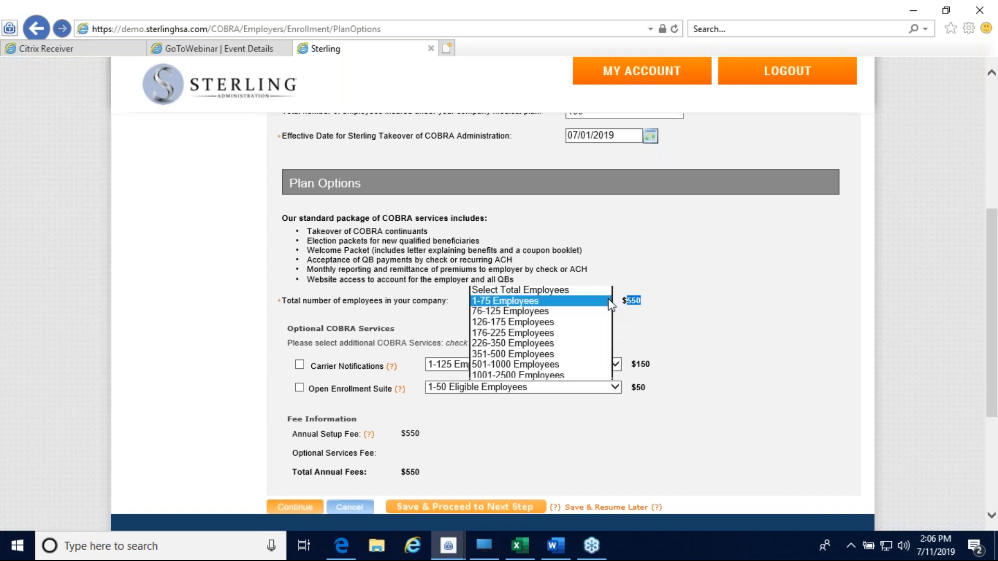
left_click(510, 310)
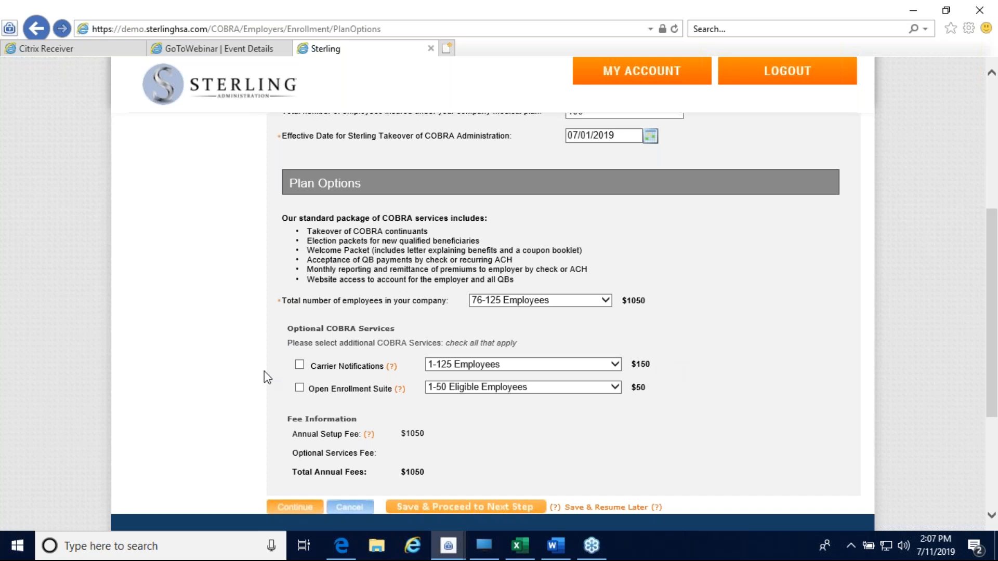
mouse_move(322, 370)
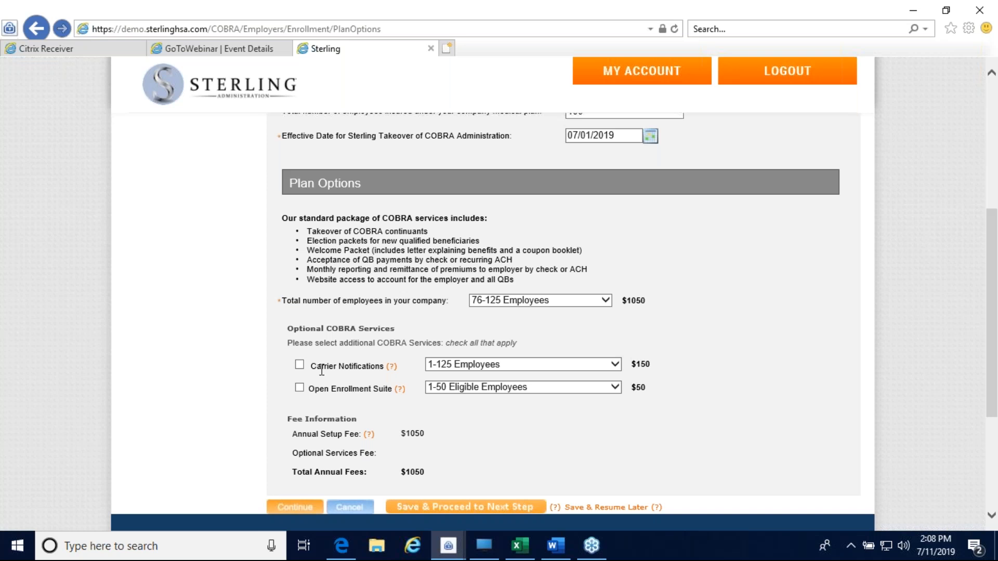
mouse_move(323, 369)
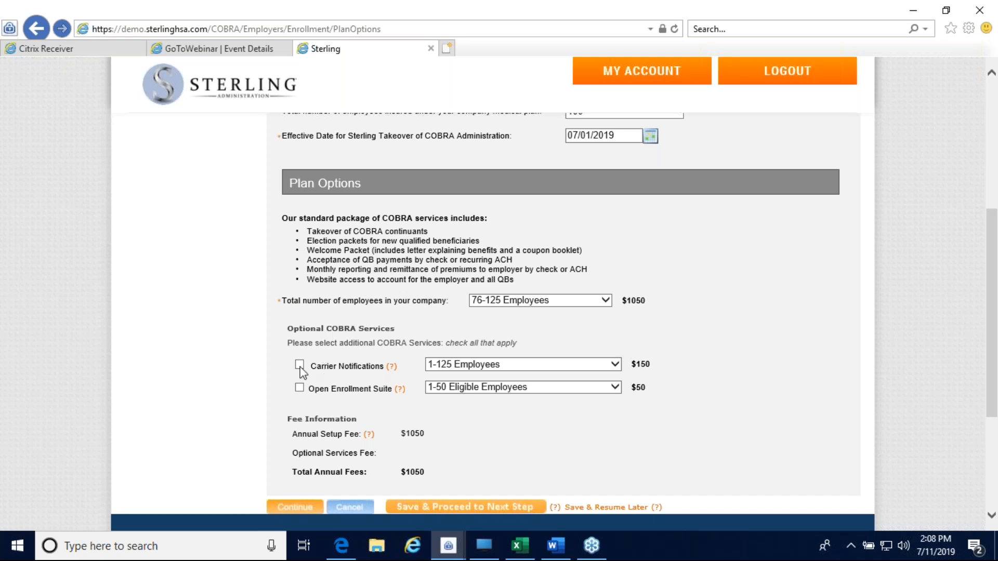
Step: Add Carrier Notifications with the 1-125 Employees range, then remove it again
left_click(299, 366)
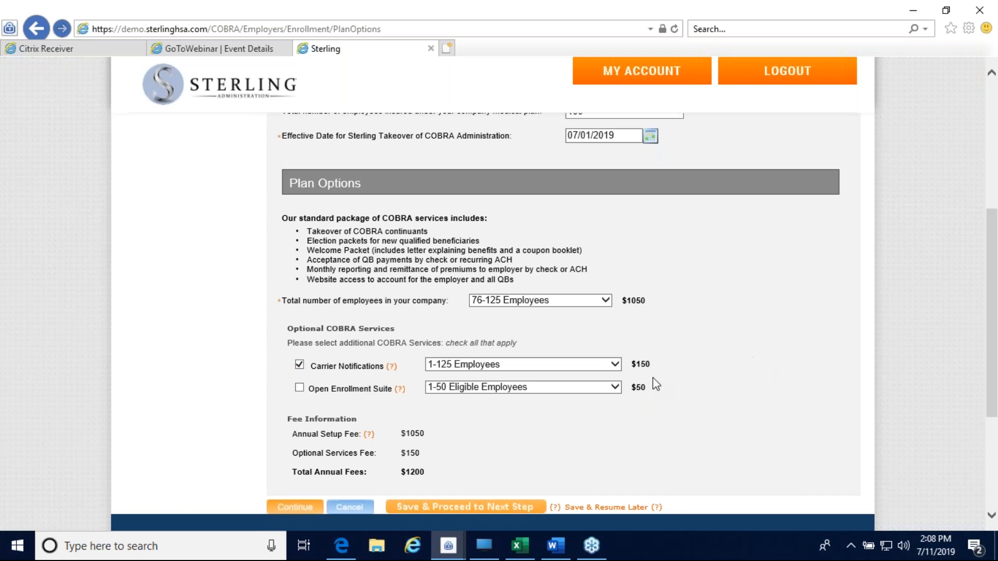
left_click(522, 364)
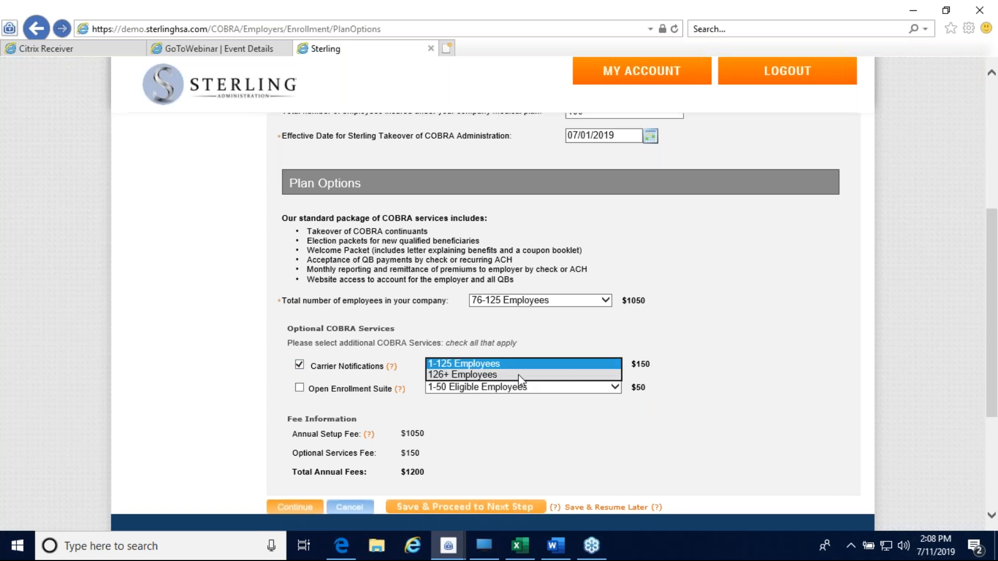
left_click(463, 364)
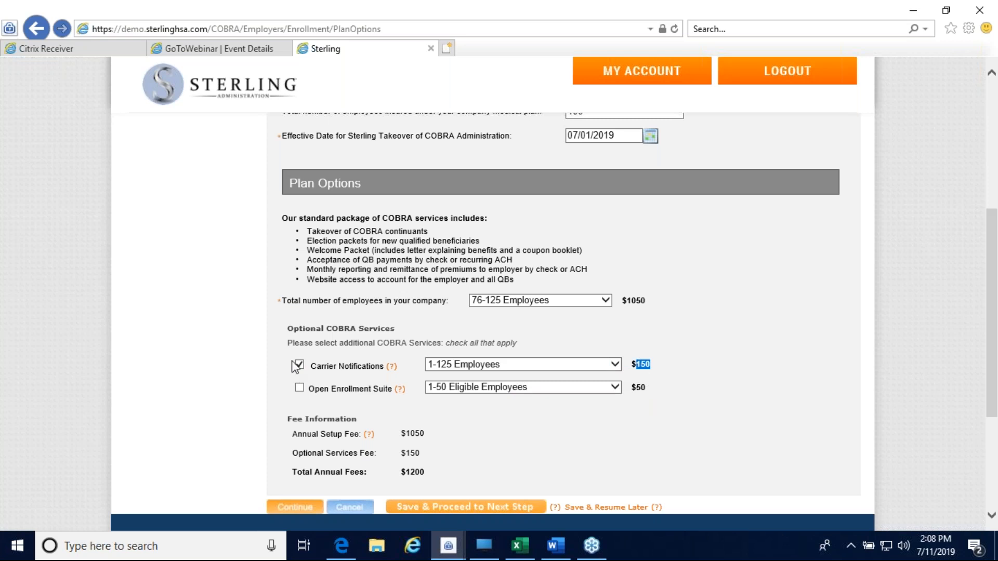
left_click(299, 366)
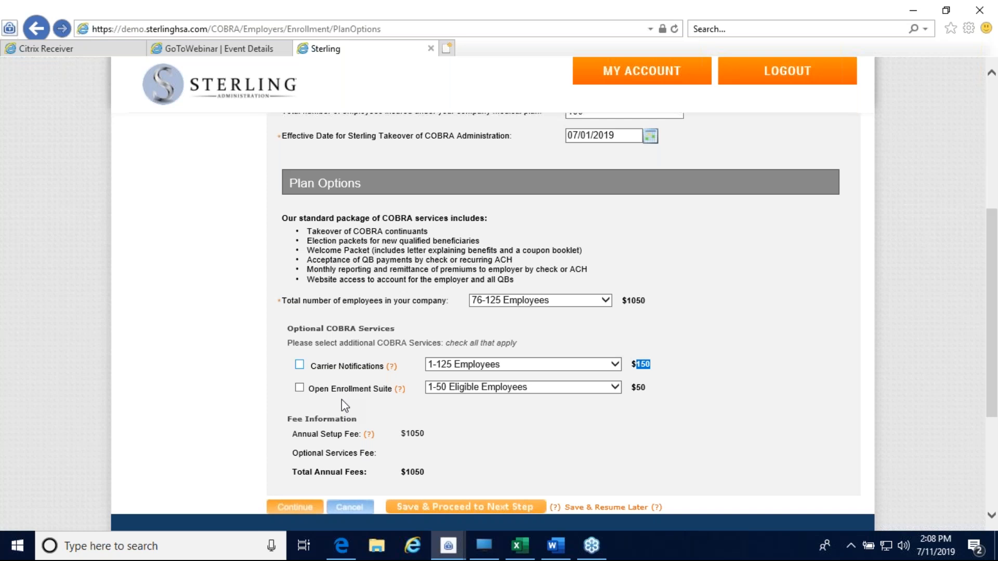
mouse_move(307, 387)
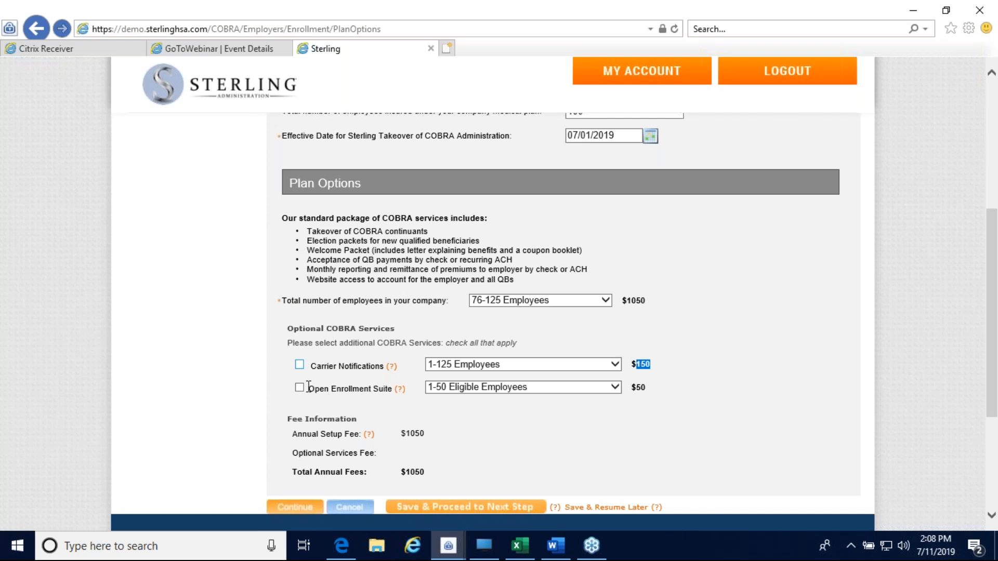
Step: Add Open Enrollment Suite at 51-100 Eligible Employees, then remove it, keeping fees at $1050
left_click(300, 388)
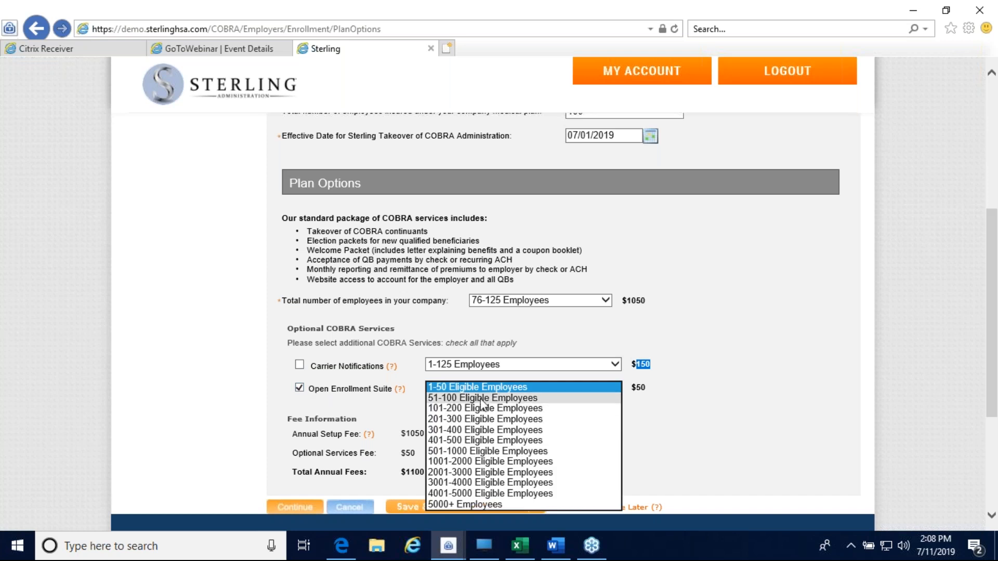
left_click(482, 398)
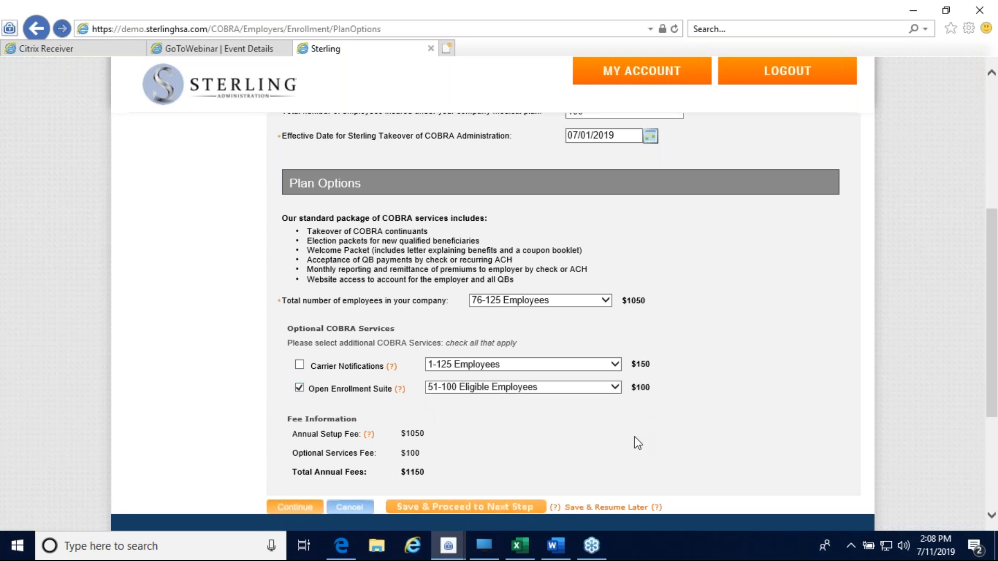
mouse_move(555, 437)
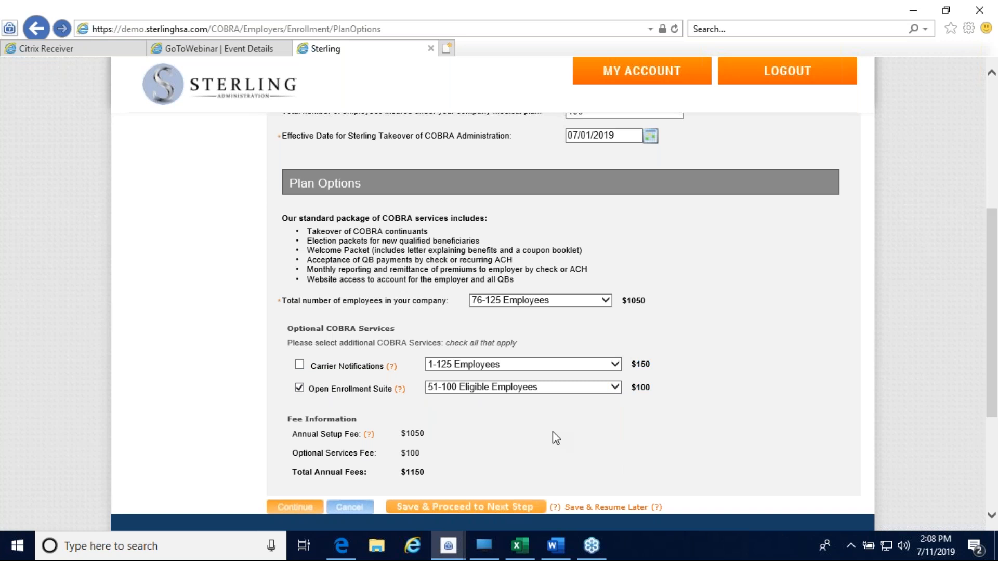
mouse_move(223, 446)
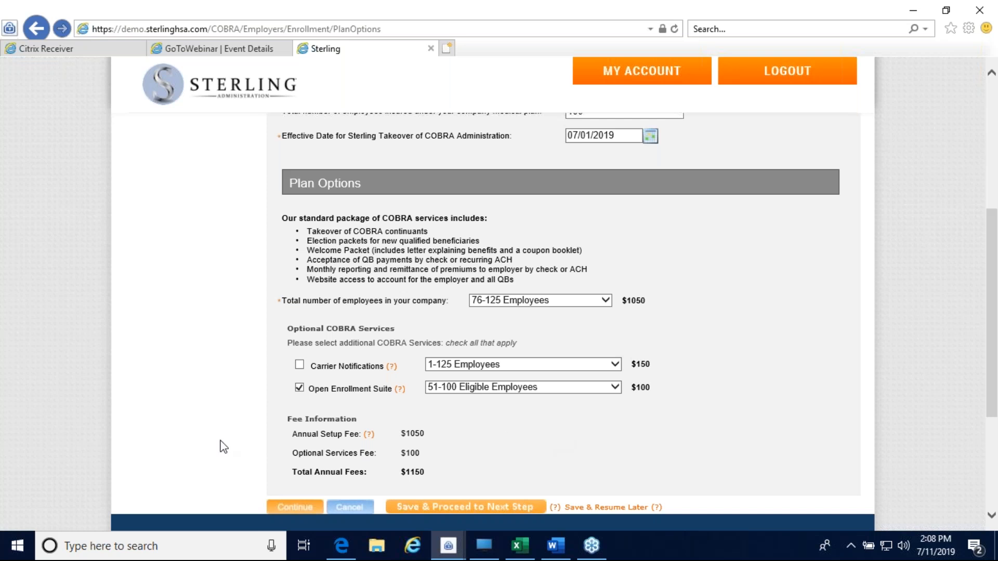
left_click(299, 388)
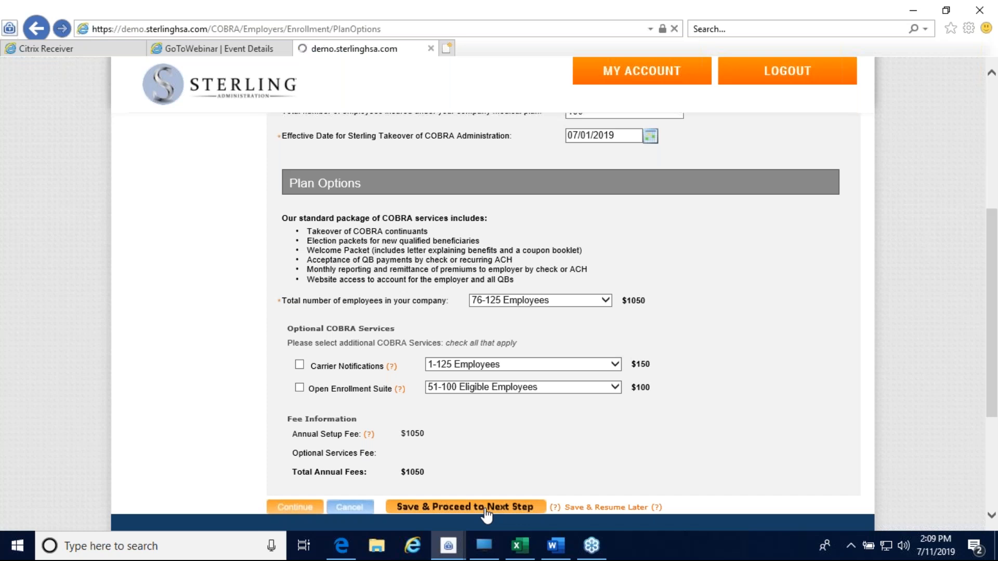
Step: Save plan options and advance to the Benefit Plan Information step listing Kaiser 20/80
left_click(464, 508)
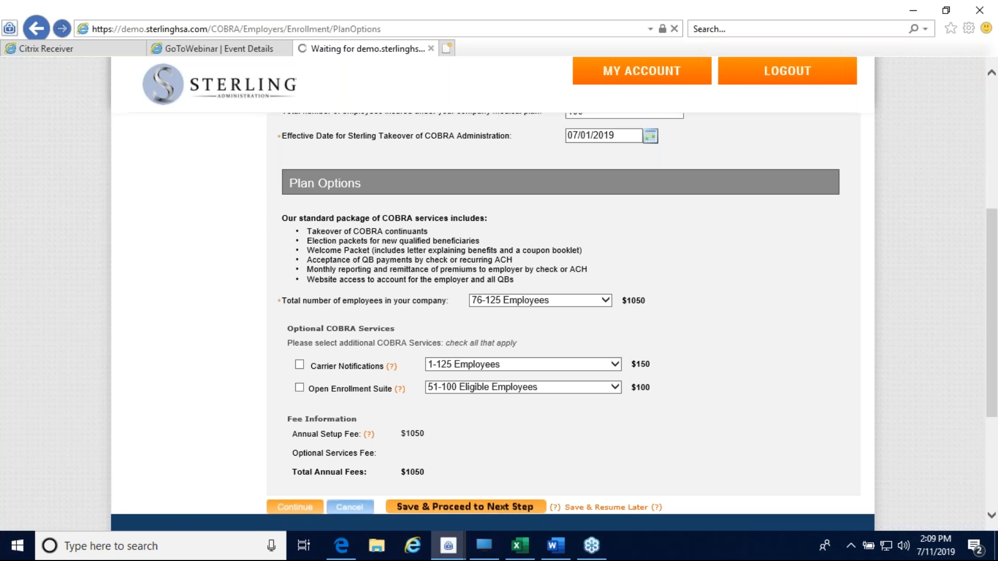
left_click(464, 506)
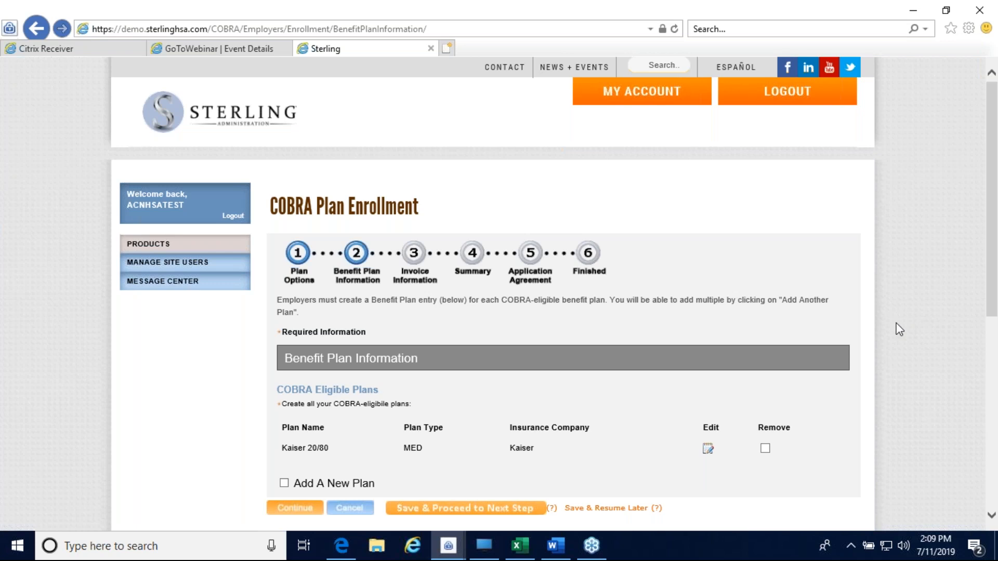
scroll("down", 3)
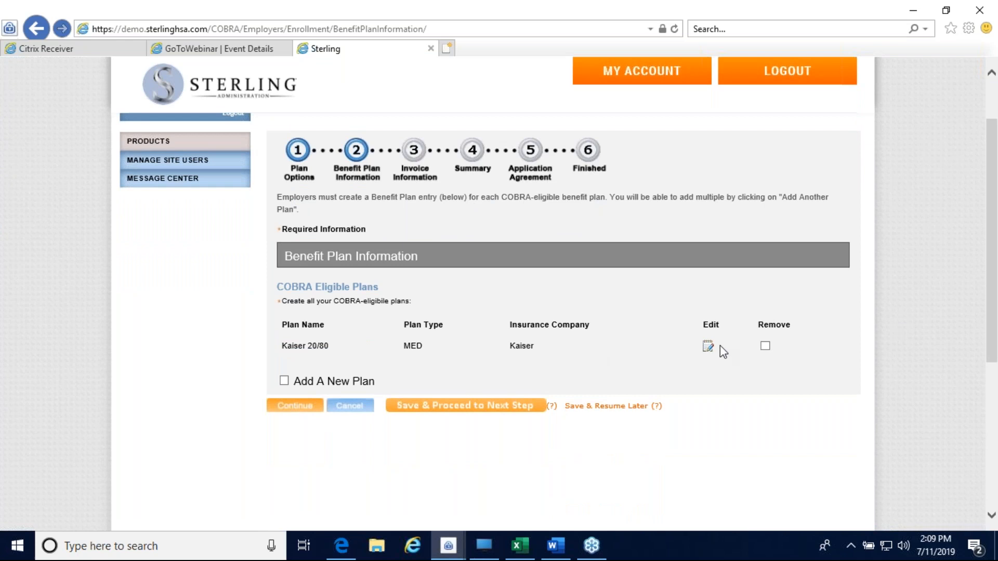
mouse_move(500, 397)
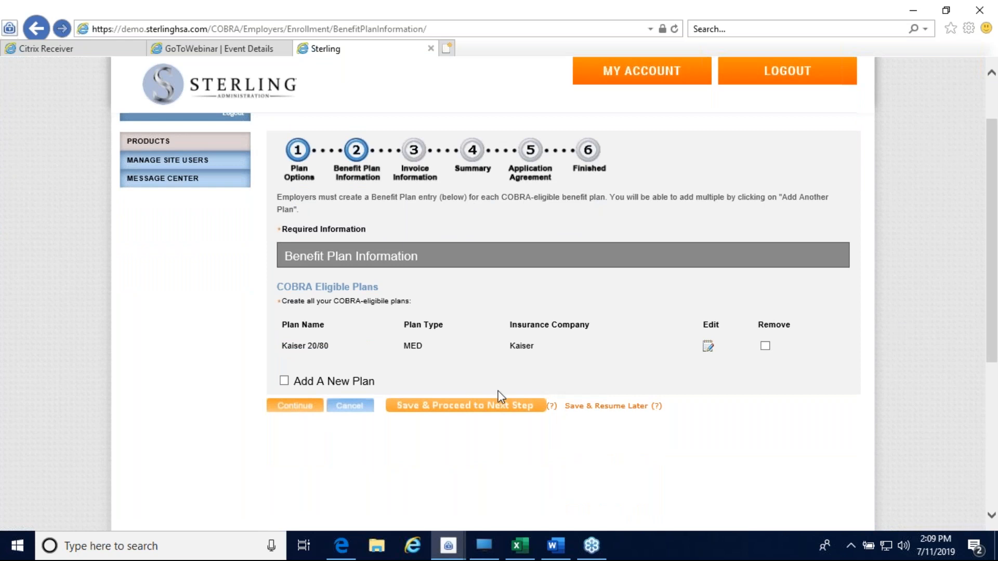
Step: Add a new COBRA-eligible plan named Aetna 70/20 with plan type Medical
left_click(283, 382)
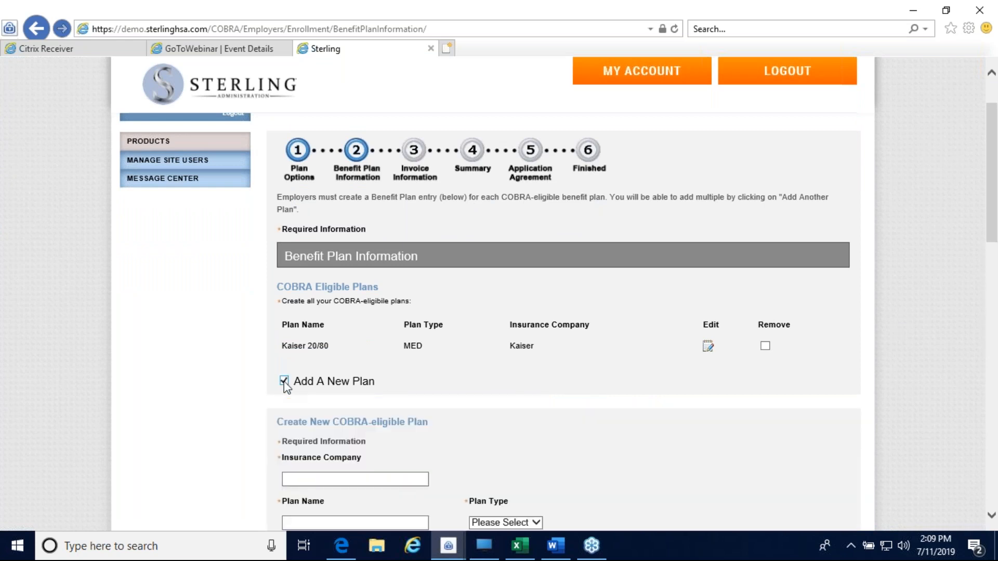
scroll("down", 3)
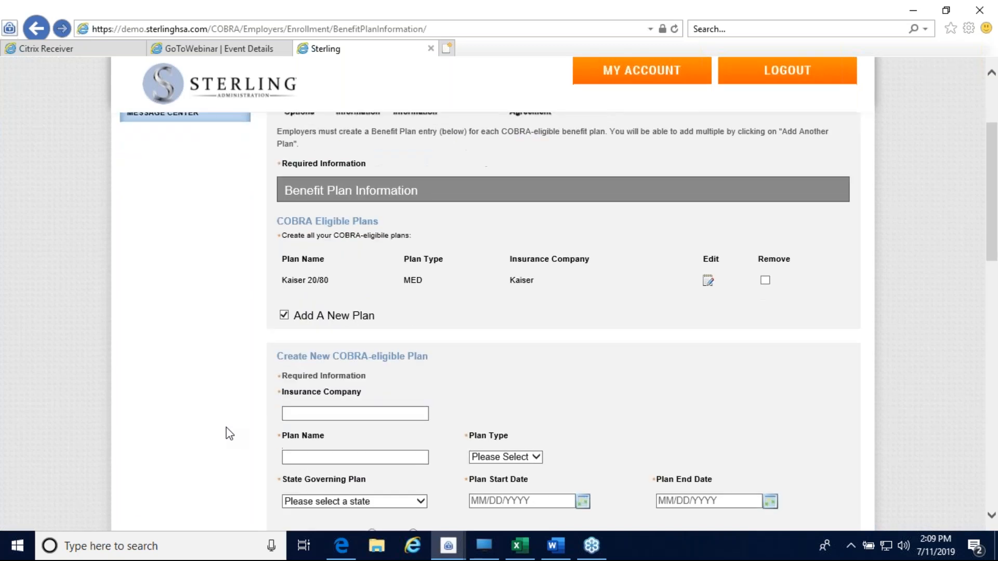
scroll("down", 3)
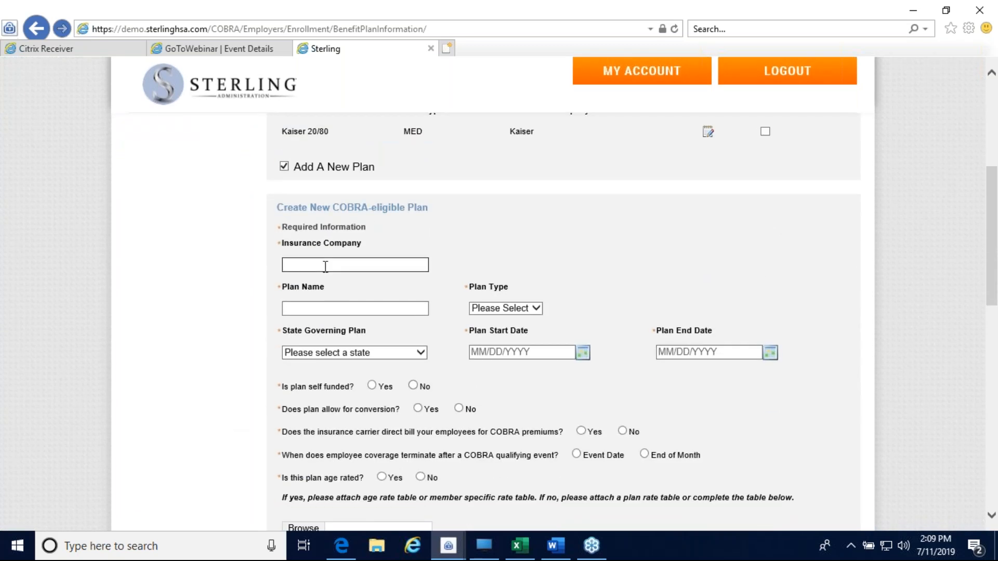
type("A")
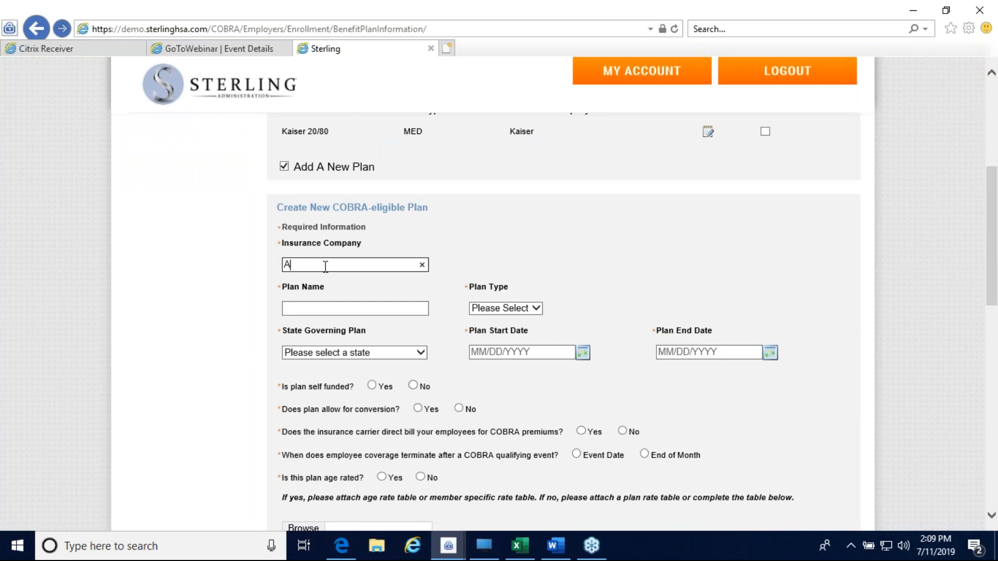
type("etna")
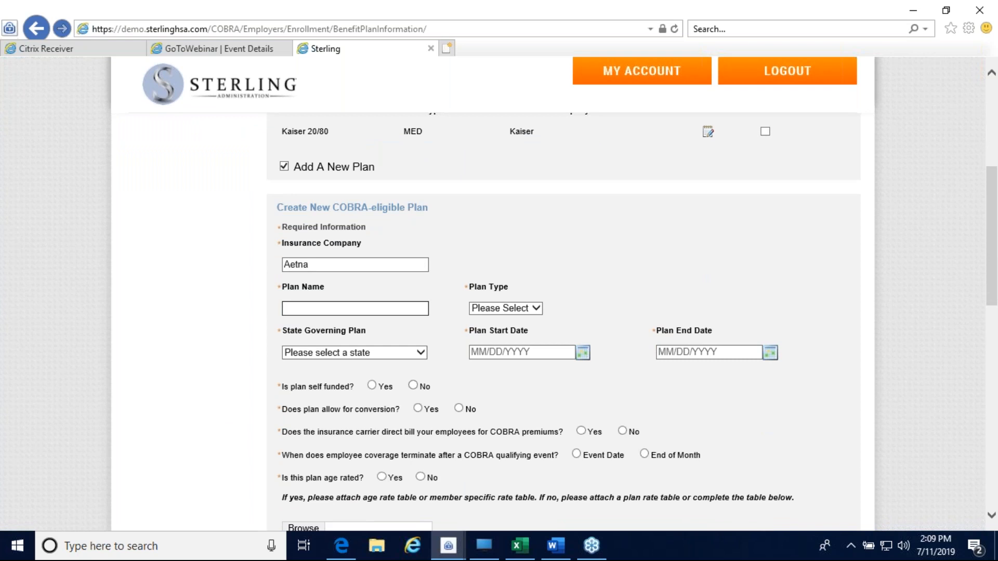
type("Aetna 70/20")
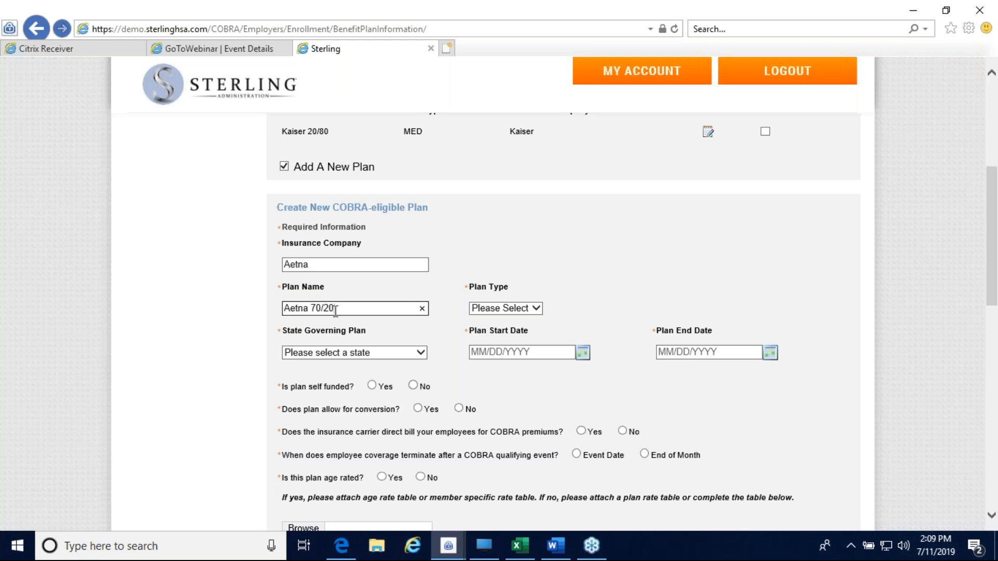
left_click(505, 307)
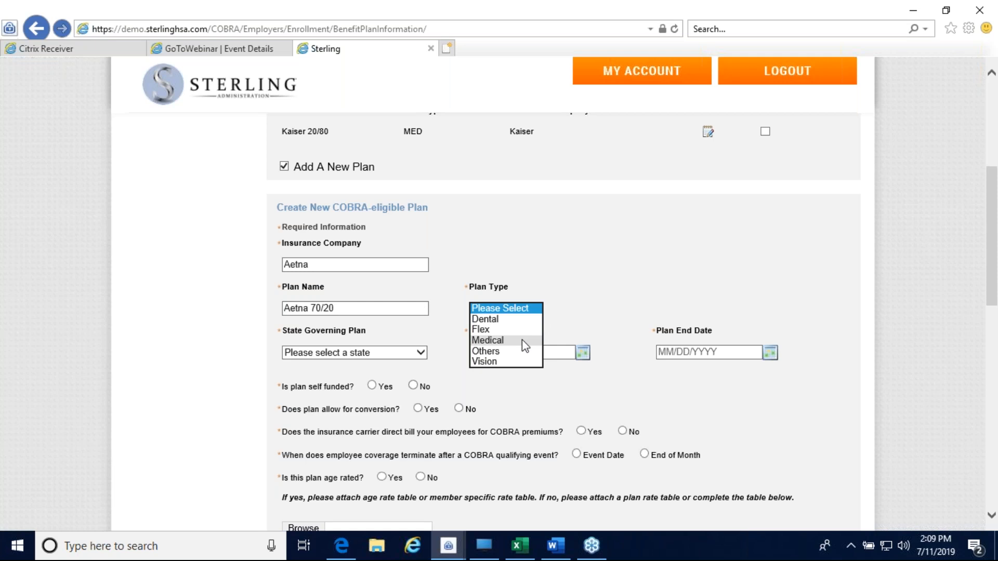
left_click(487, 341)
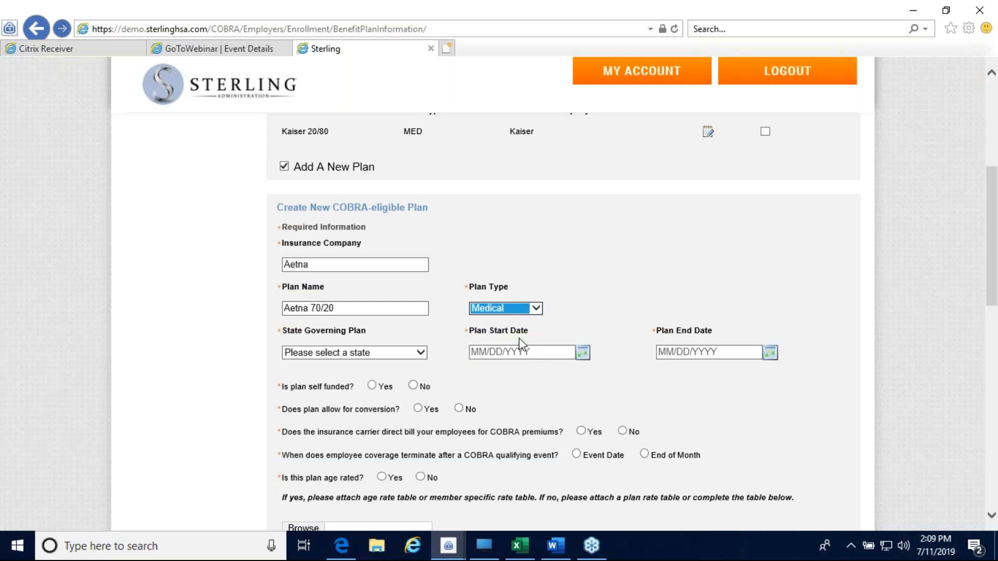
mouse_move(411, 361)
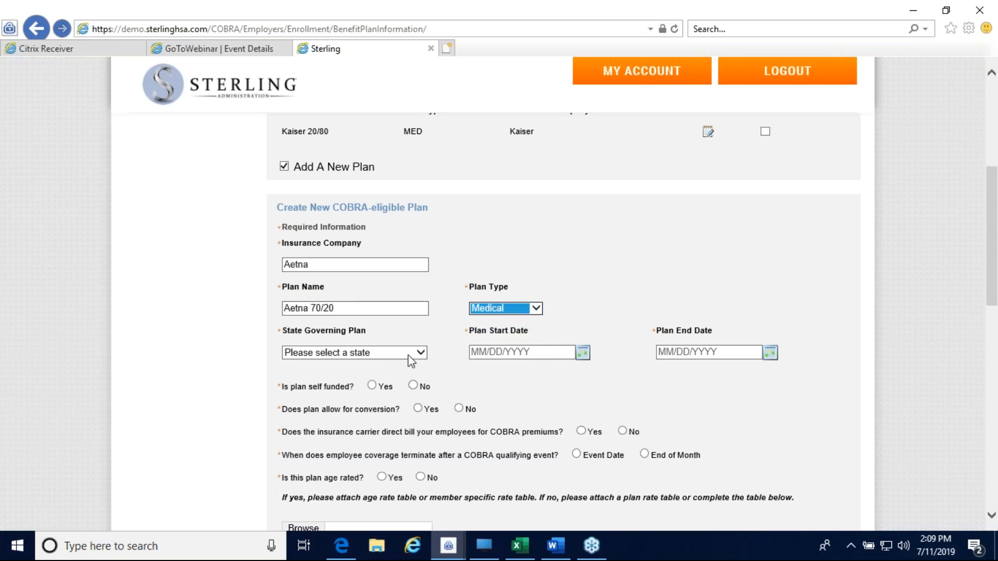
Step: Set California as governing state and plan dates 01/01/2019 to 12/31/2019
left_click(354, 353)
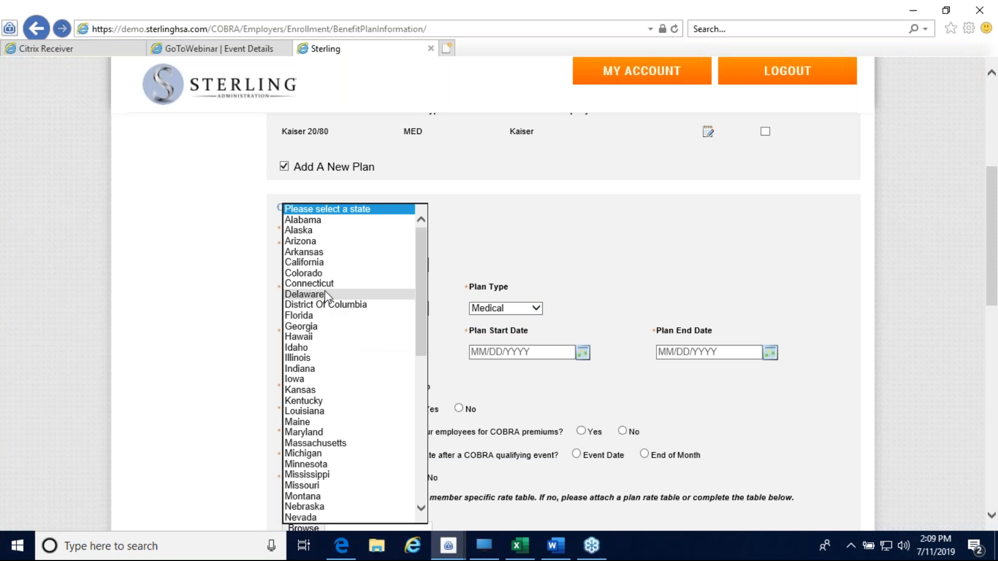
left_click(304, 262)
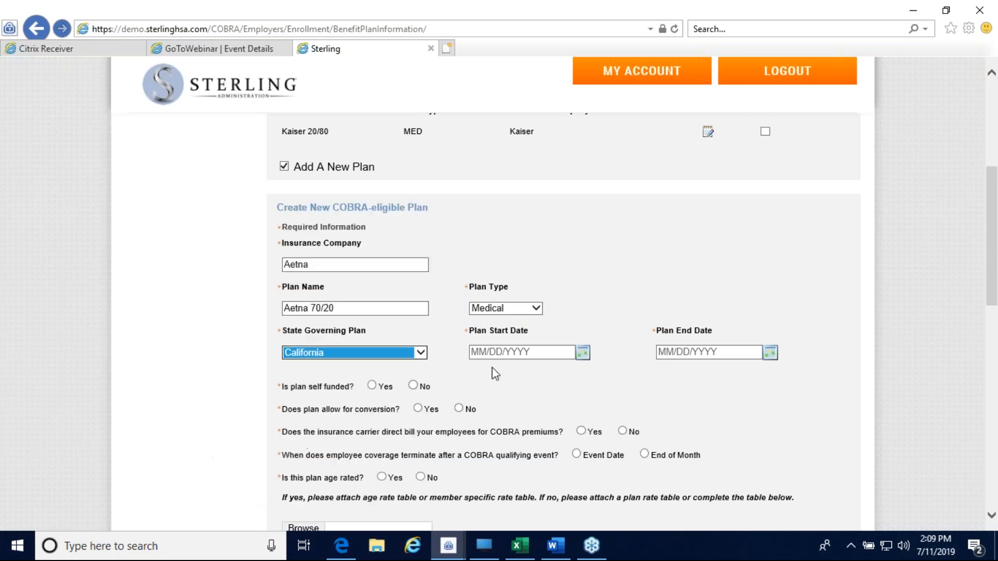
left_click(521, 352)
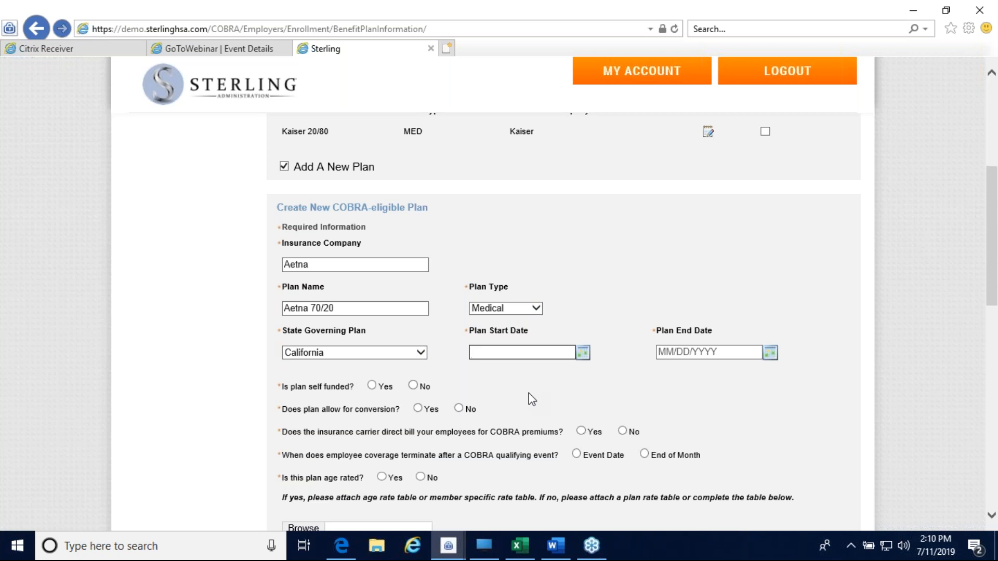
type("01/01/201")
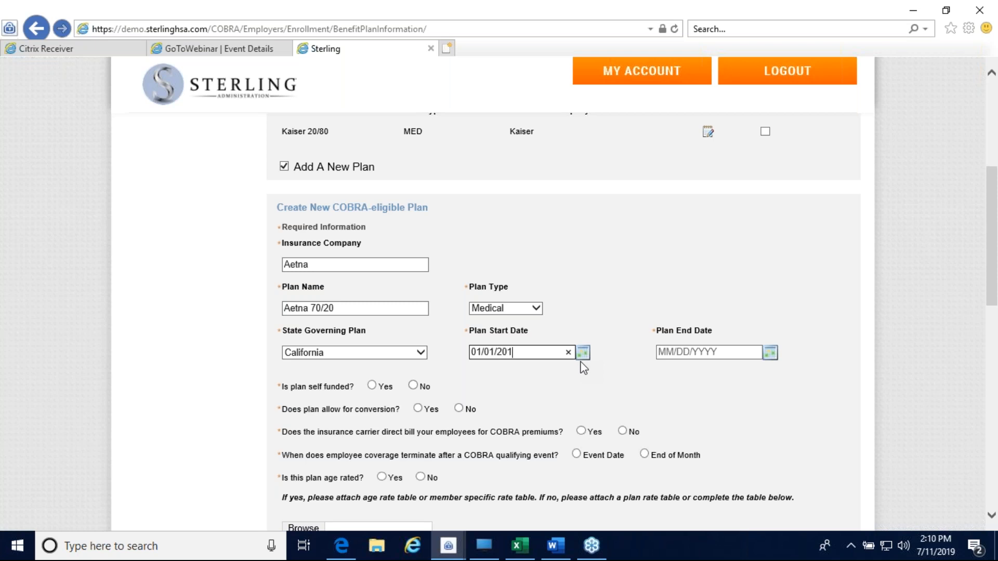
left_click(582, 352)
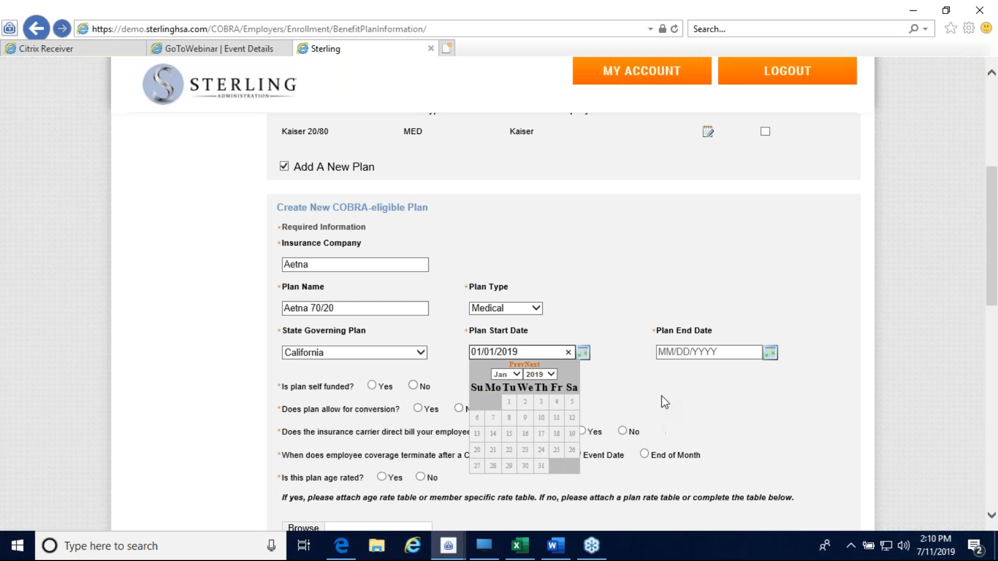
left_click(708, 352)
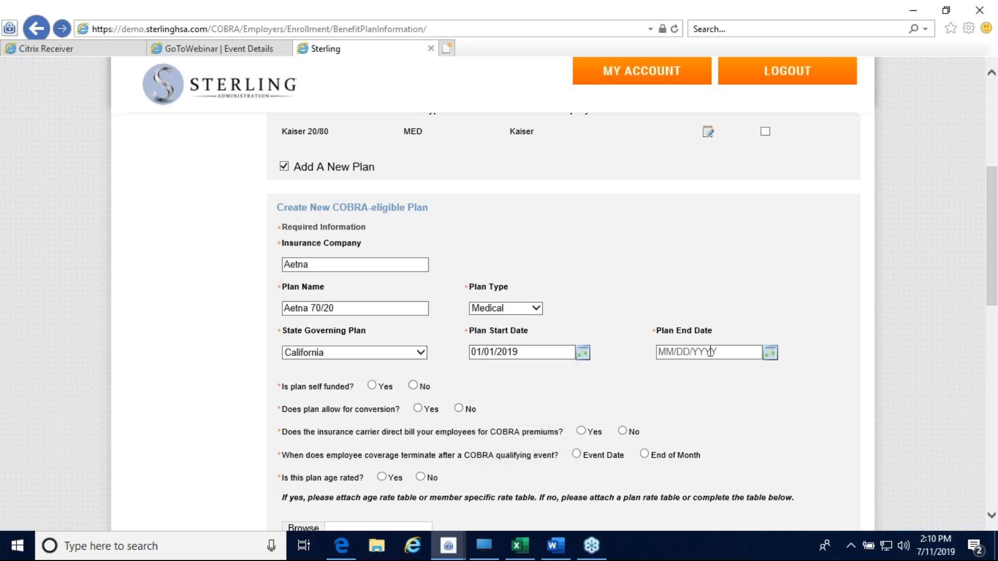
type("12/31/2019")
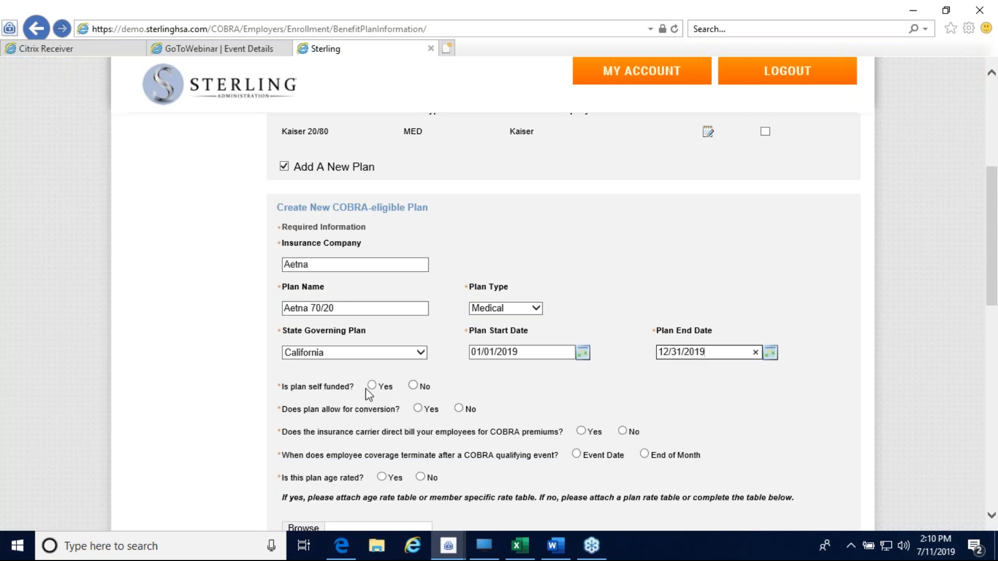
Step: Mark the plan as not self-funded and not allowing conversion
scroll("down", 3)
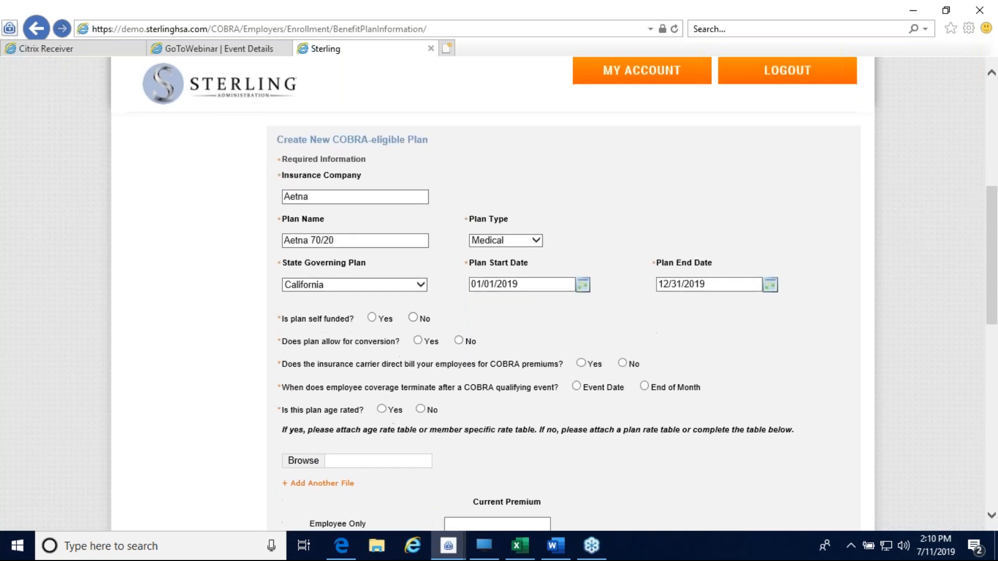
scroll("down", 3)
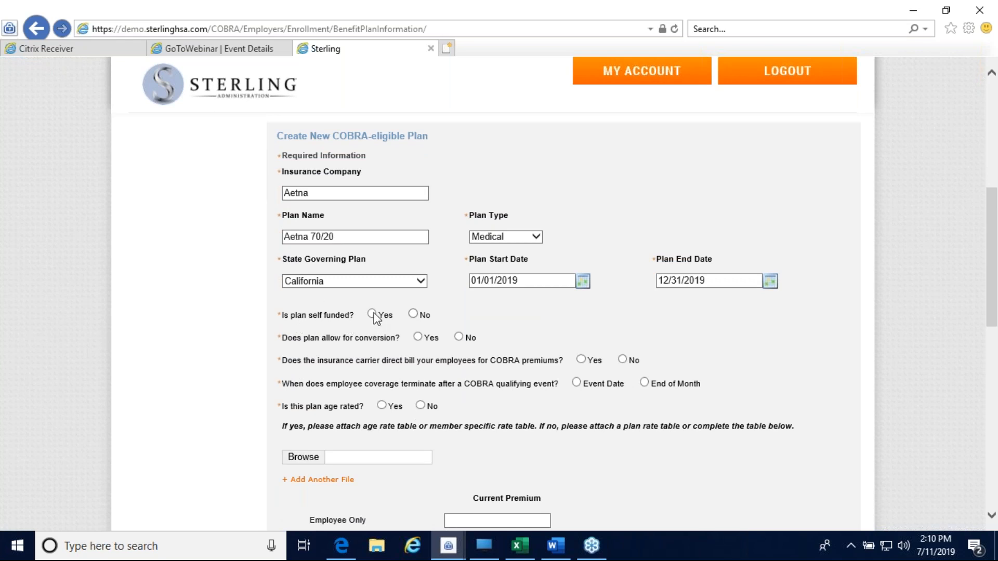
left_click(412, 314)
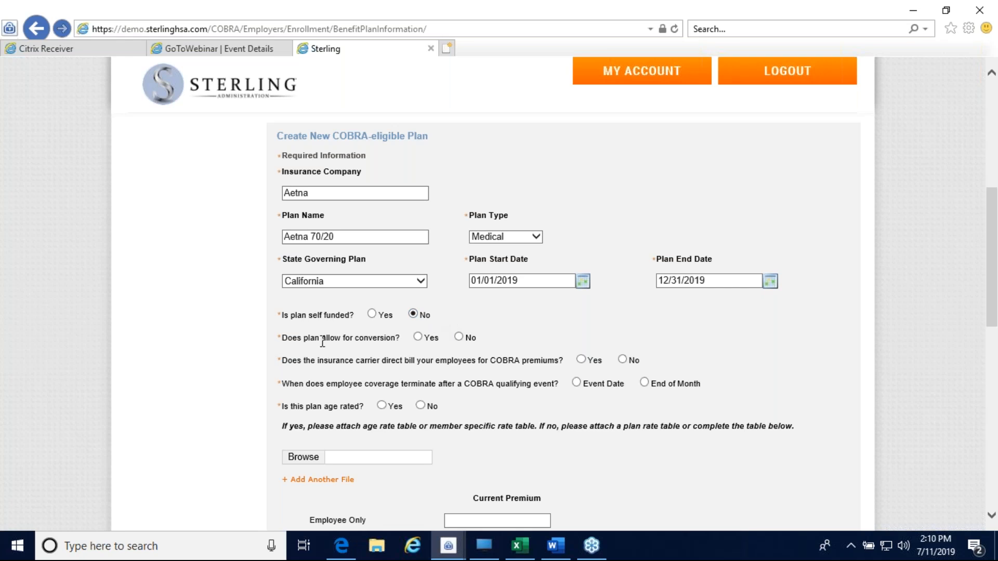
mouse_move(374, 342)
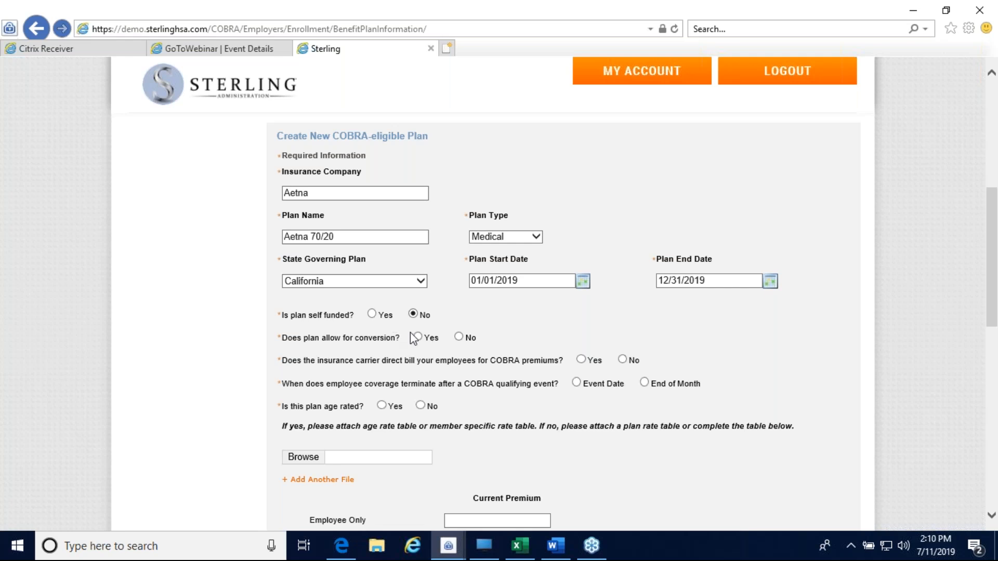
left_click(459, 337)
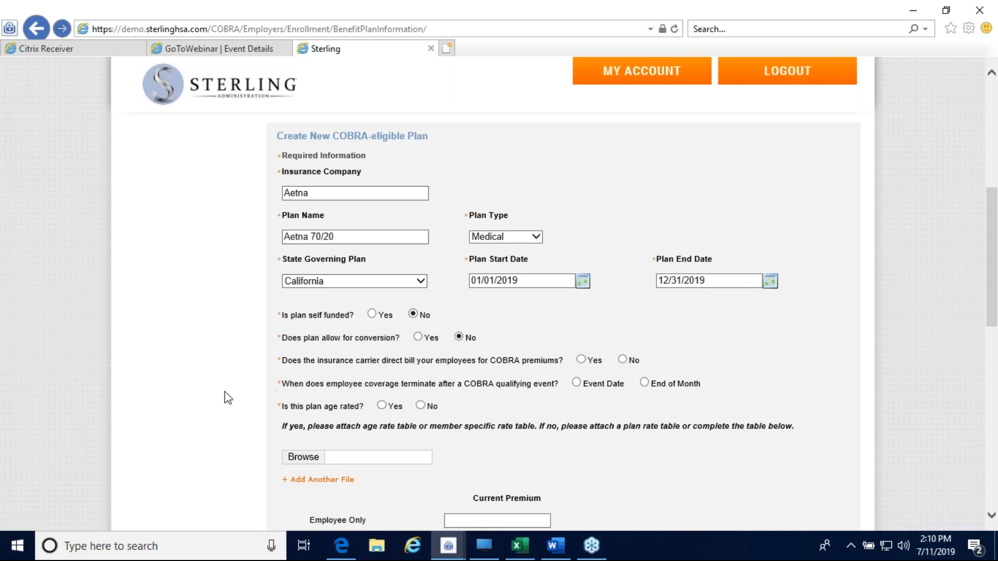
Step: Answer carrier direct billing Yes, then change it to No
scroll("down", 3)
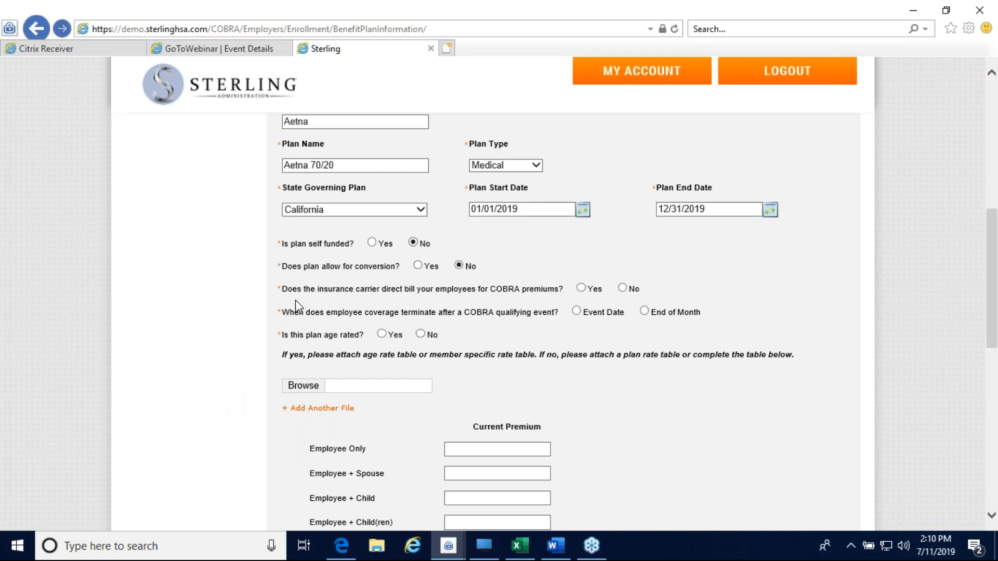
mouse_move(573, 309)
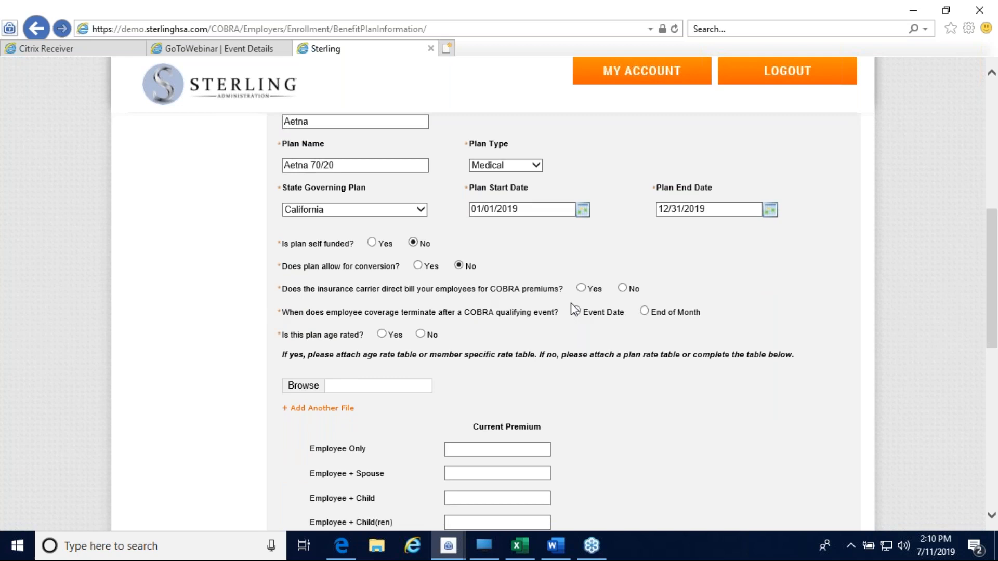
left_click(580, 288)
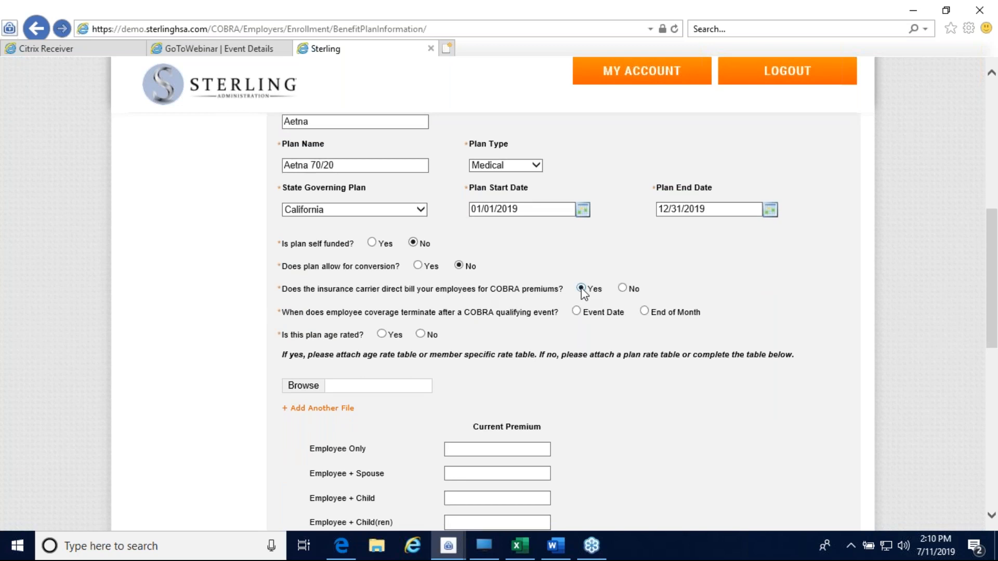
mouse_move(586, 298)
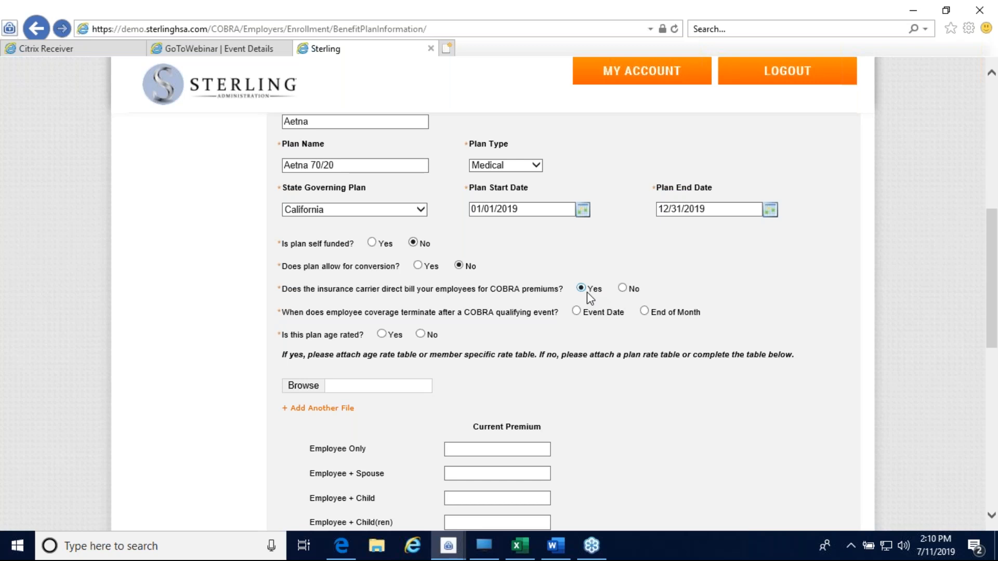
mouse_move(591, 307)
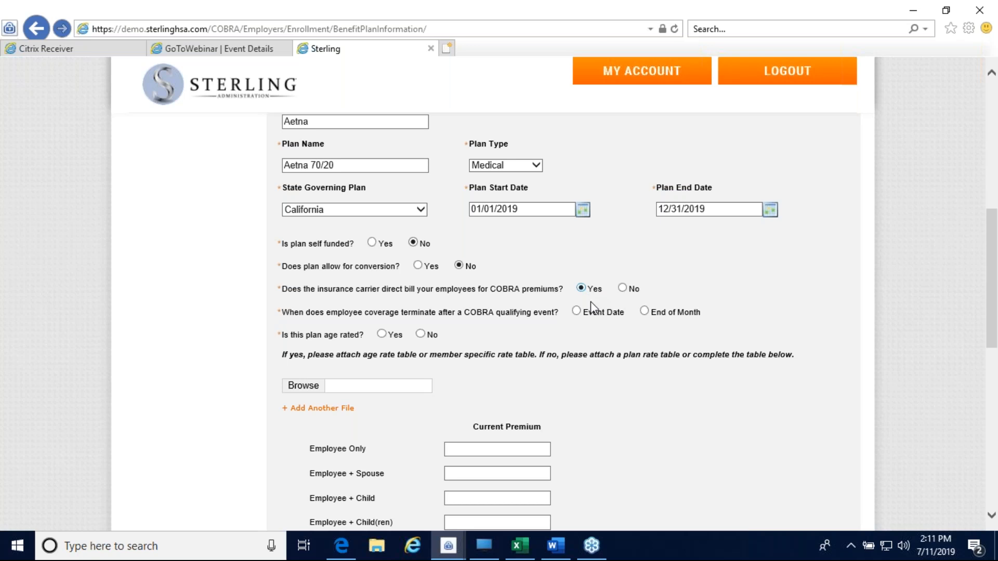
left_click(623, 287)
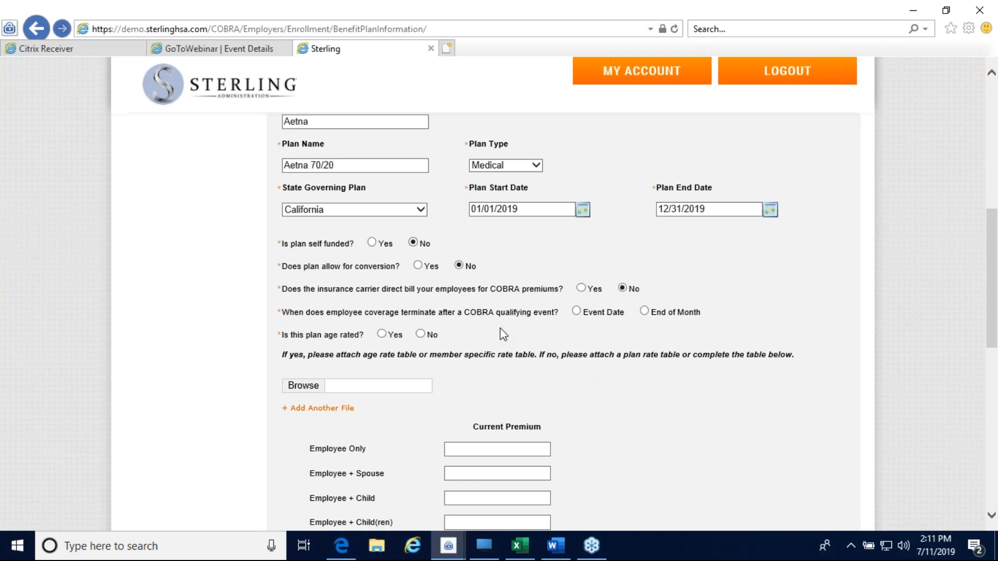
Step: Set coverage termination to End of Month and mark the plan not age rated
scroll("down", 3)
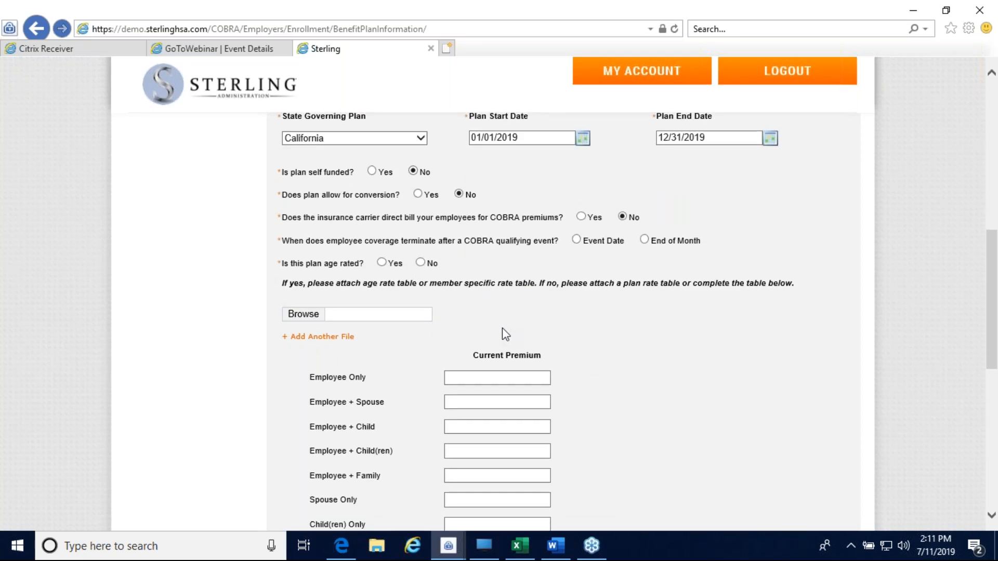
mouse_move(309, 258)
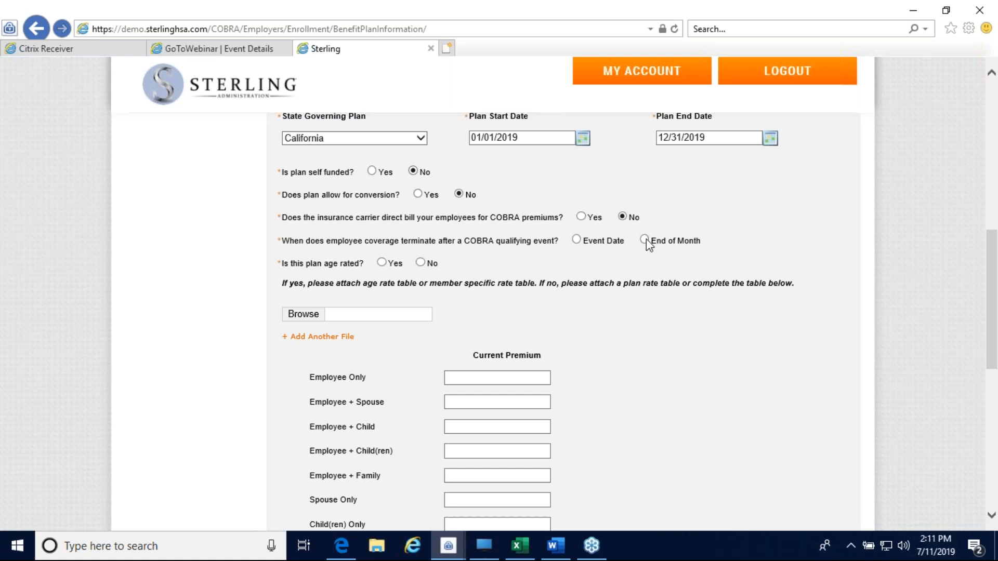
left_click(645, 241)
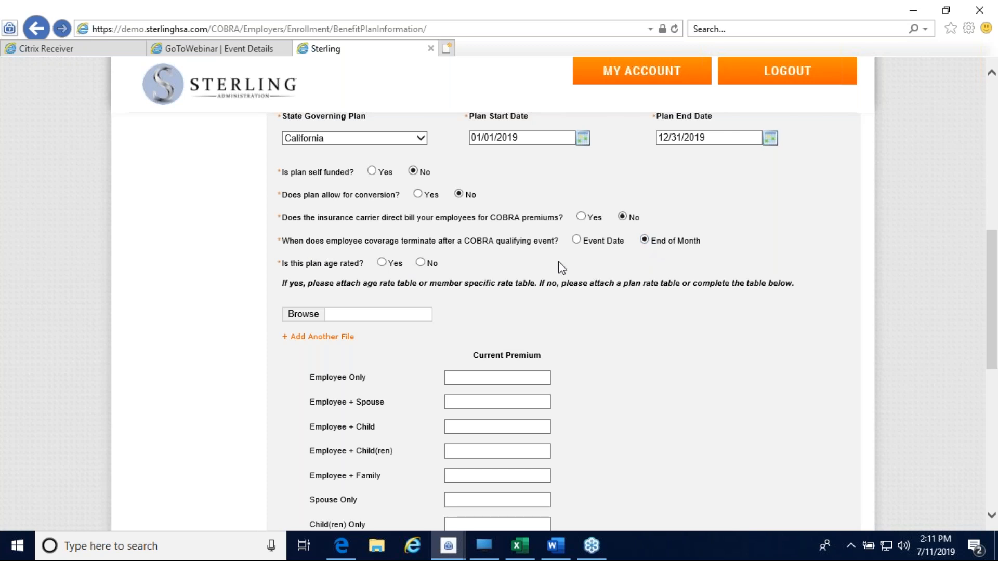
mouse_move(288, 275)
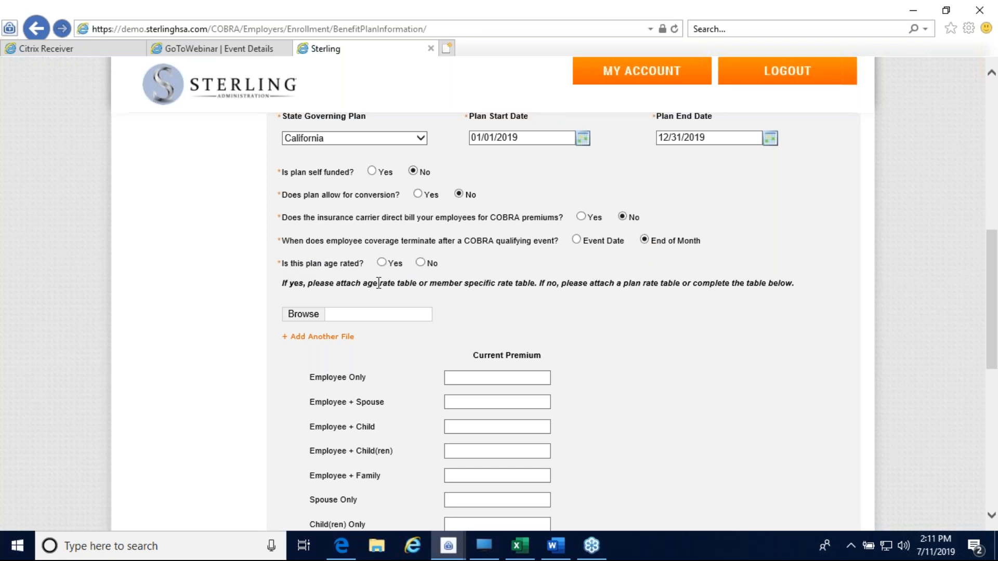
left_click(381, 262)
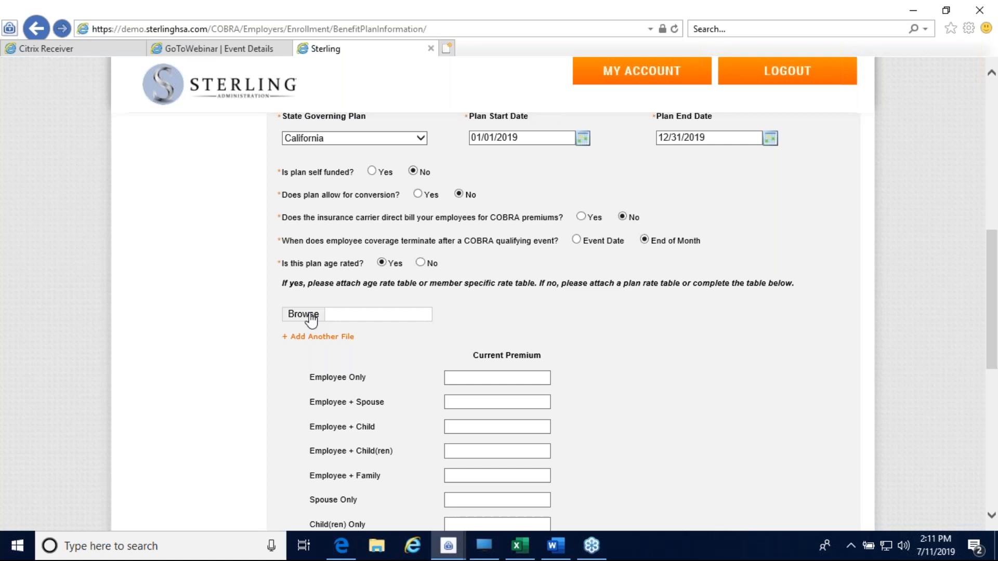
mouse_move(648, 352)
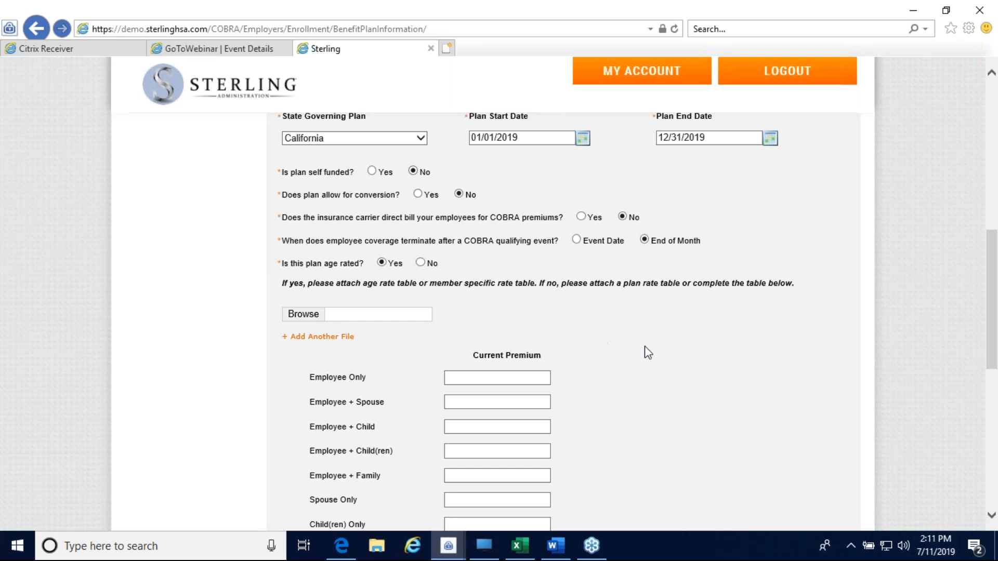
left_click(420, 263)
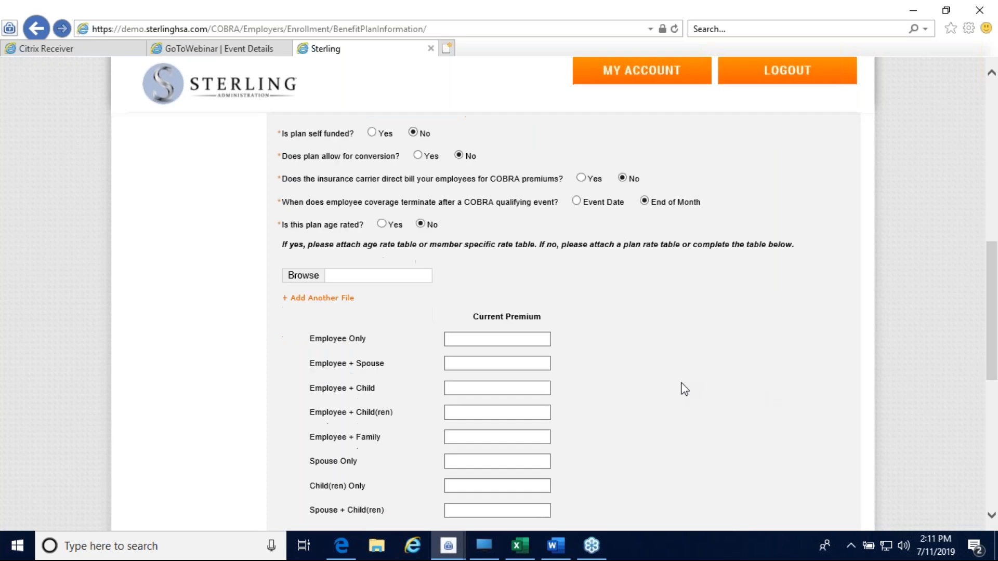
scroll("down", 3)
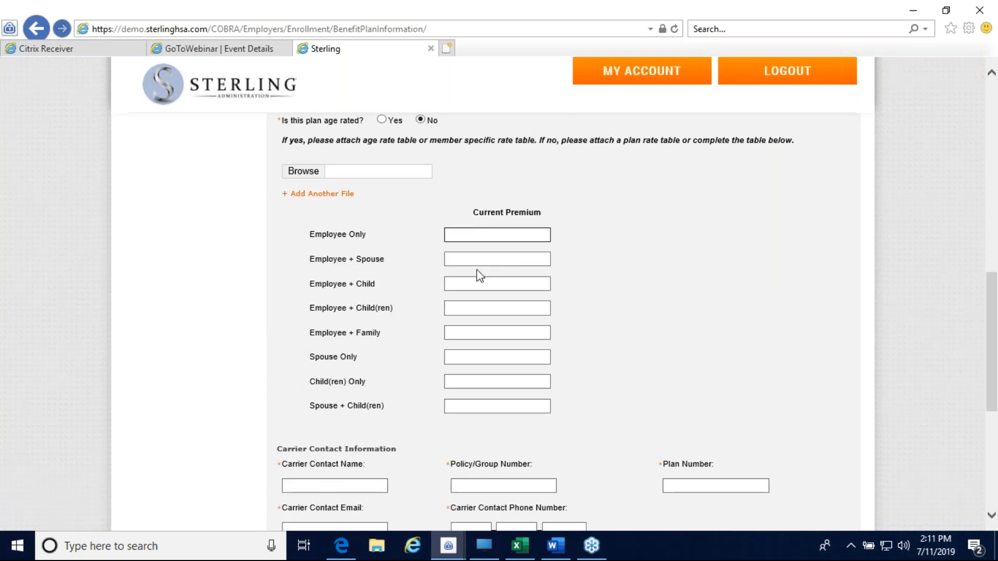
left_click(497, 332)
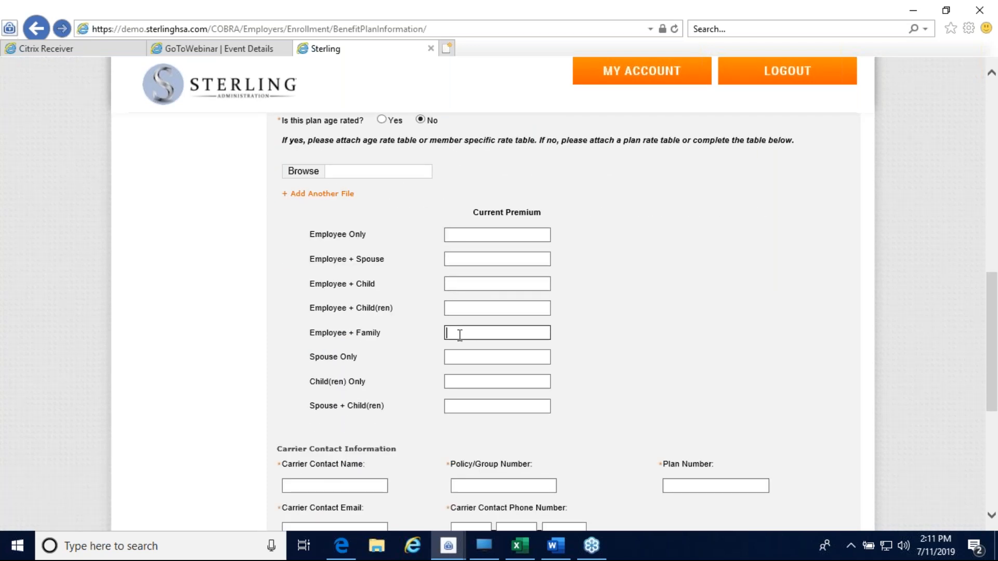
Step: Enter NA for carrier contact name, policy/group number and plan number
left_click(497, 406)
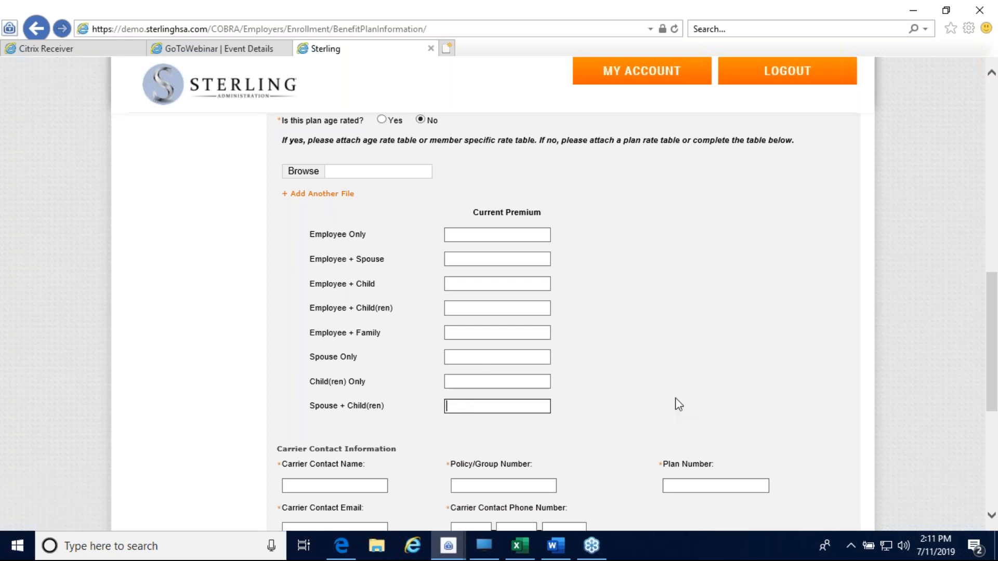
scroll("down", 3)
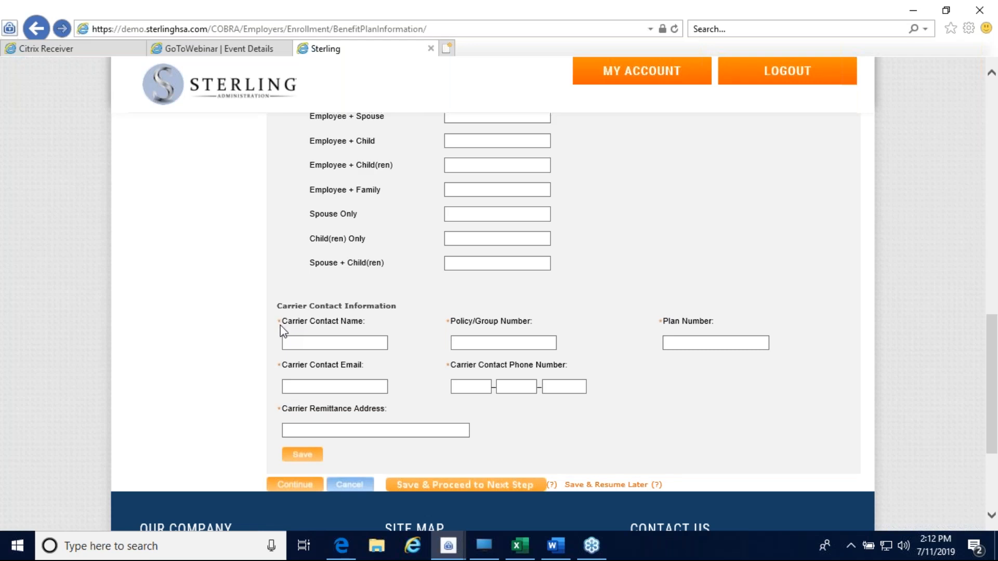
left_click(334, 342)
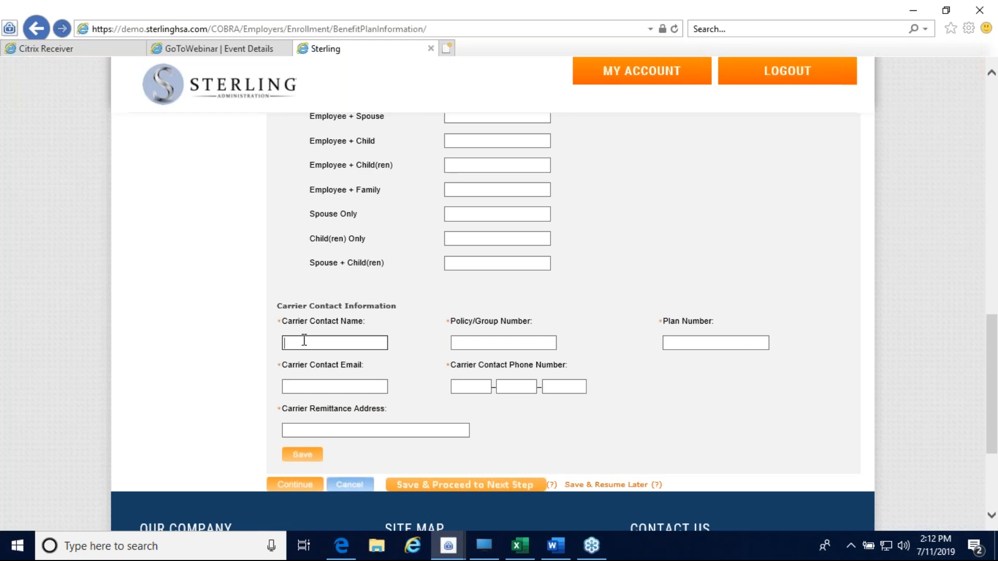
left_click(502, 342)
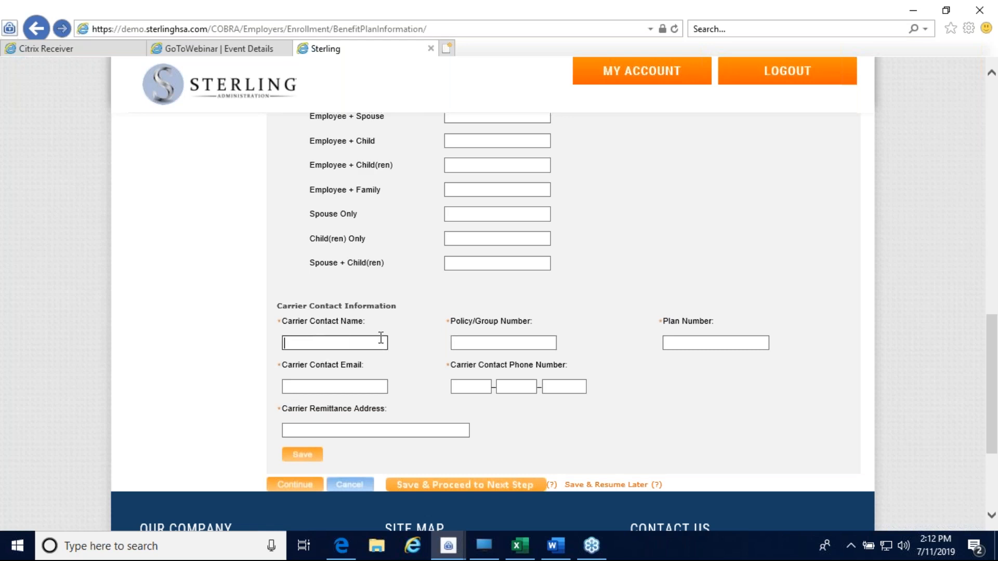
type("NA")
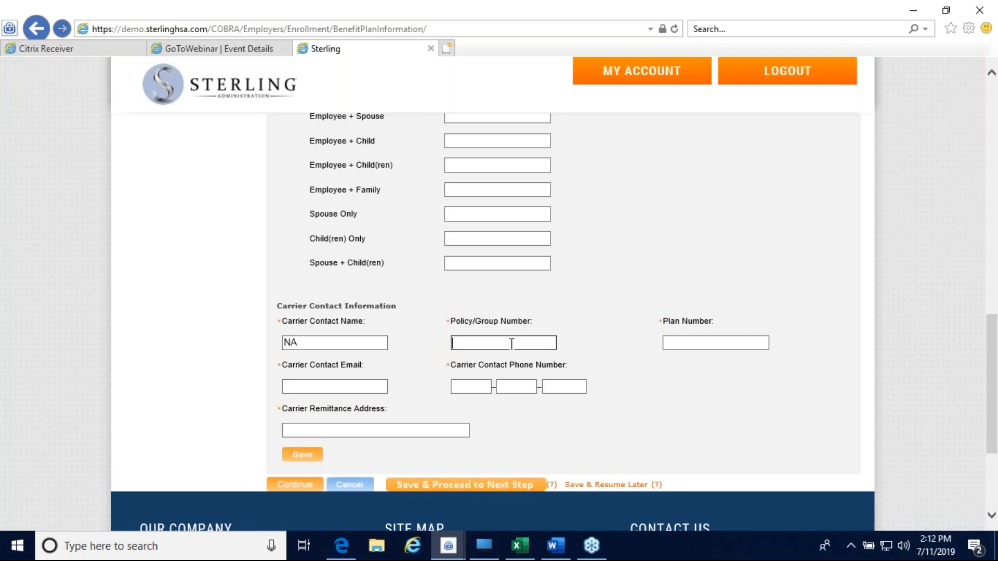
type("NA")
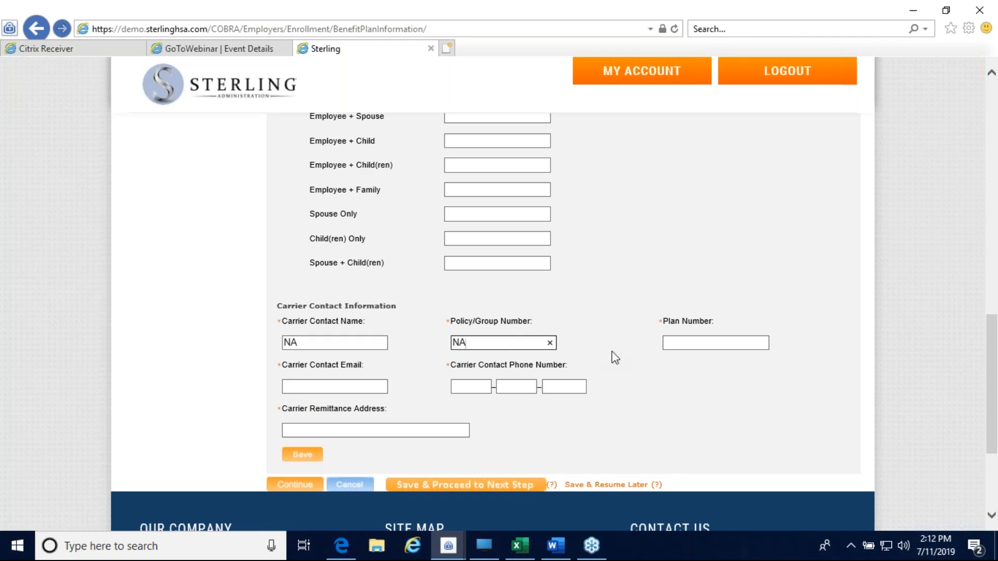
left_click(715, 342)
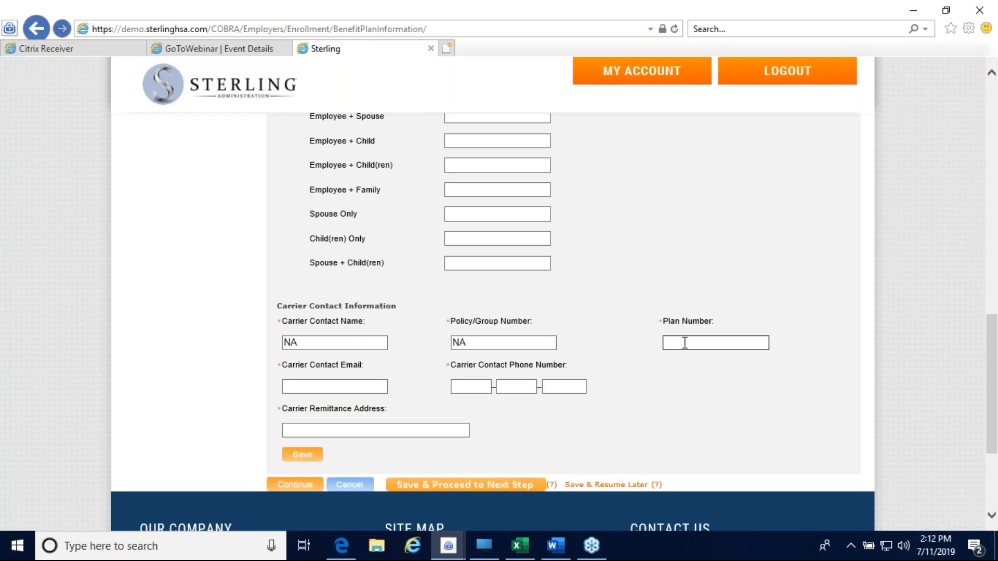
type("HS")
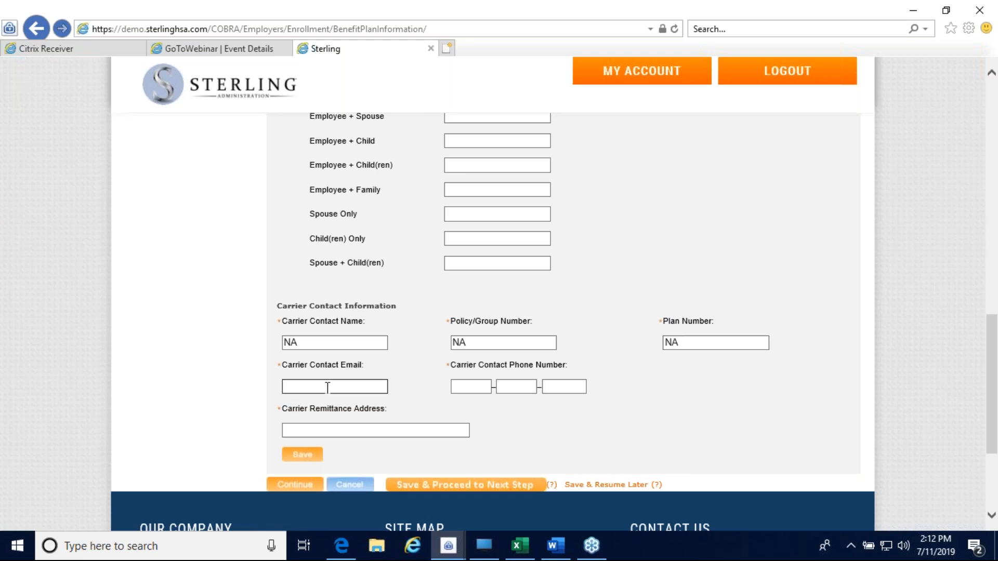
type("NA@")
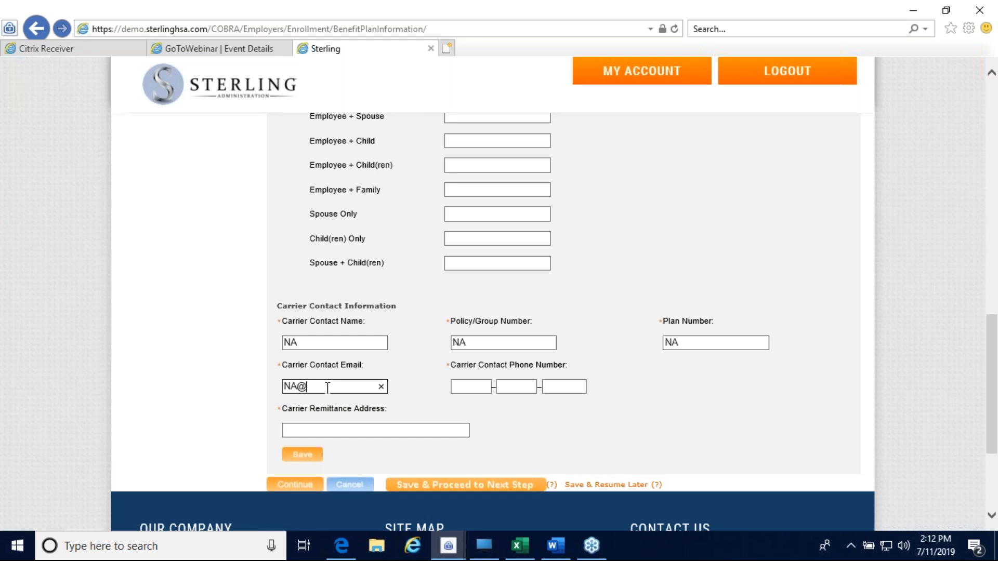
type("na.com")
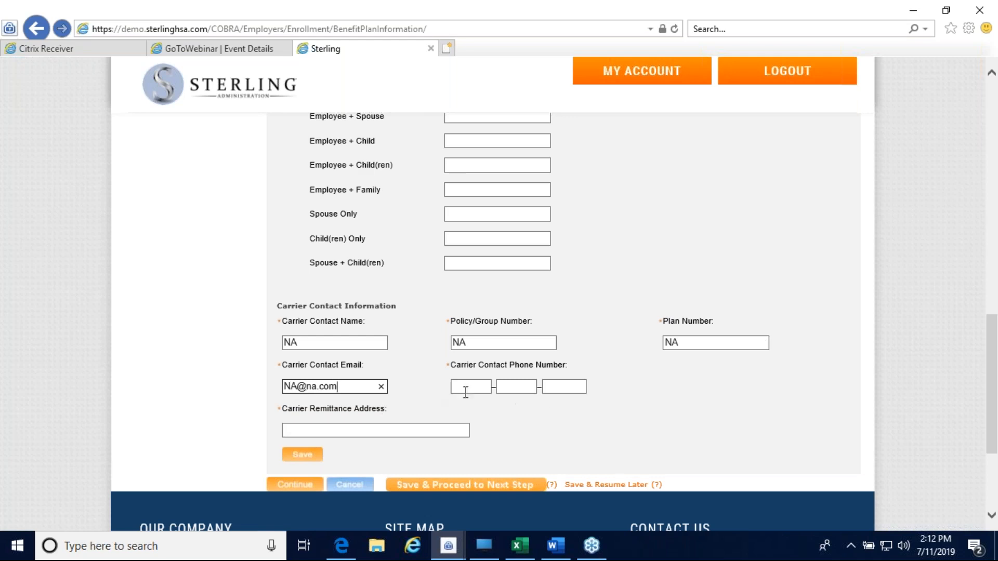
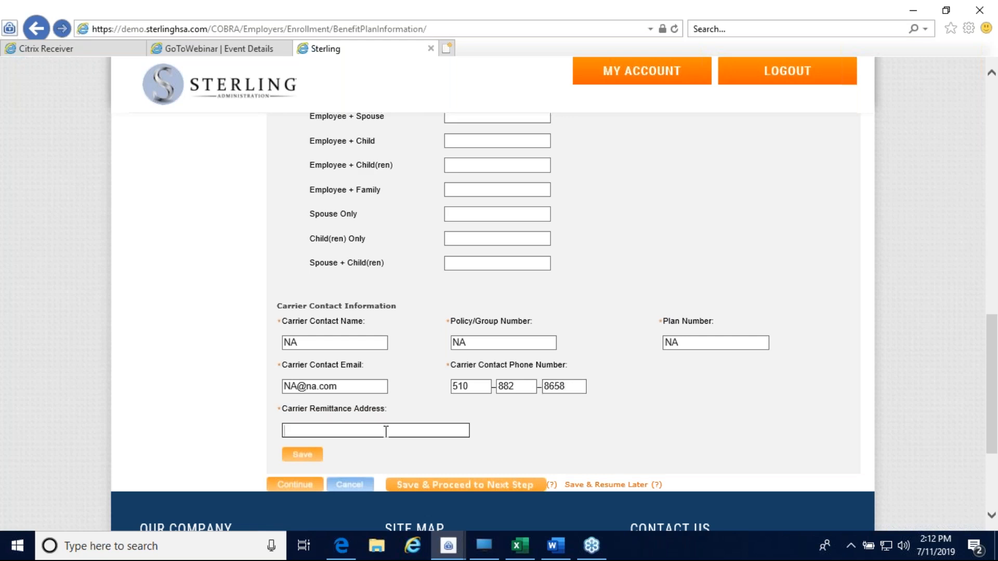
type("567 NA")
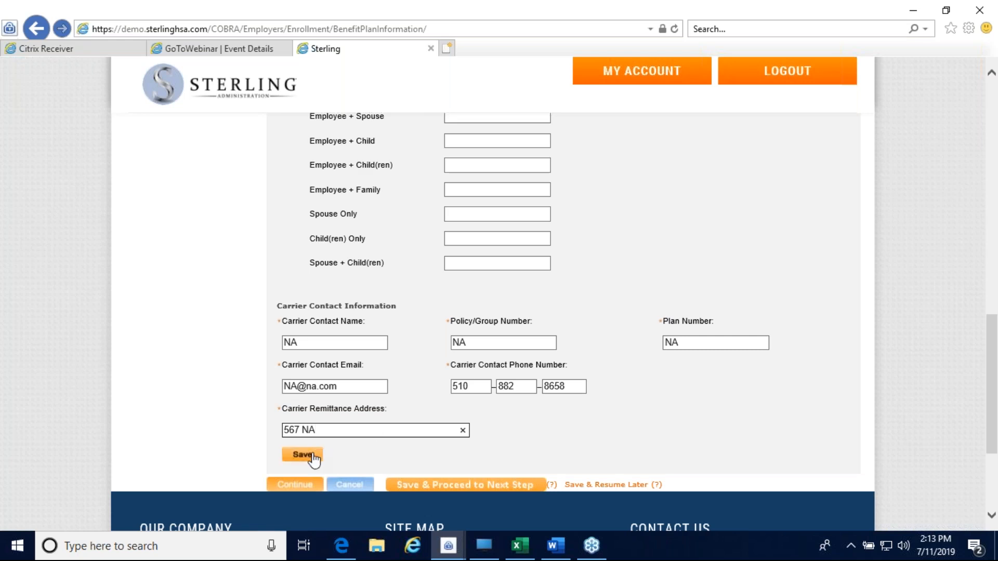
Step: Save the Aetna 70/20 plan so COBRA Eligible Plans lists it alongside Kaiser 20/80
left_click(301, 455)
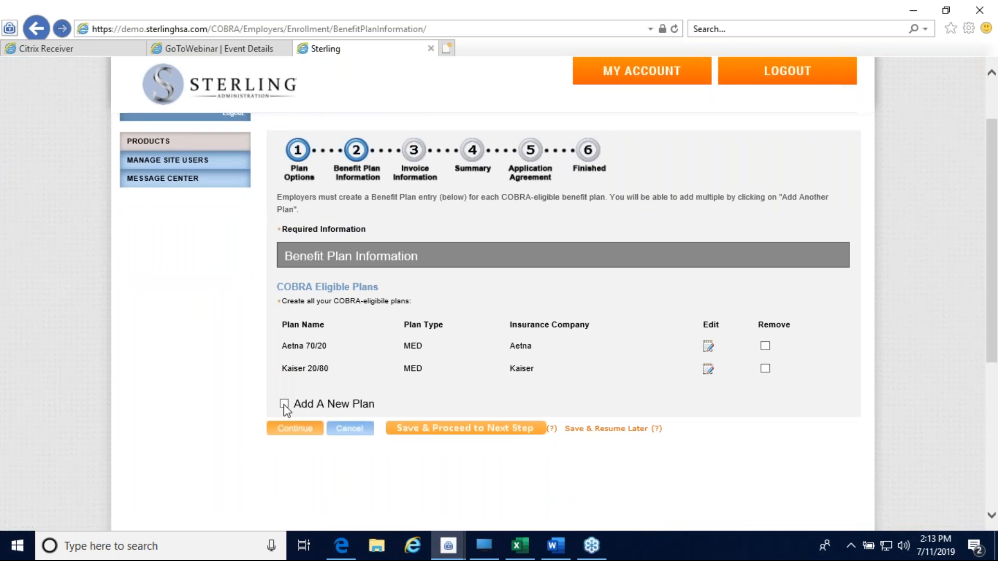
left_click(284, 403)
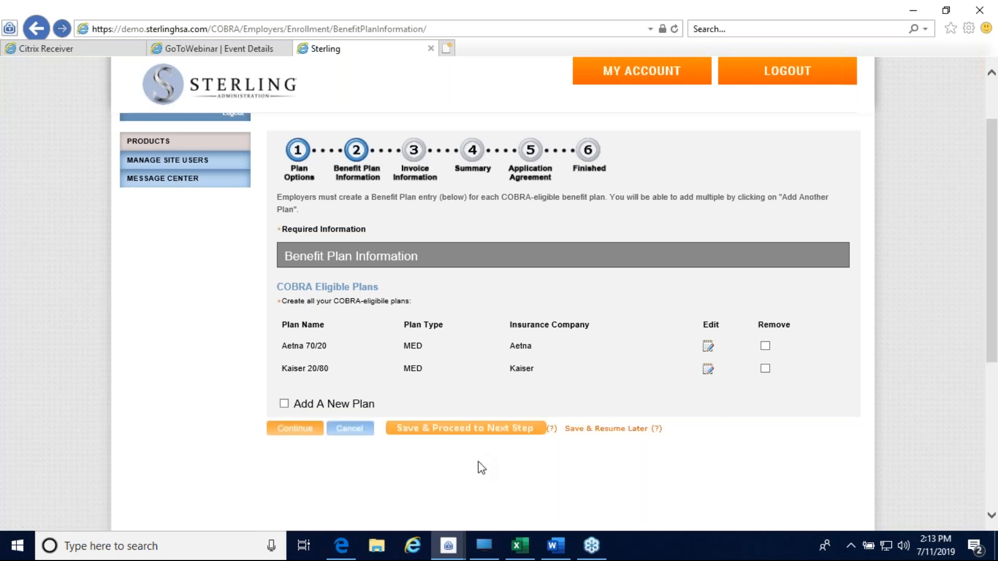
mouse_move(490, 481)
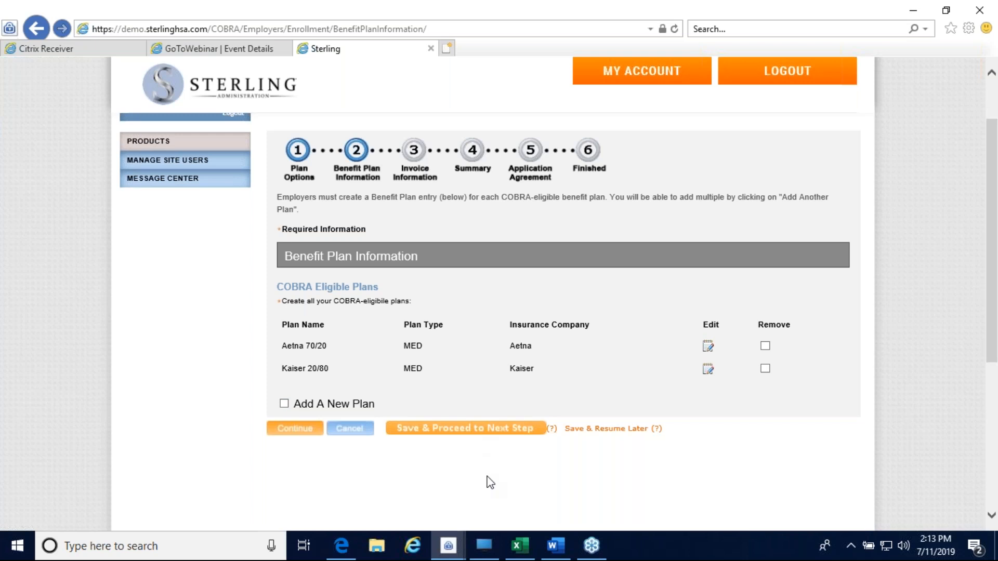
mouse_move(465, 428)
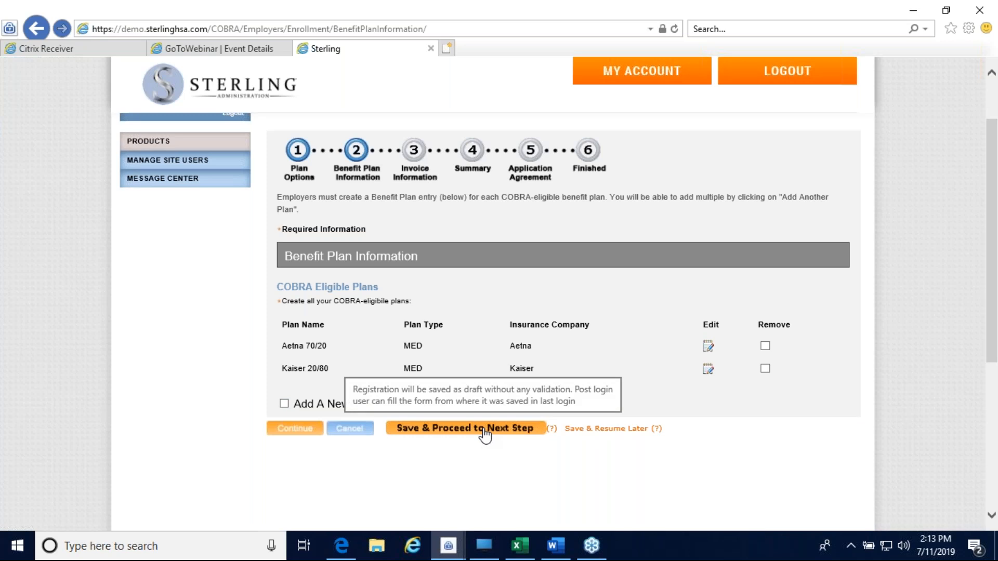
Step: Save the plans, move to invoice information and set the new contact's type to Primary
left_click(464, 428)
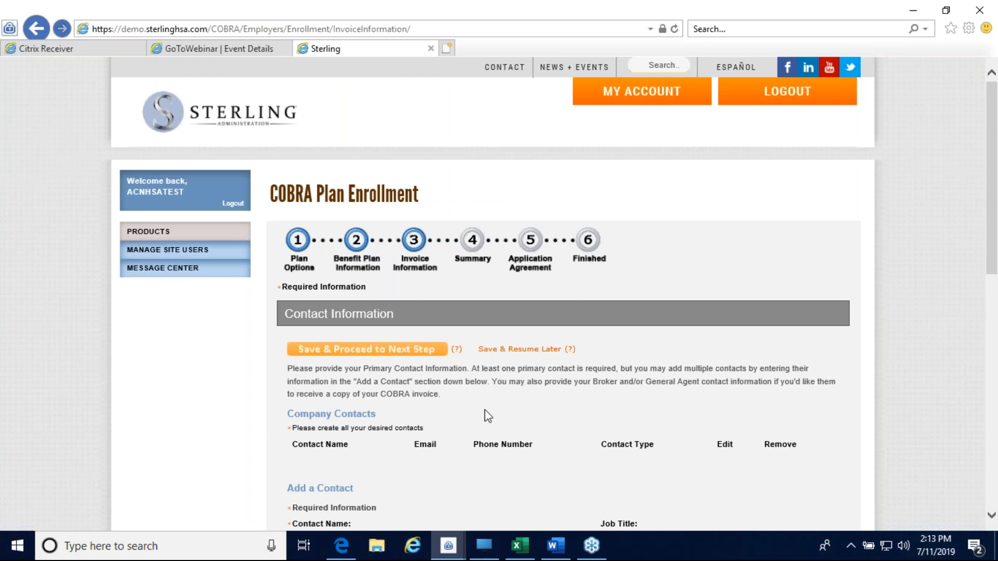
scroll("down", 3)
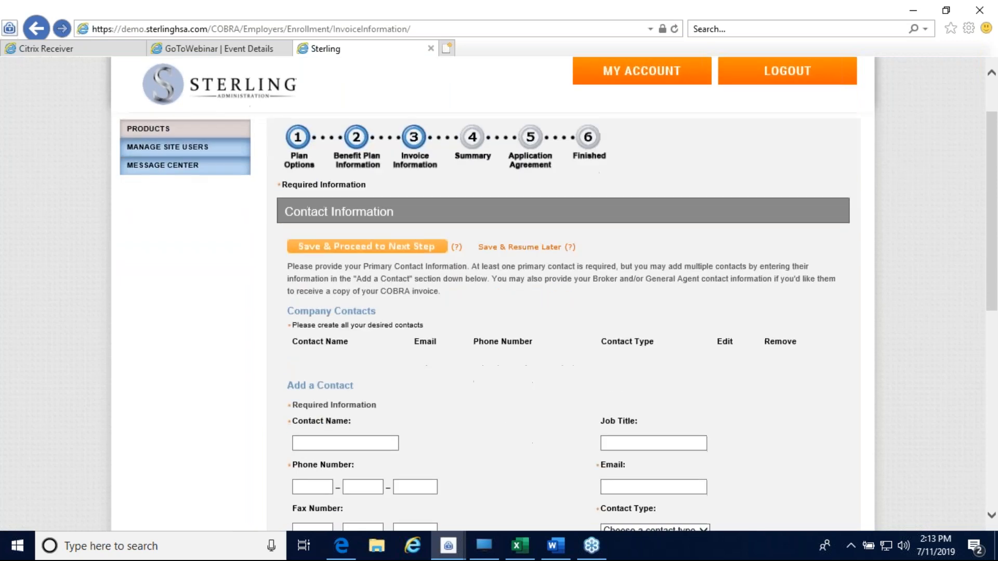
scroll("down", 3)
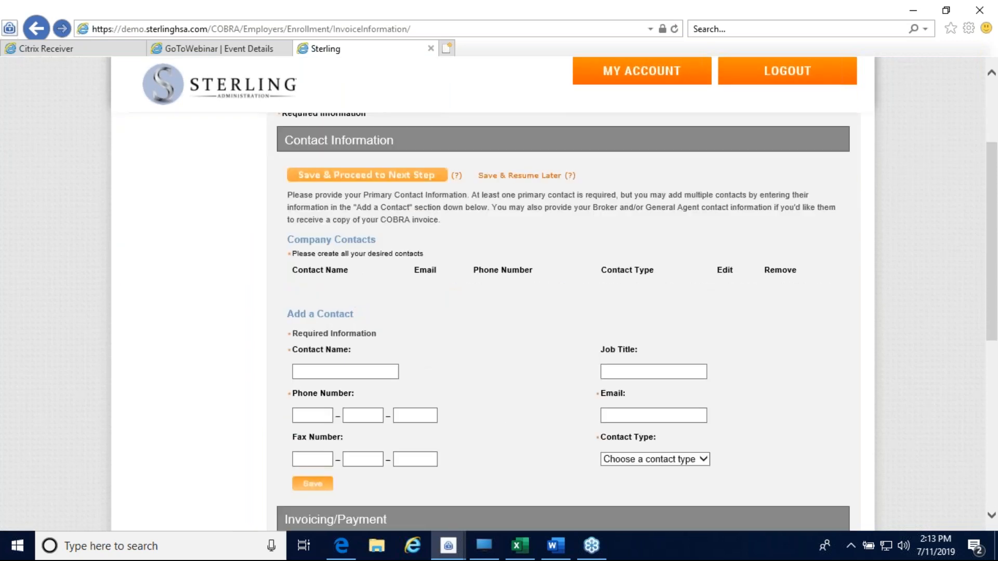
scroll("down", 3)
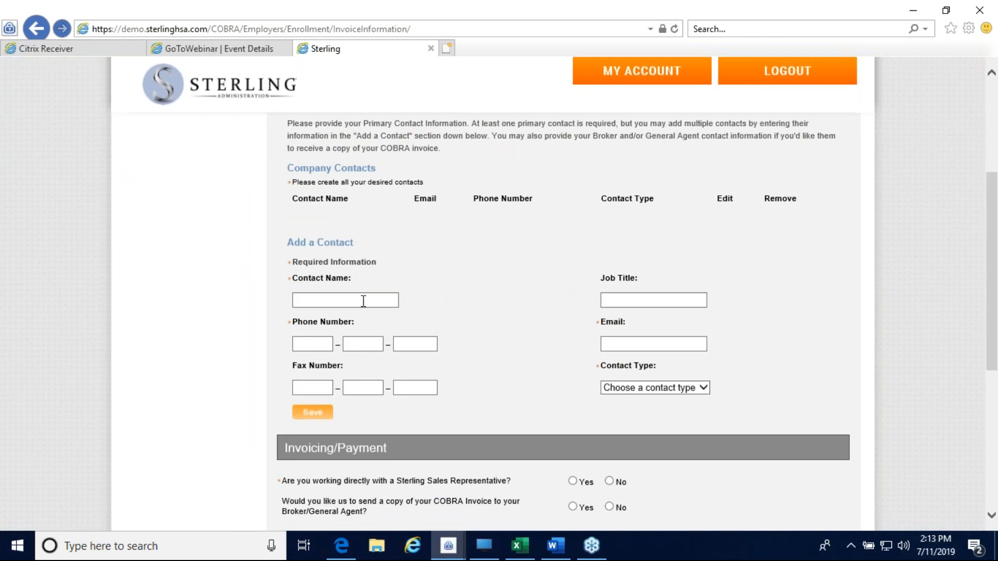
left_click(654, 387)
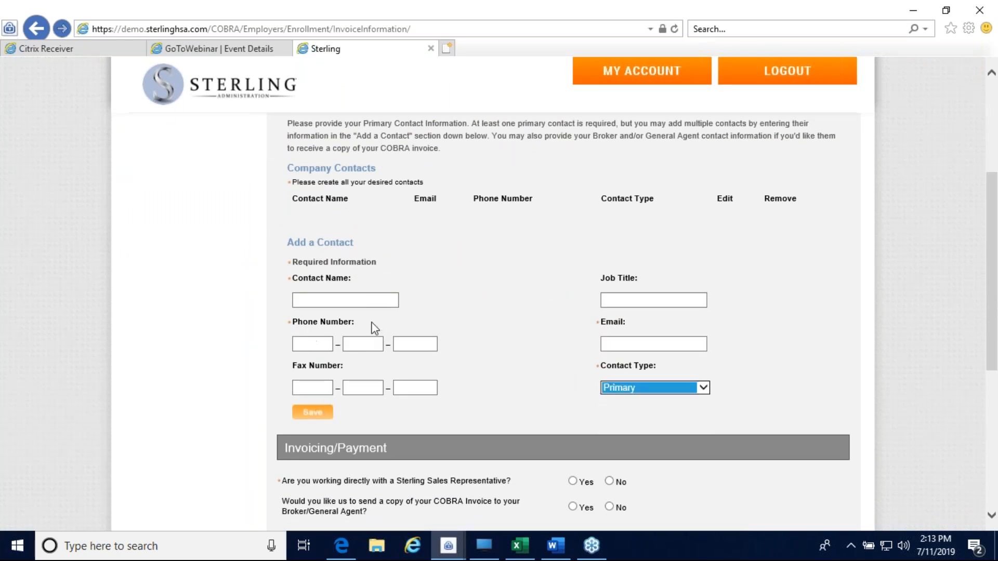
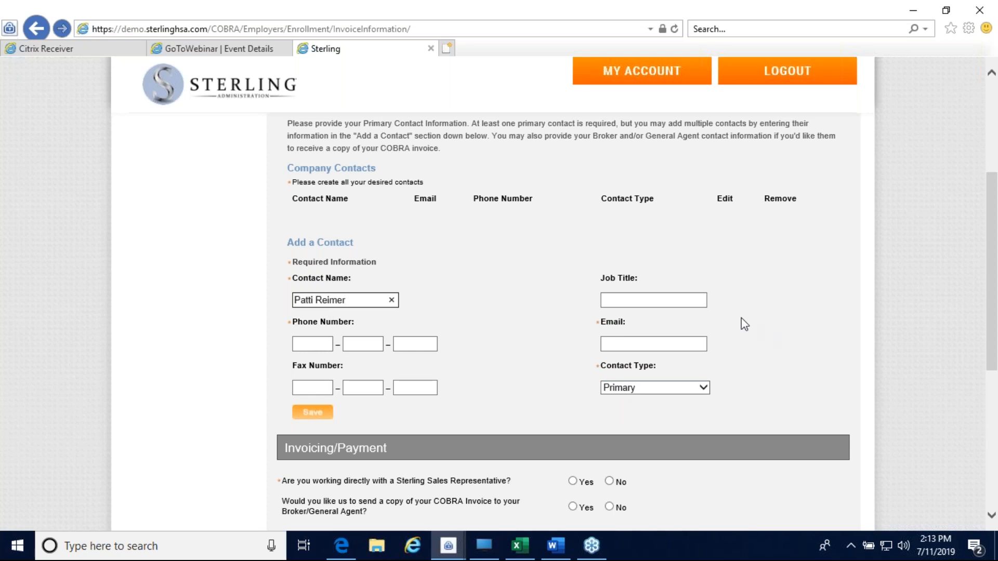
type("Corp")
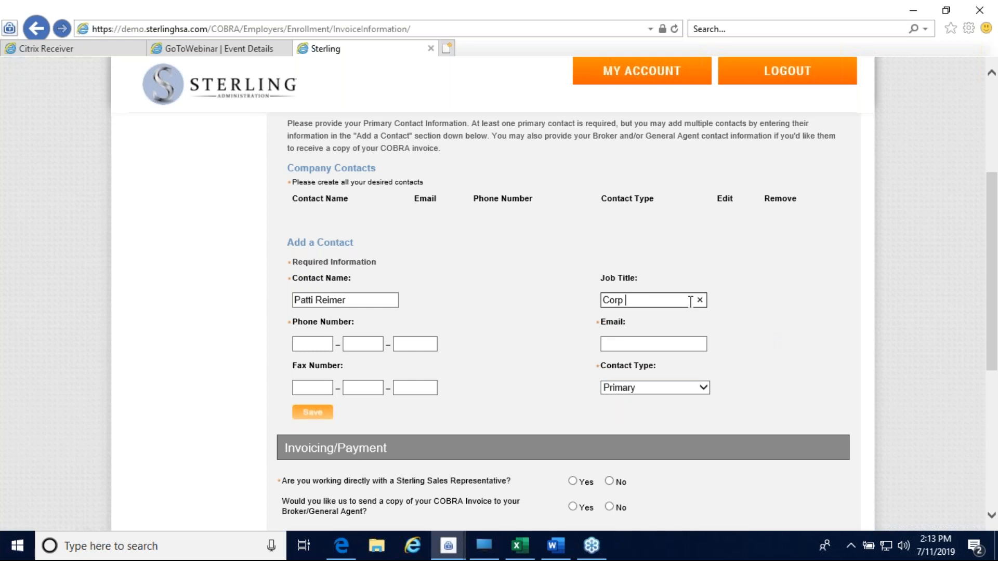
type("Trainer")
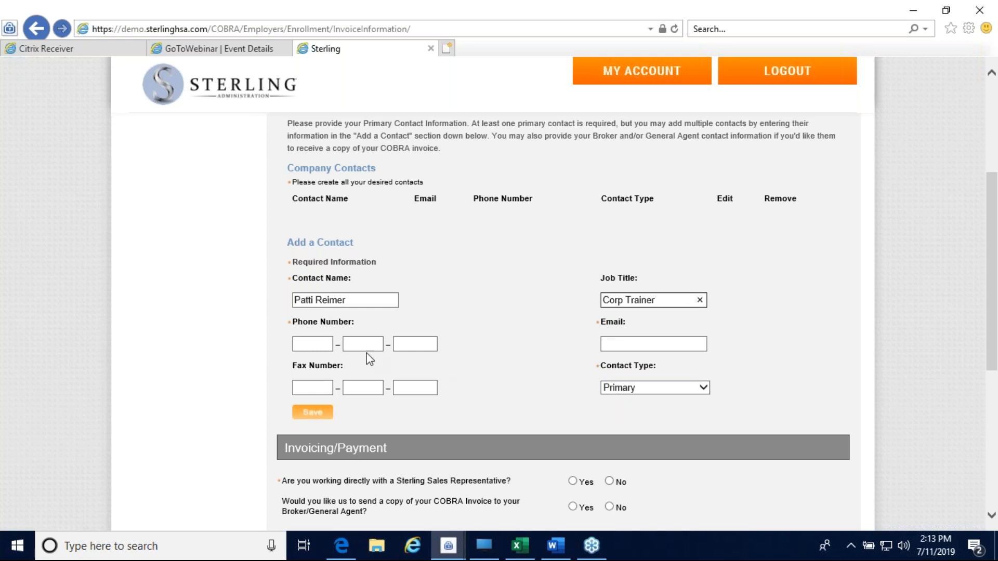
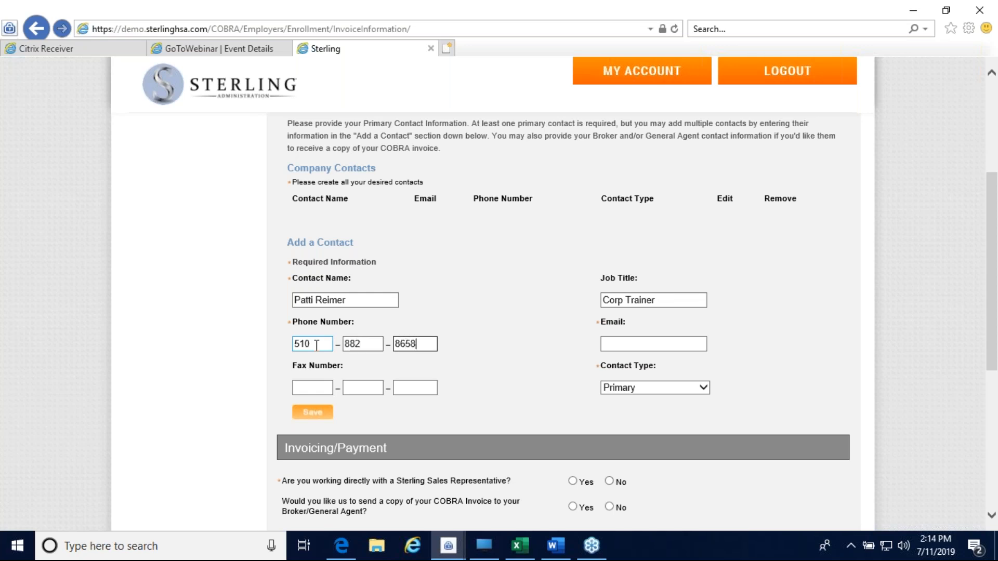
type("pat")
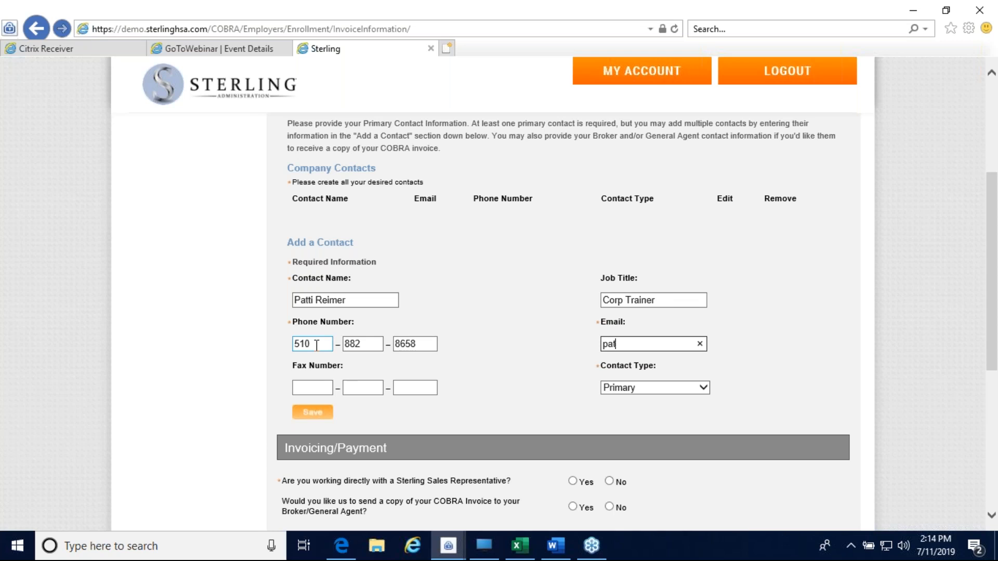
type("patricia.rei")
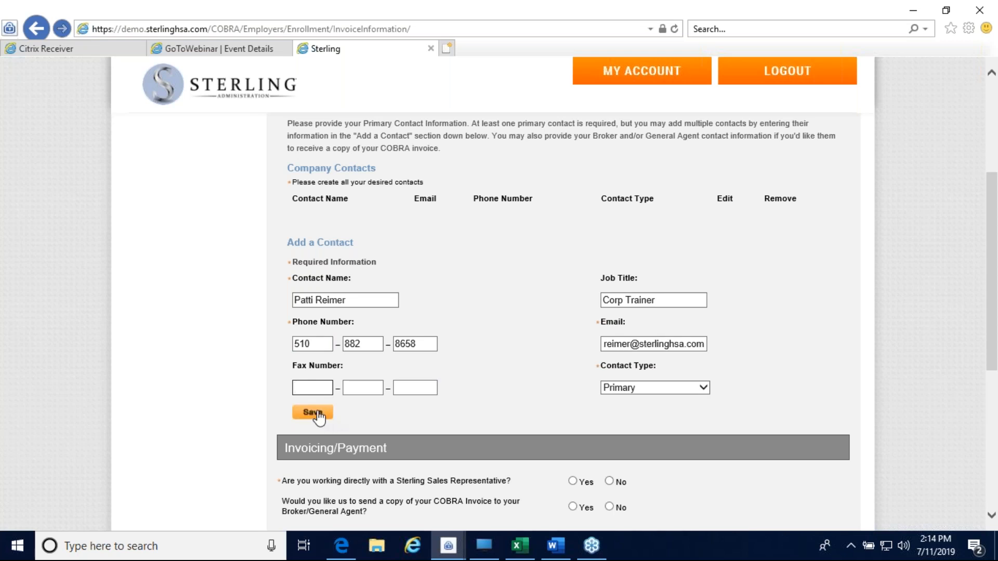
left_click(310, 413)
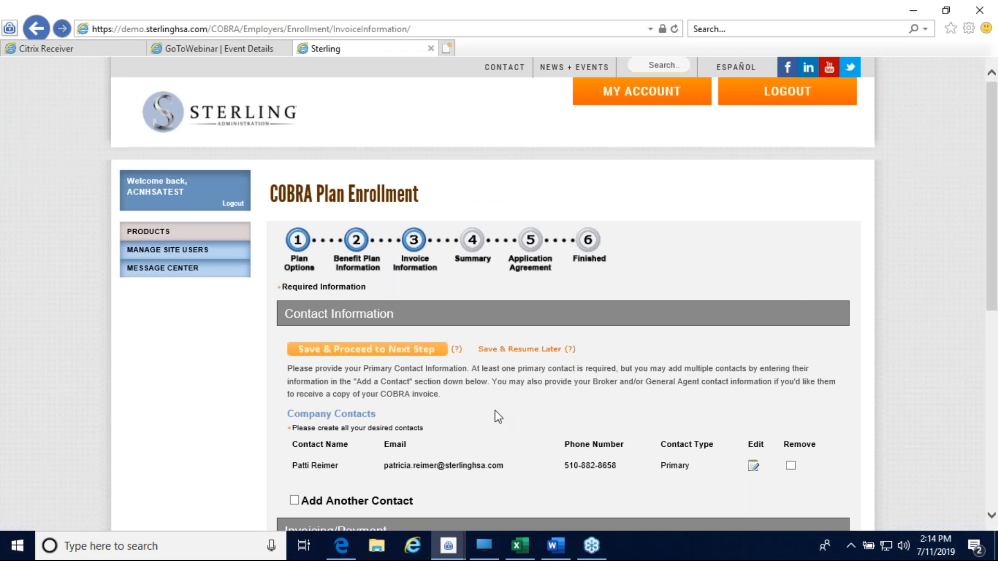
scroll("down", 3)
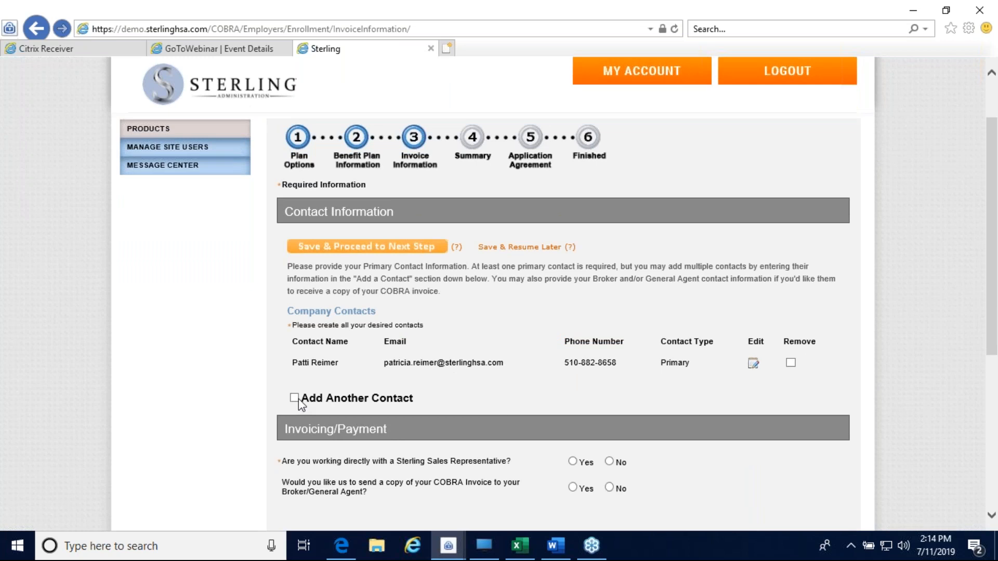
left_click(294, 398)
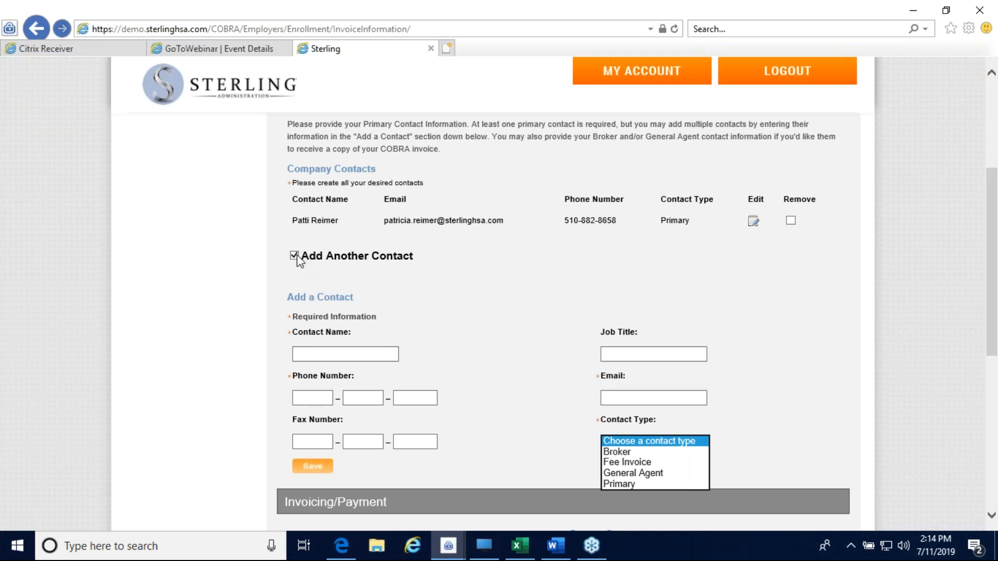
left_click(295, 256)
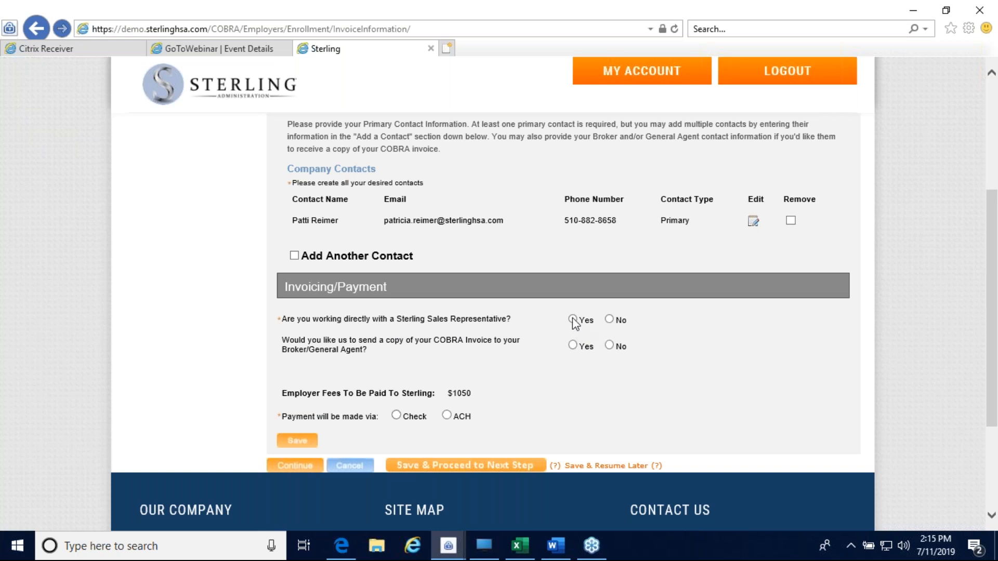
left_click(572, 321)
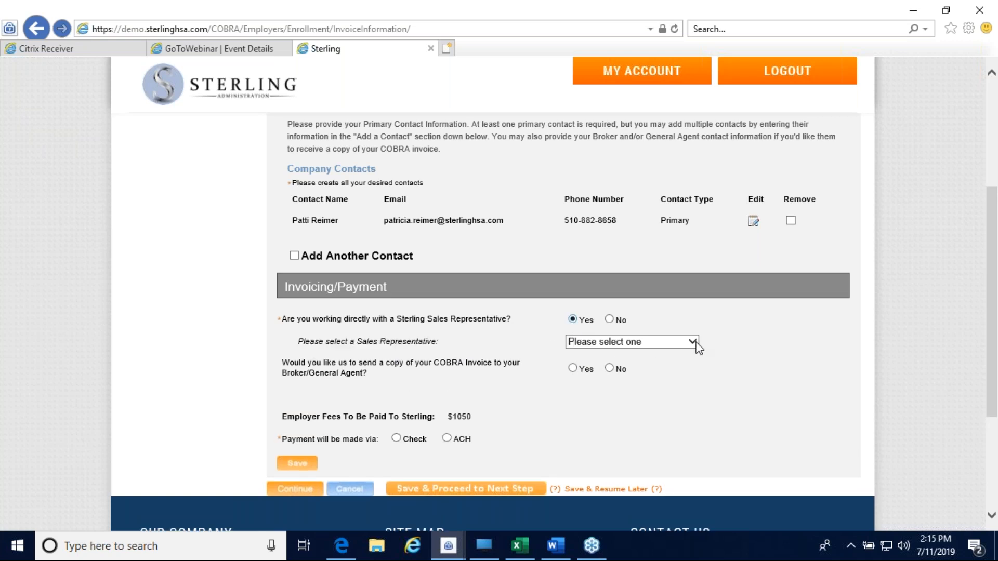
left_click(630, 342)
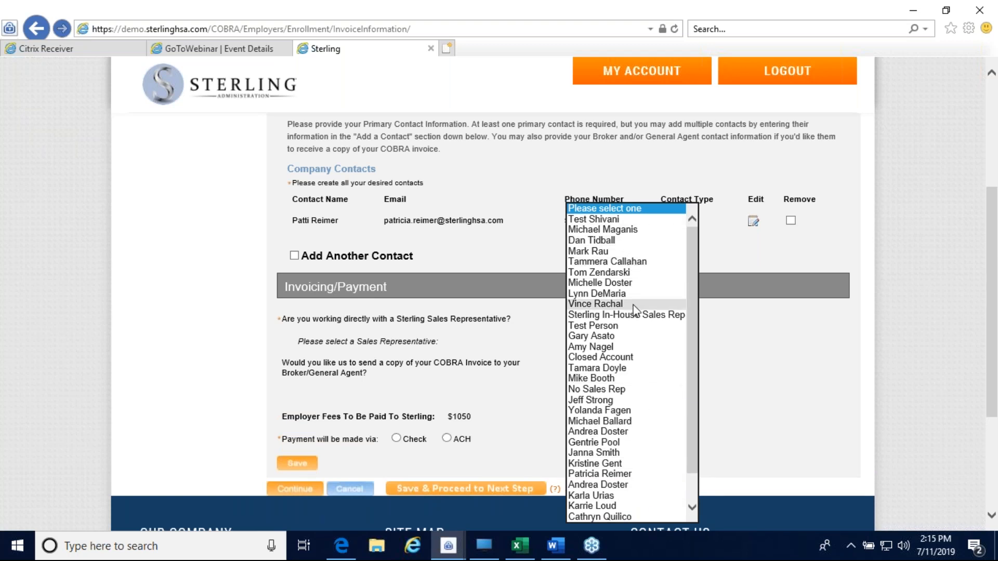
mouse_move(639, 411)
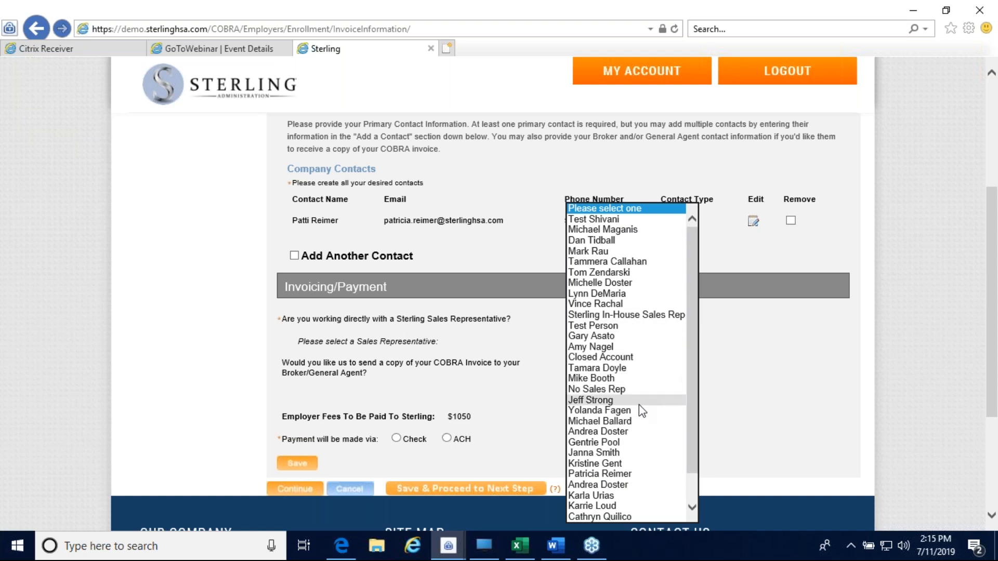
left_click(590, 399)
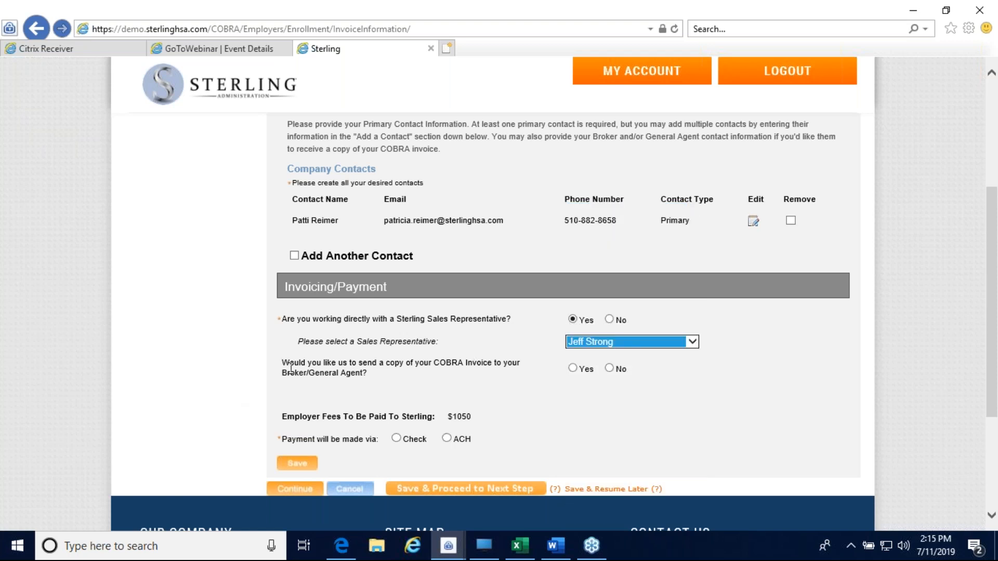
mouse_move(439, 390)
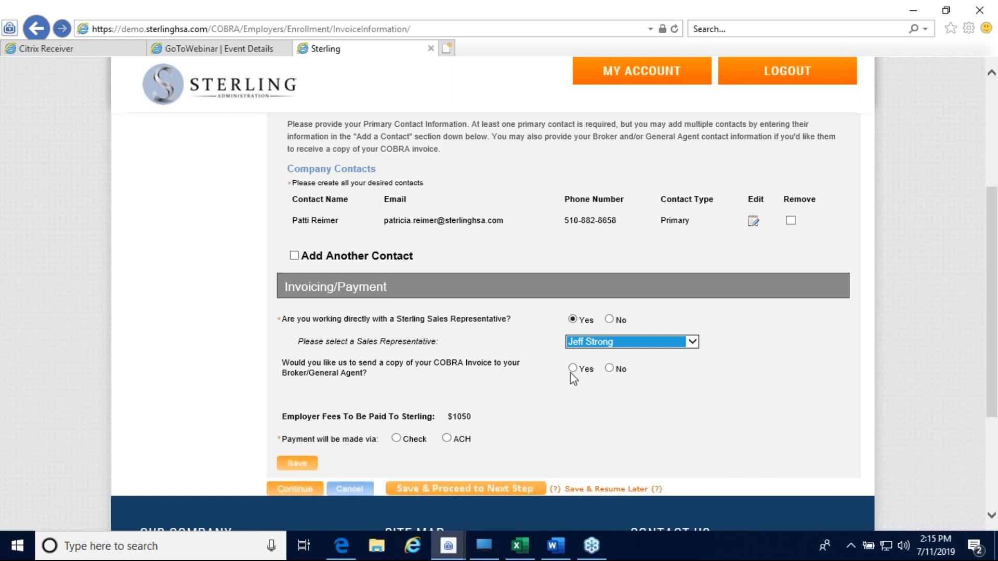
Step: Decline the broker invoice copy, note the $1050 employer fee and choose ACH payment
left_click(571, 368)
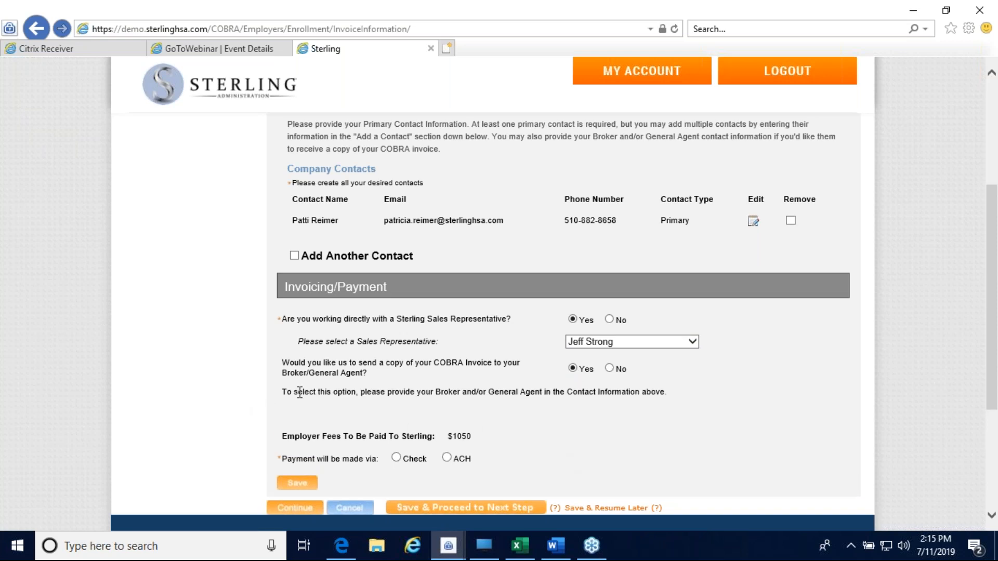
mouse_move(793, 225)
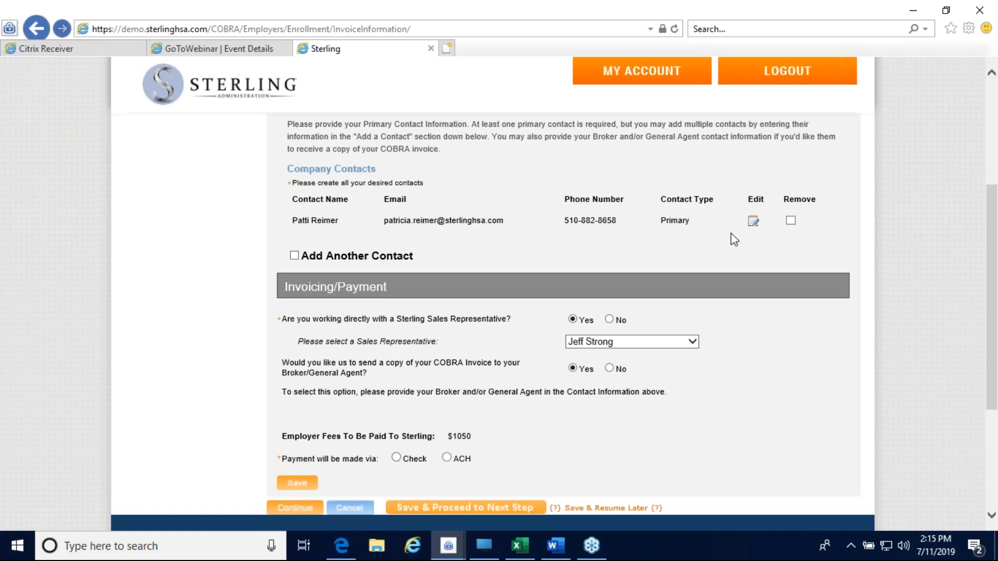
mouse_move(303, 263)
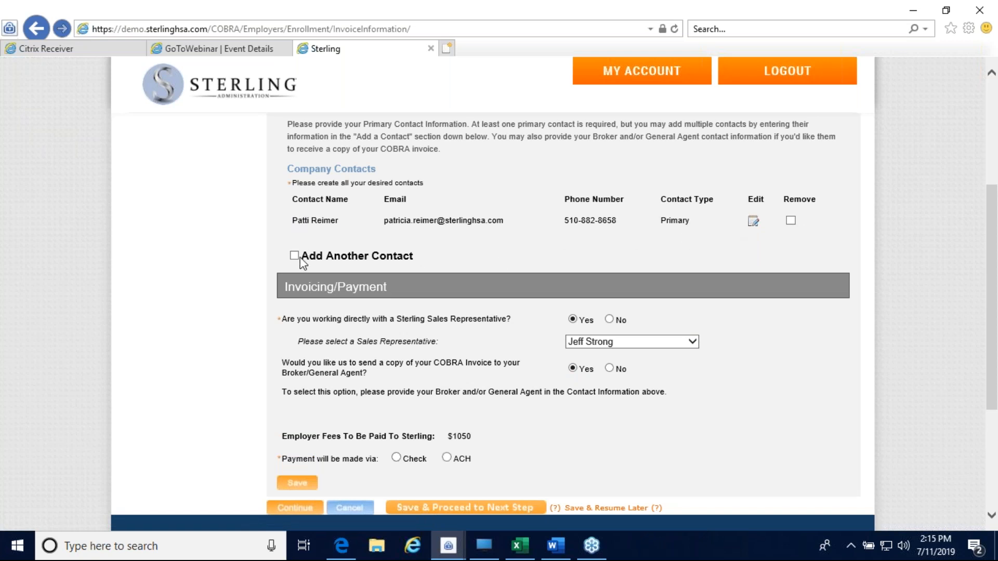
mouse_move(649, 451)
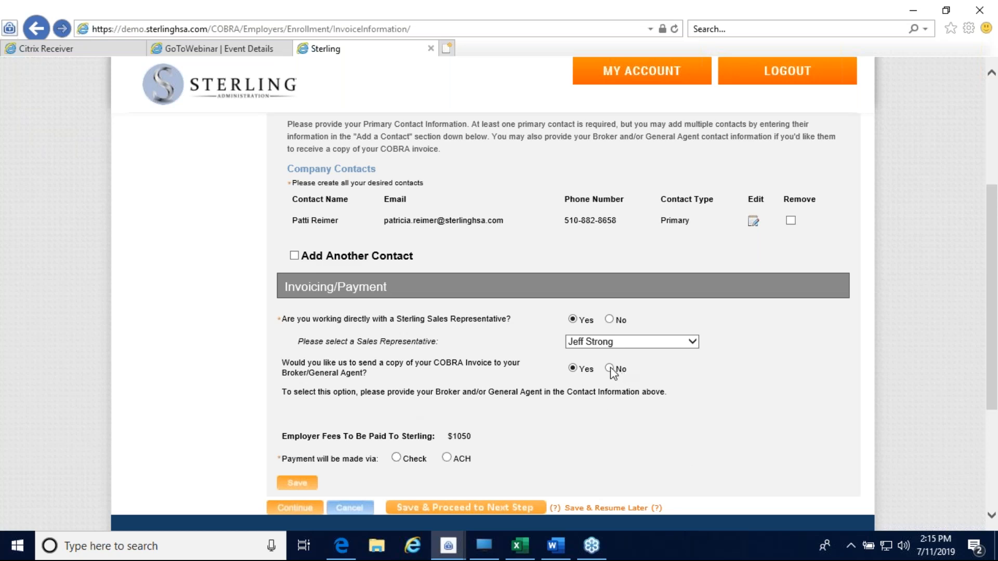
left_click(609, 369)
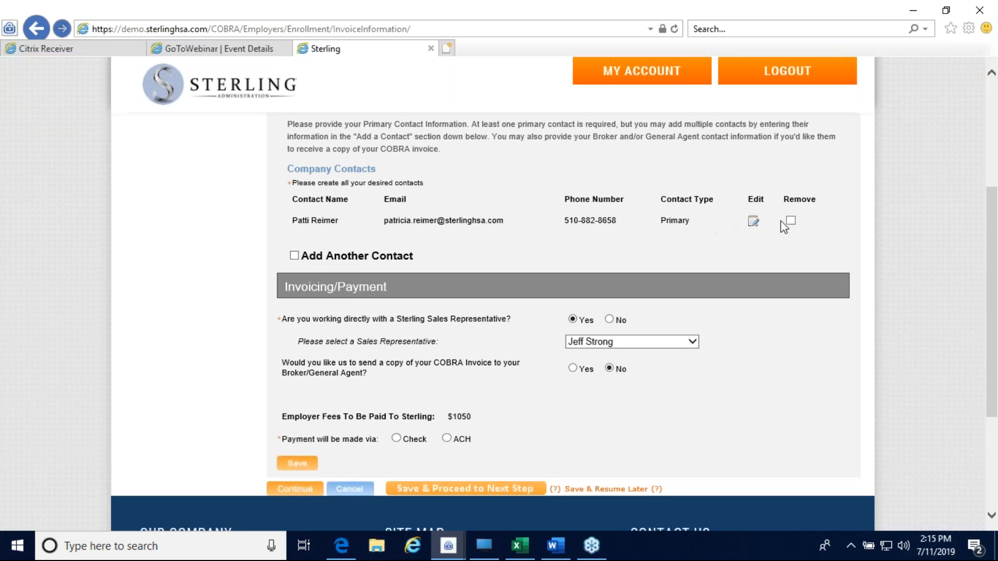
mouse_move(573, 409)
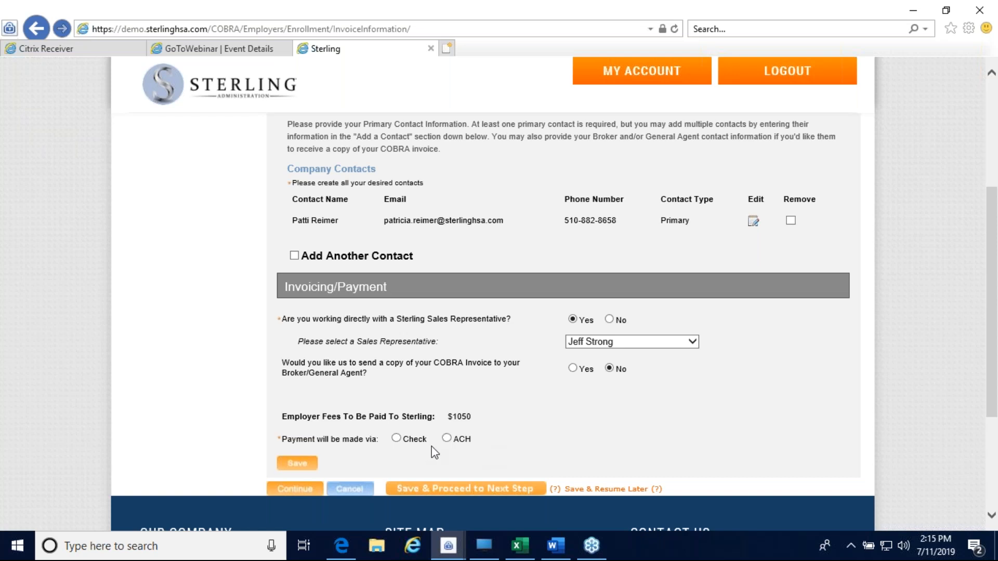
mouse_move(482, 449)
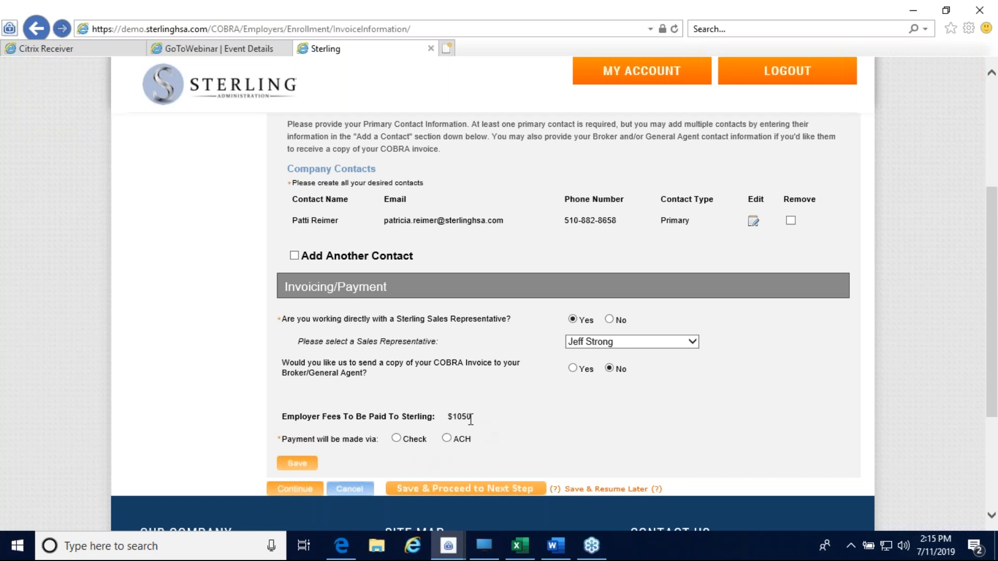
double_click(458, 416)
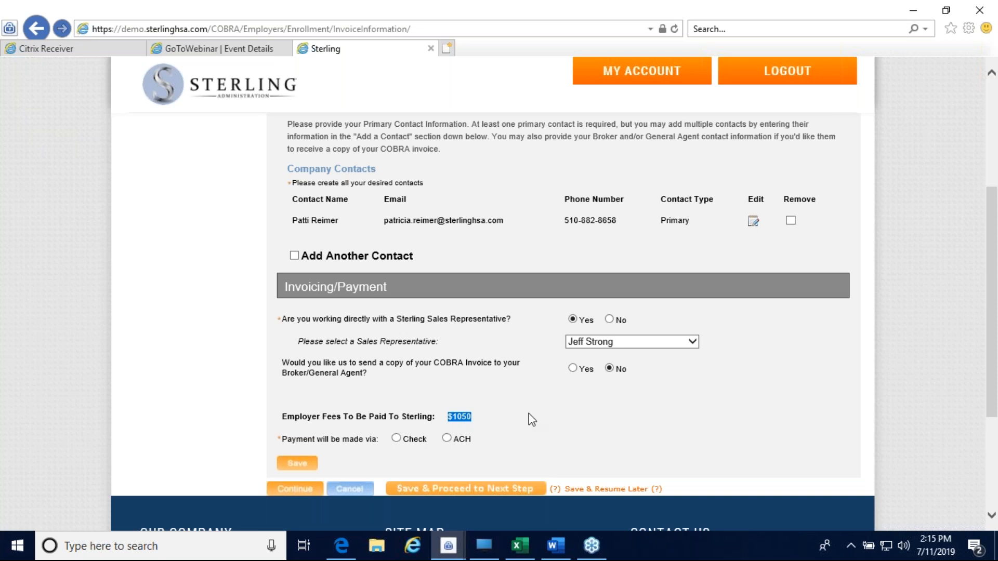
left_click(446, 438)
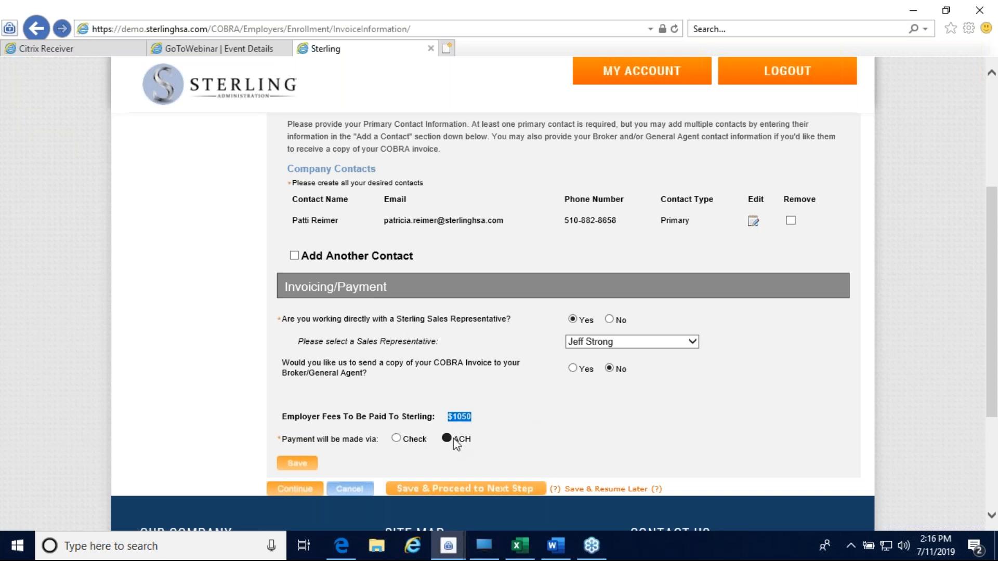
Step: Confirm ACH and set the new bank account type to Checking/Money Market
left_click(446, 438)
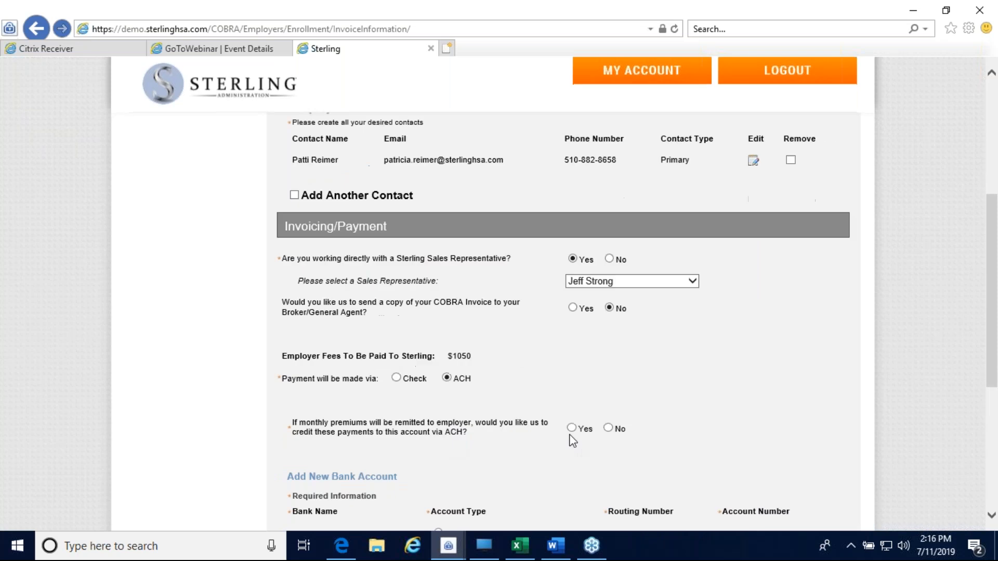
scroll("down", 3)
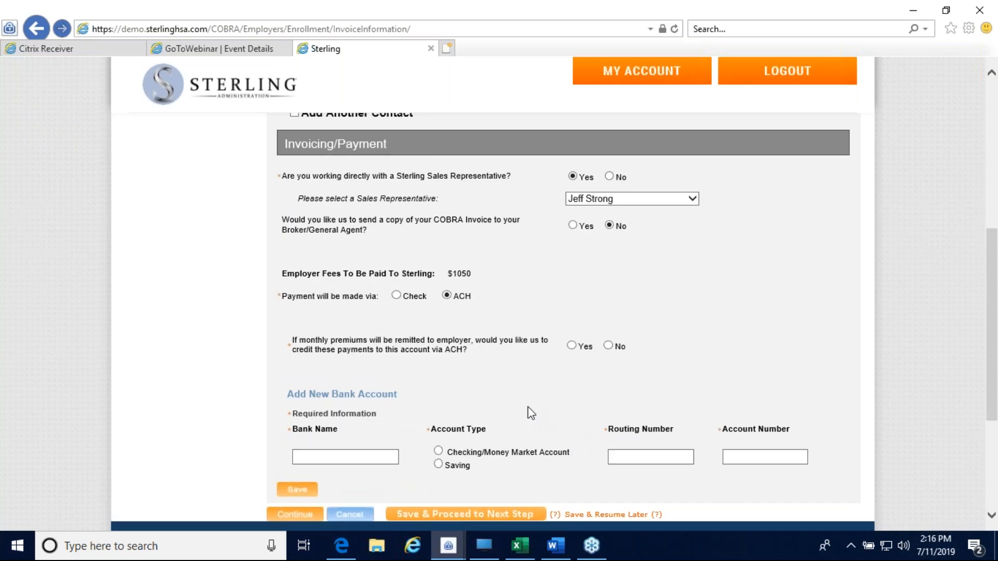
mouse_move(534, 419)
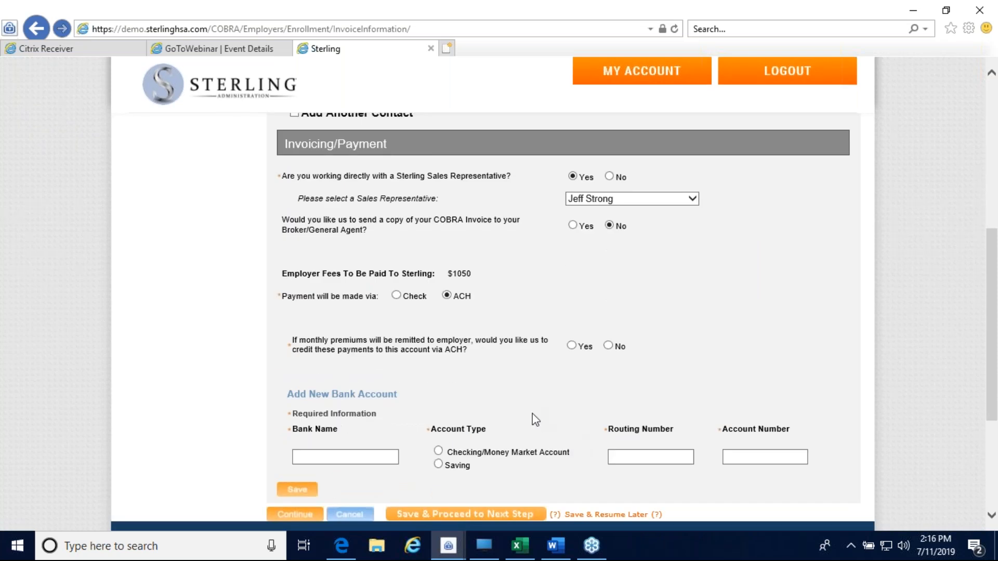
mouse_move(398, 326)
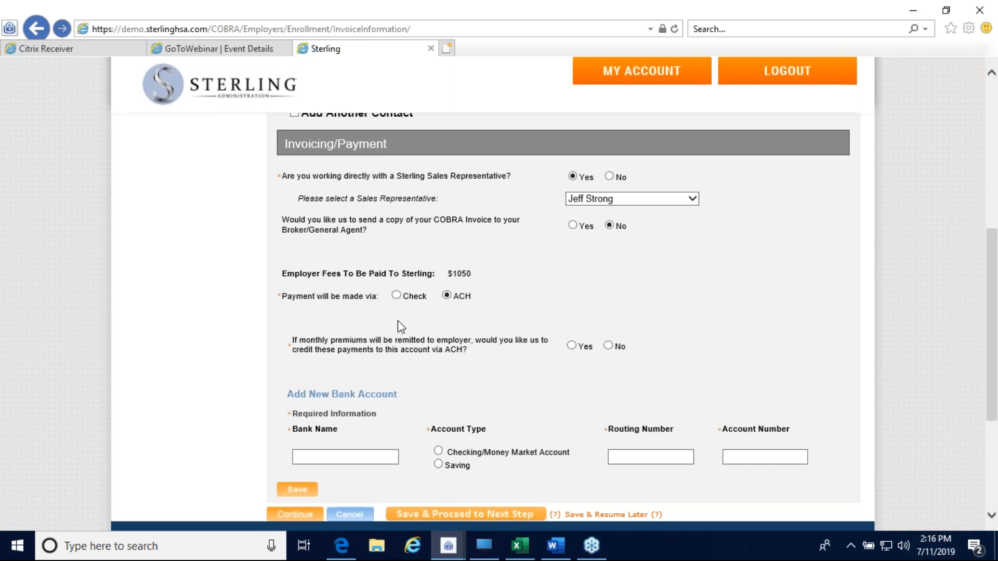
mouse_move(357, 480)
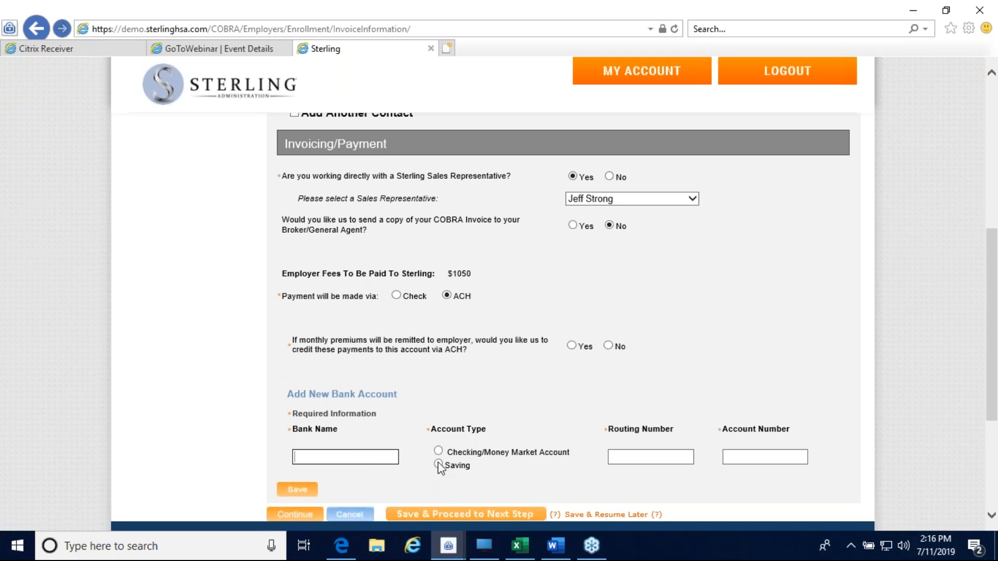
left_click(438, 452)
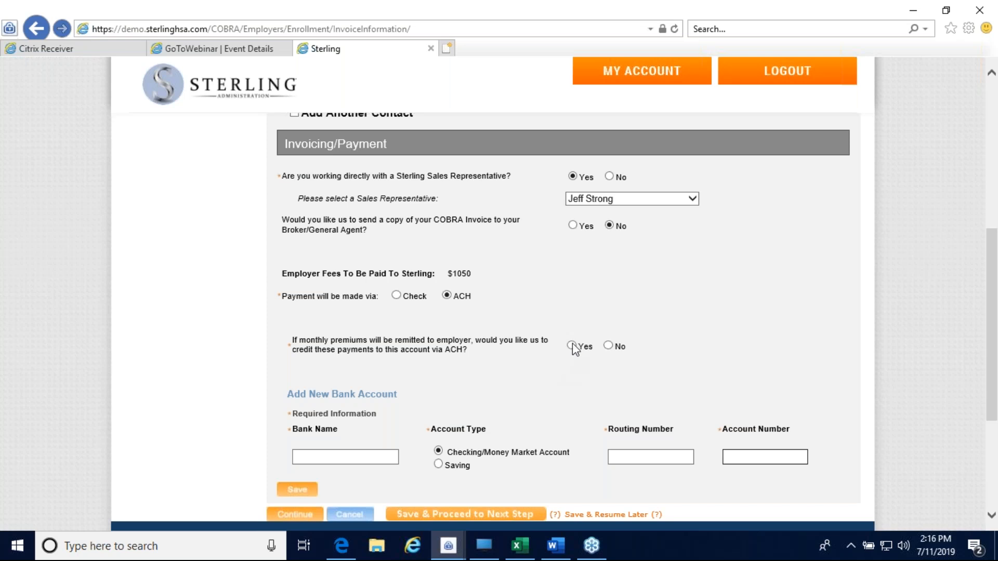
Step: Switch the payment method to Check and save the invoicing and payment choices
left_click(396, 295)
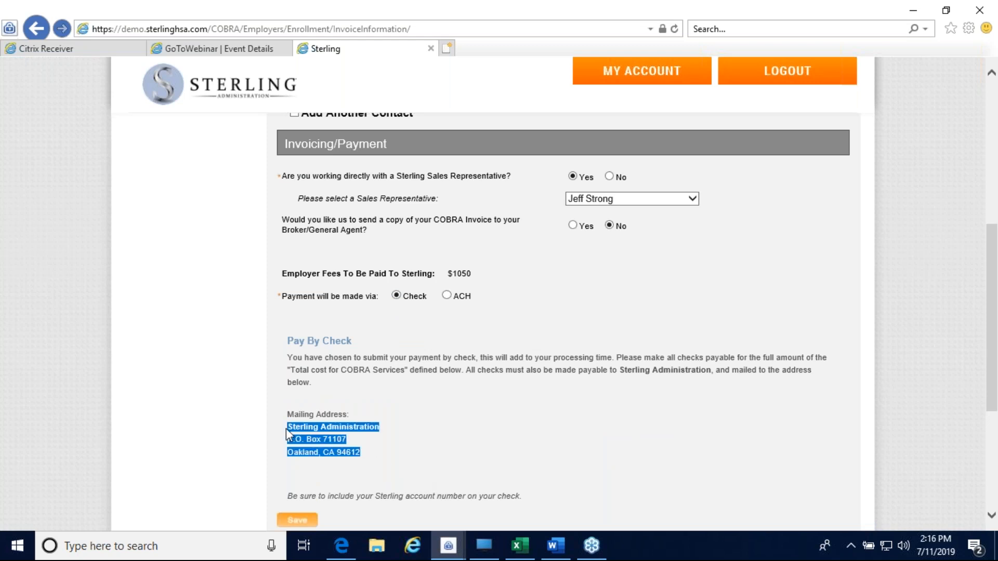
mouse_move(520, 453)
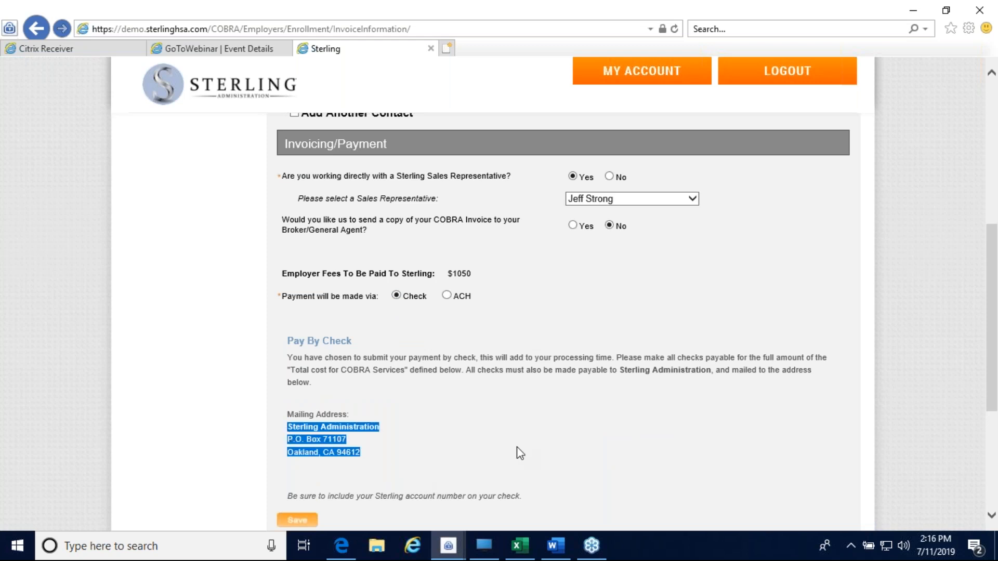
left_click(508, 439)
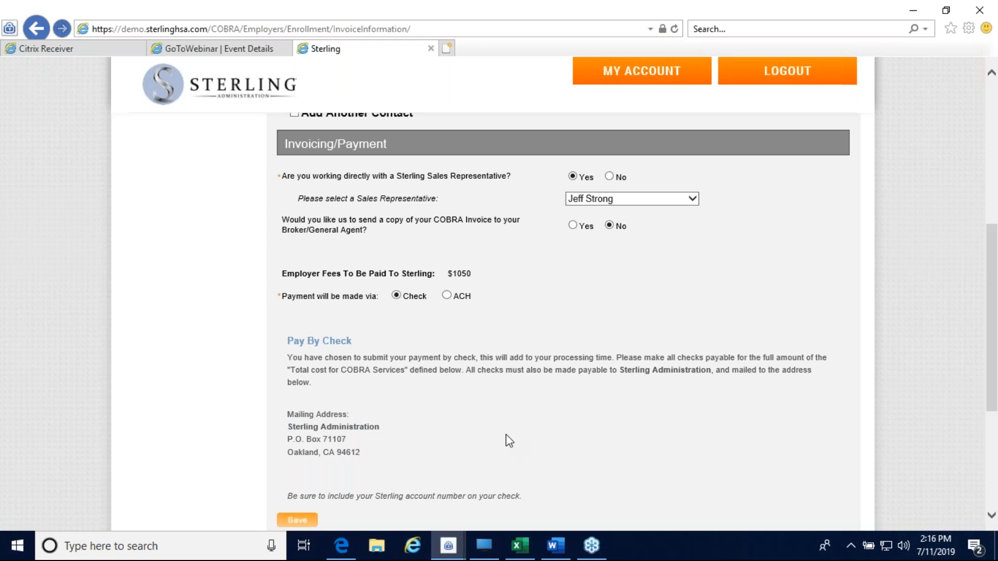
scroll("down", 3)
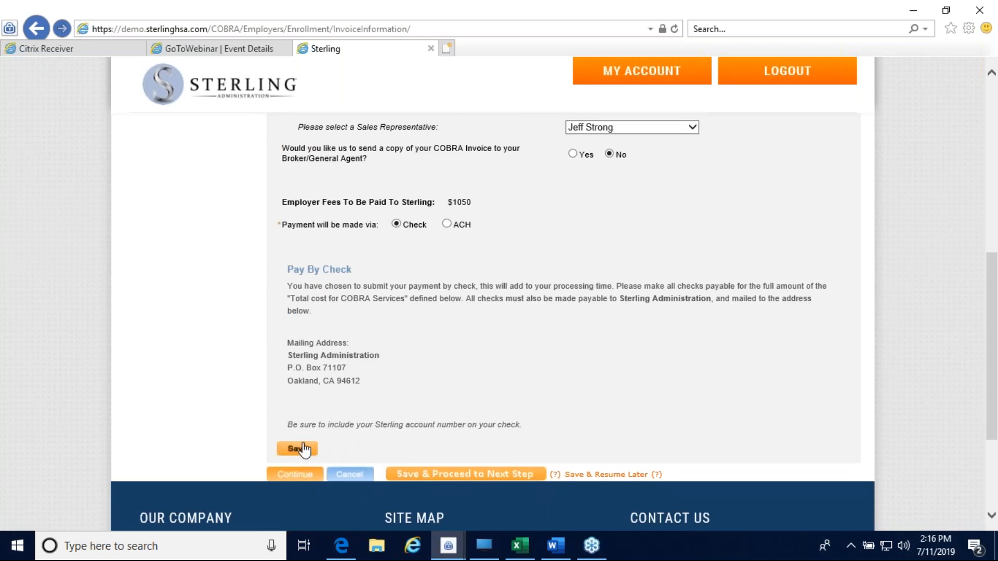
left_click(295, 449)
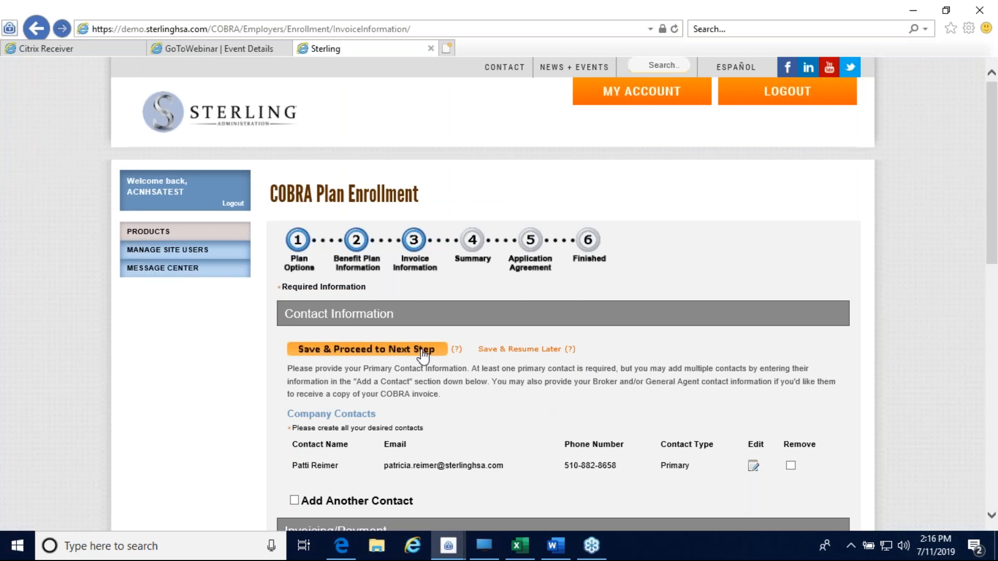
scroll("down", 3)
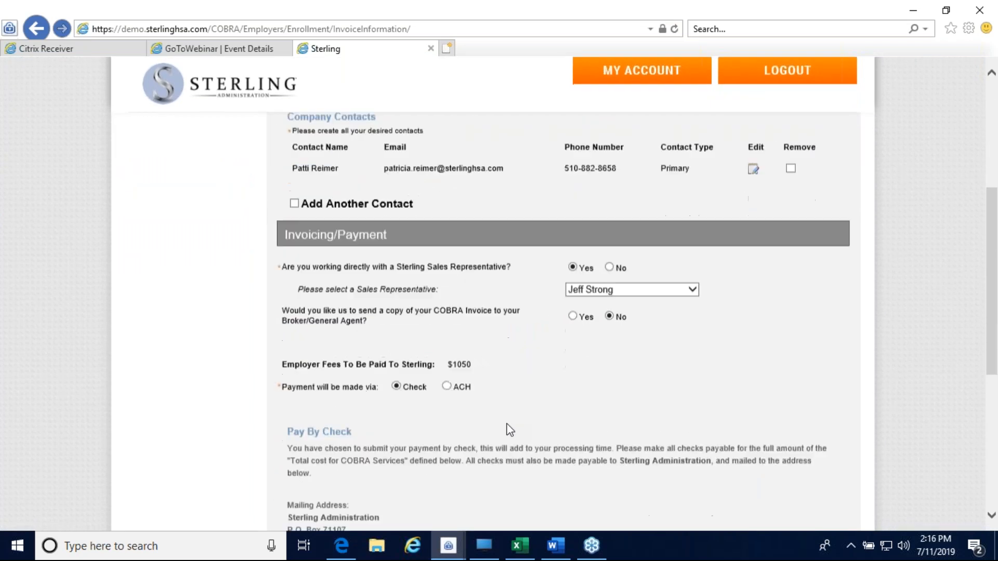
scroll("down", 3)
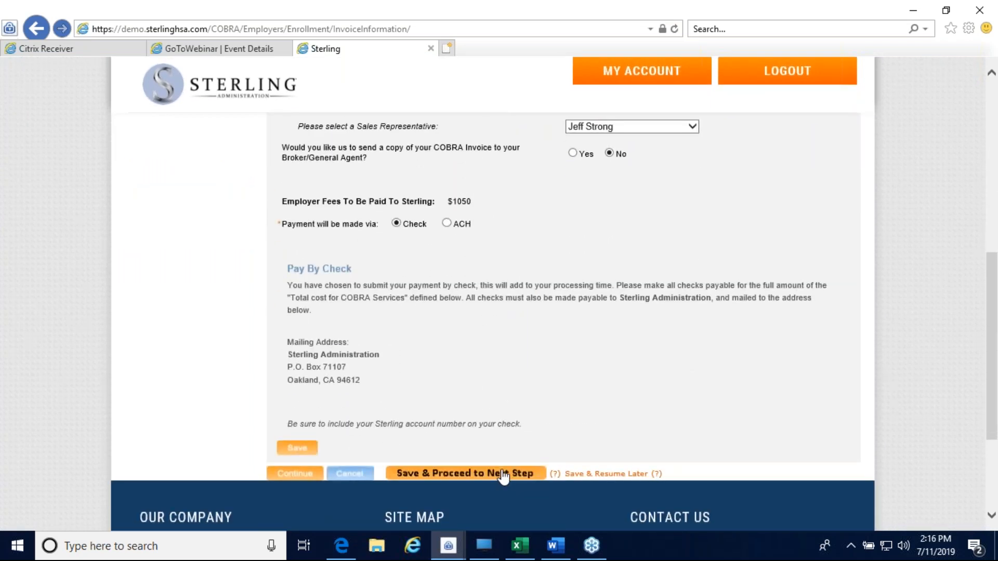
Step: Proceed to the COBRA Enrollment Summary and review company, $1050 plans, contact and check payment
left_click(466, 473)
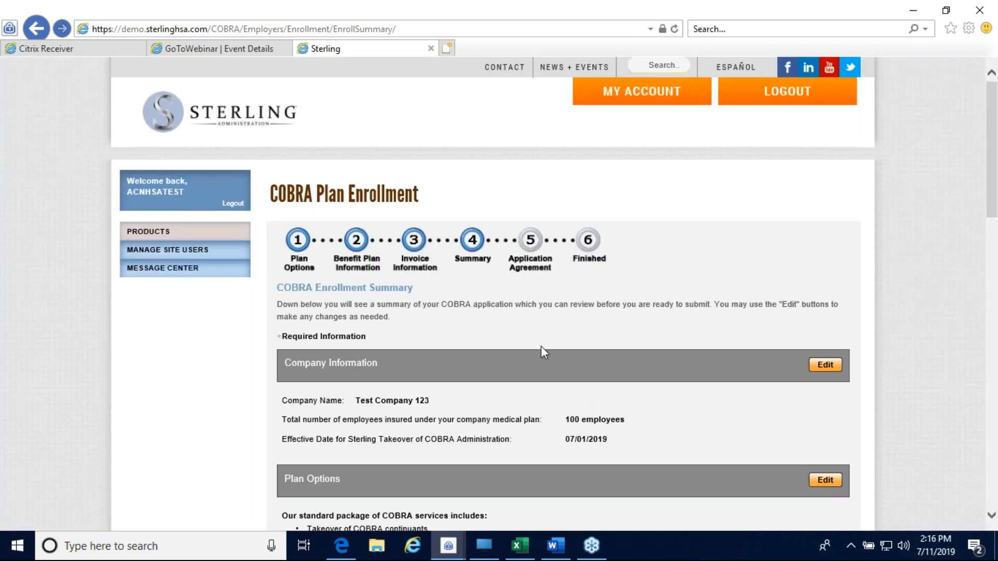
mouse_move(482, 294)
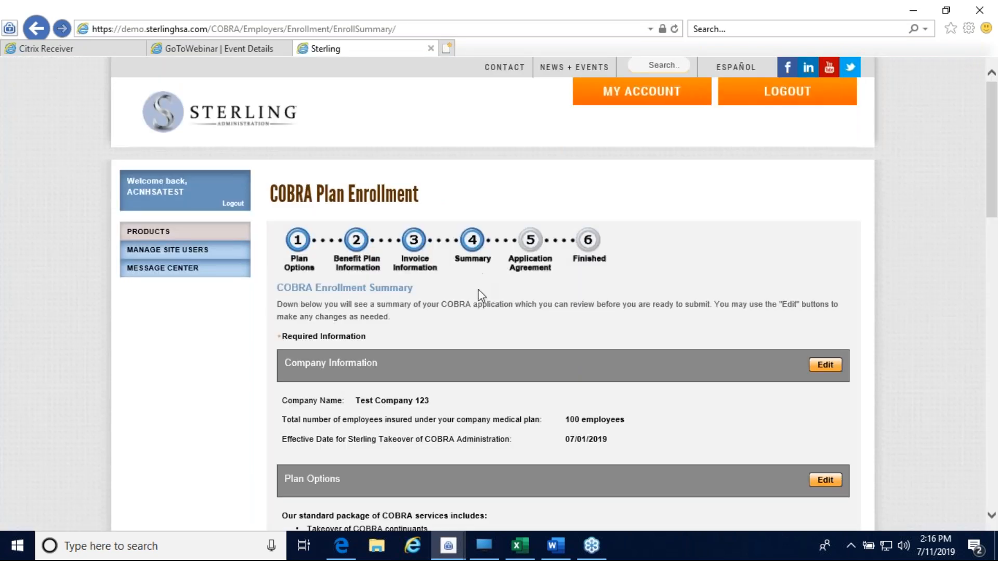
mouse_move(480, 332)
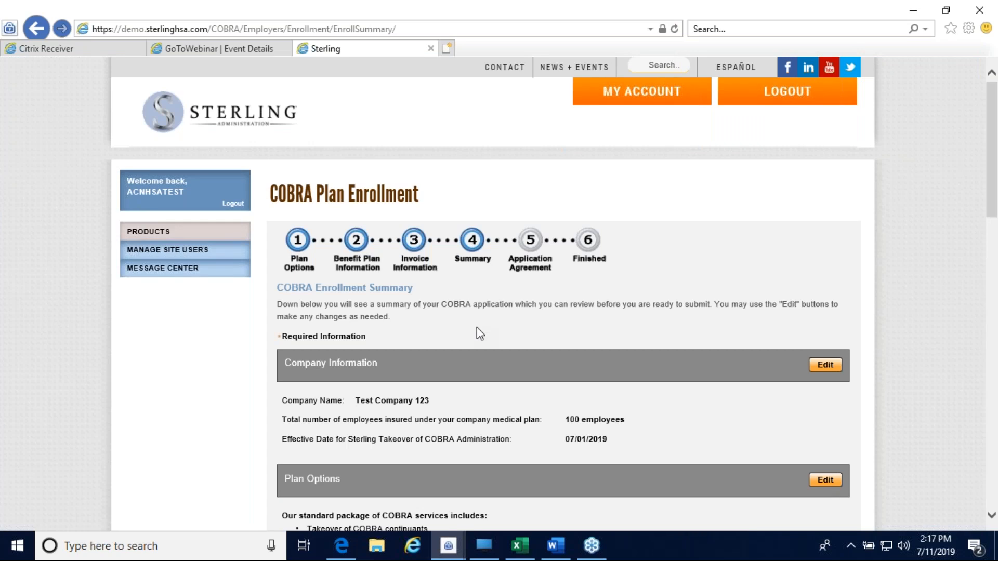
scroll("down", 3)
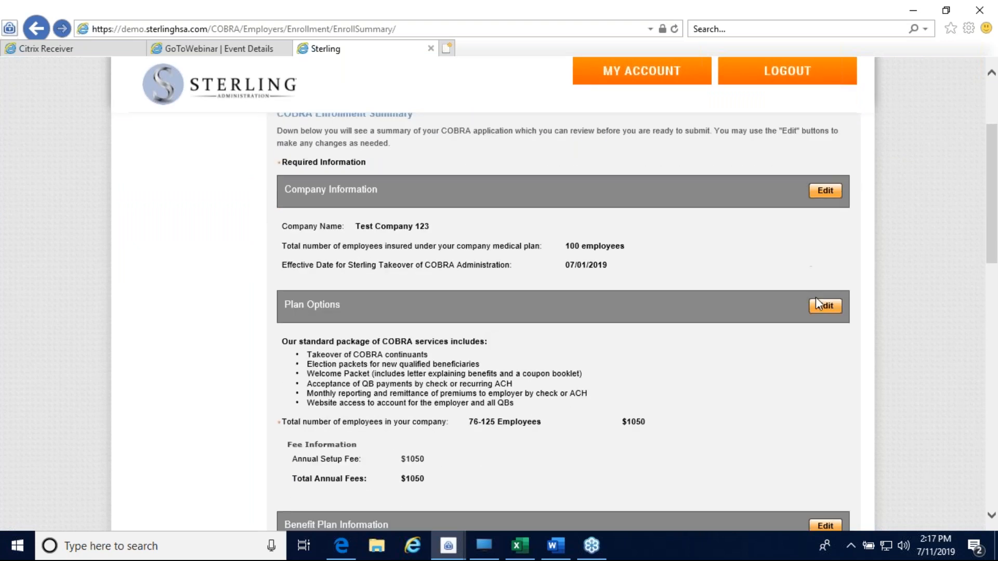
mouse_move(702, 387)
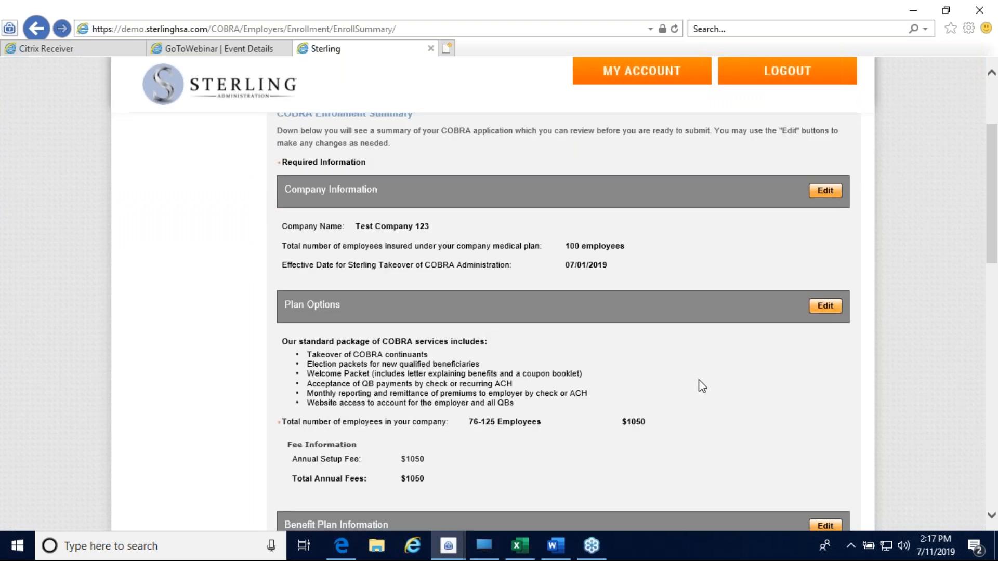
scroll("down", 3)
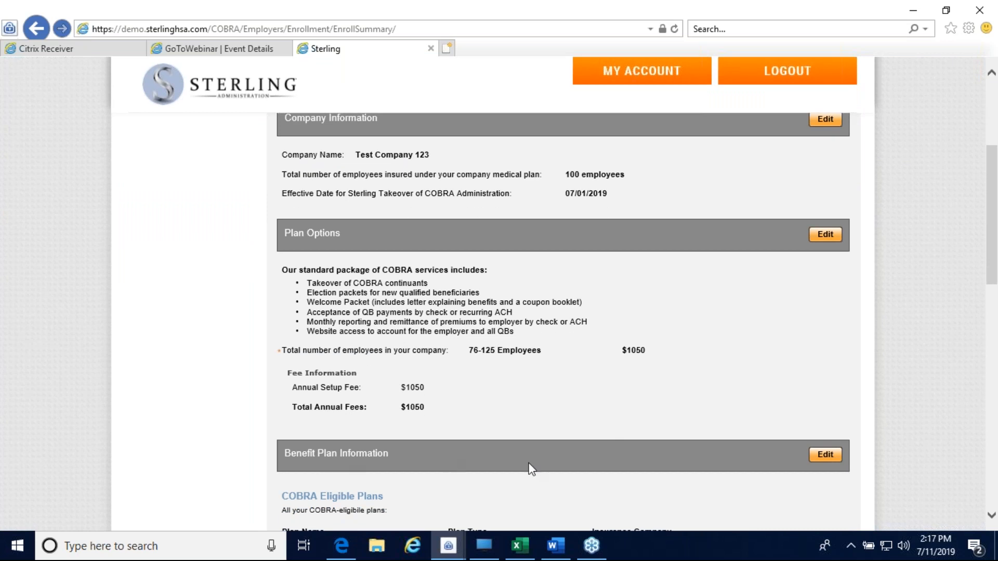
mouse_move(719, 350)
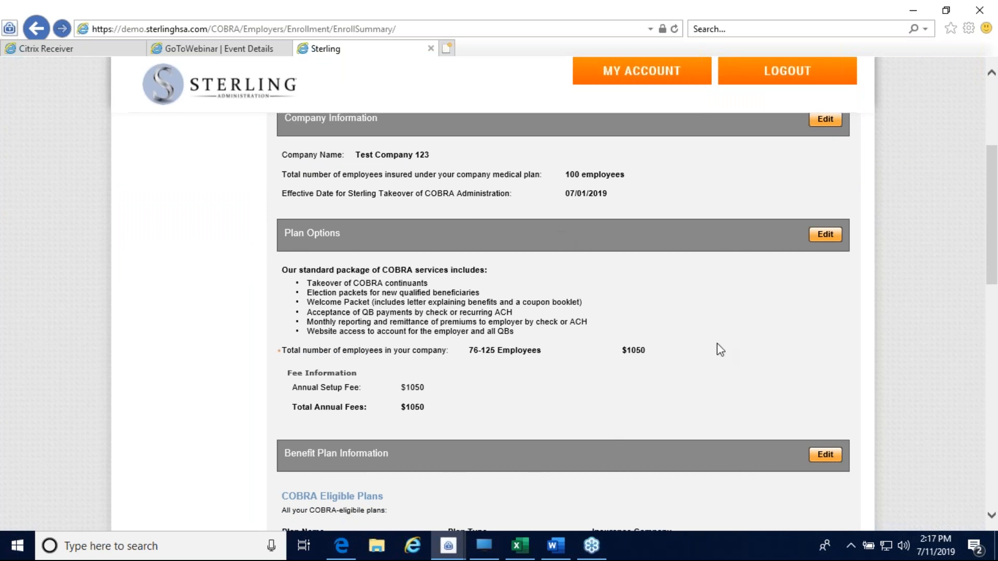
scroll("down", 3)
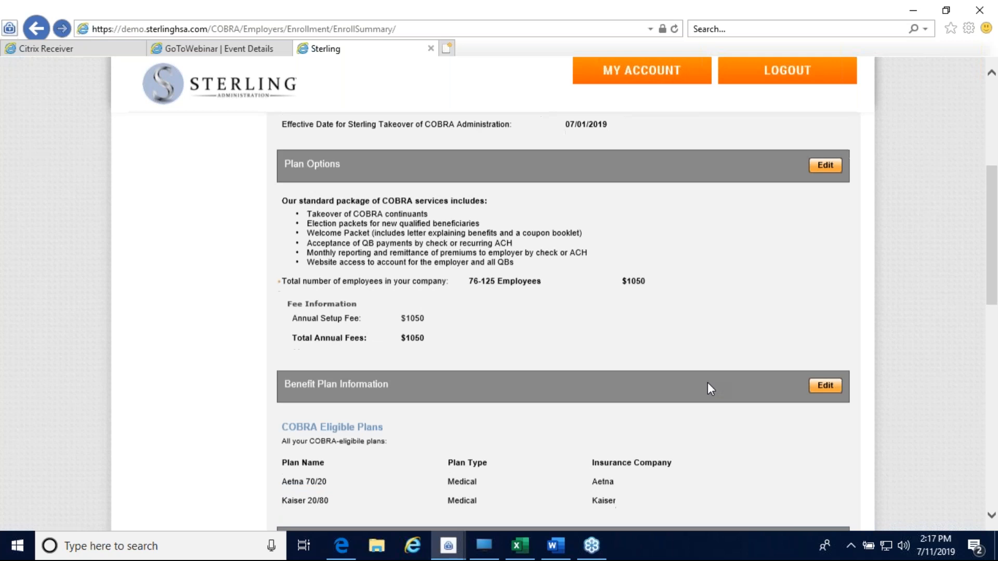
scroll("down", 3)
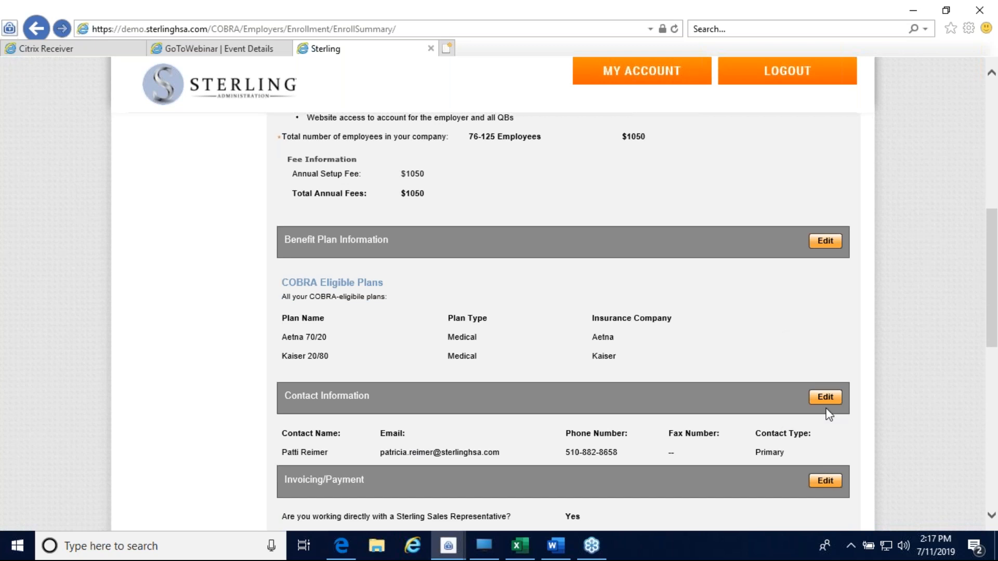
mouse_move(662, 418)
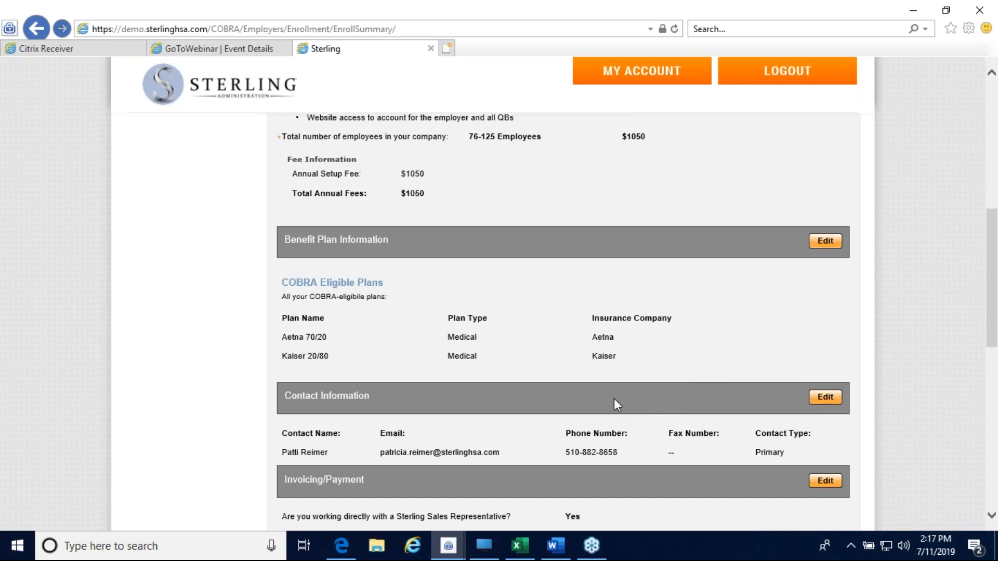
scroll("down", 3)
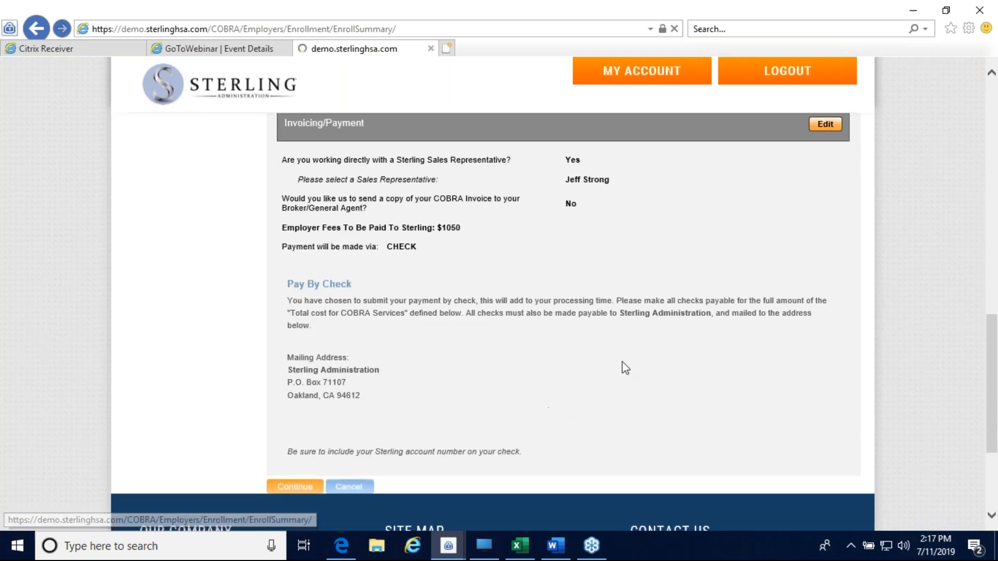
left_click(295, 486)
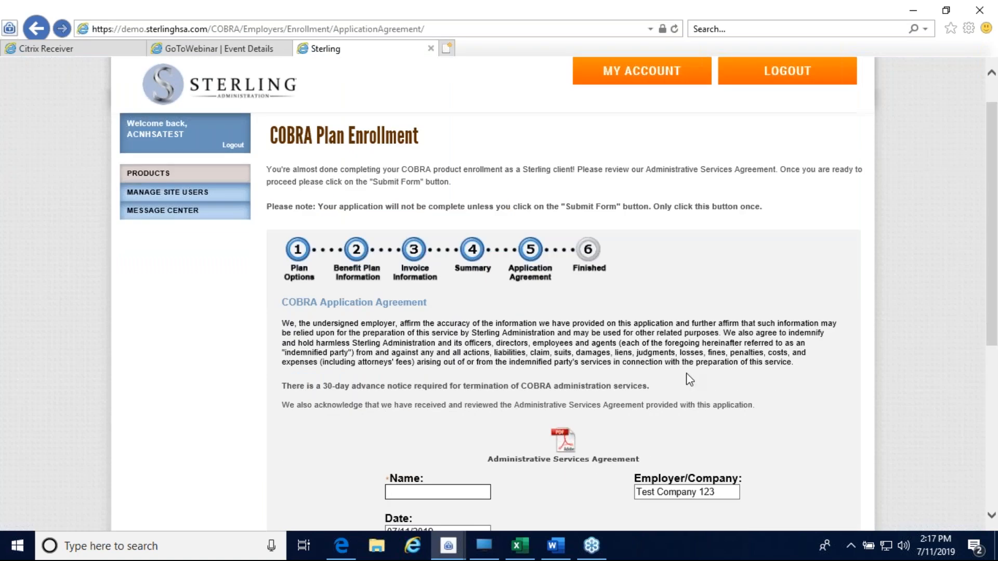
scroll("down", 3)
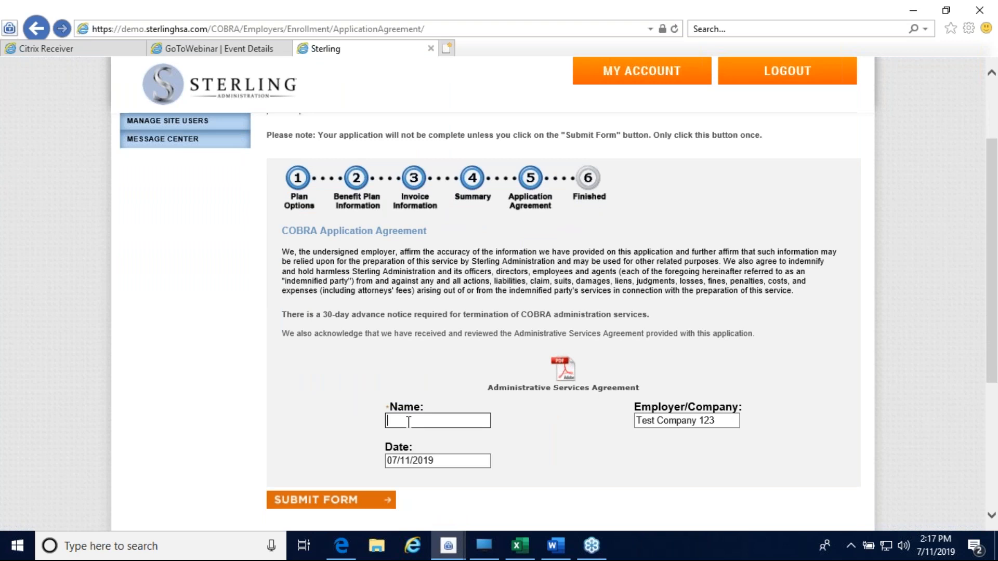
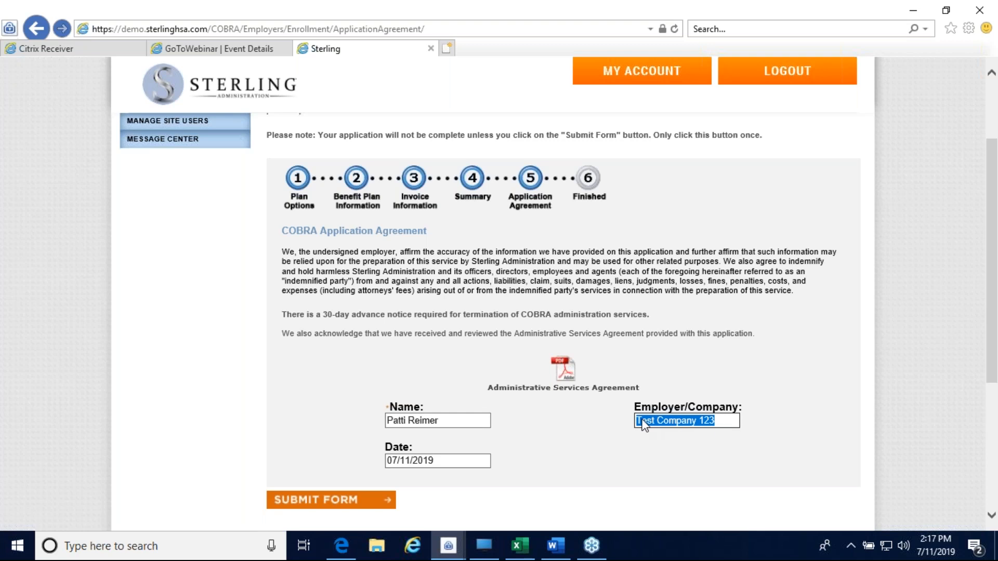
left_click(438, 460)
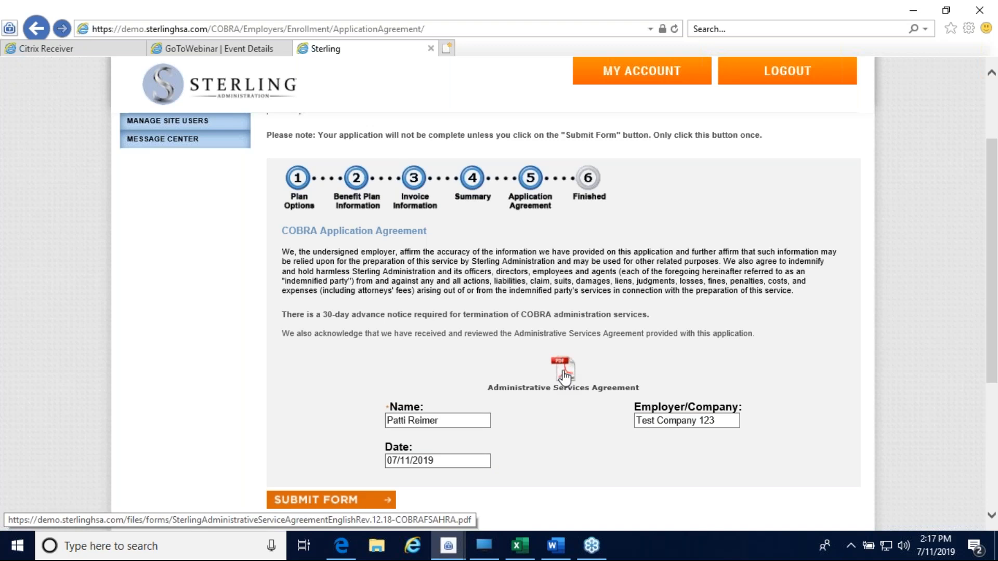
mouse_move(418, 511)
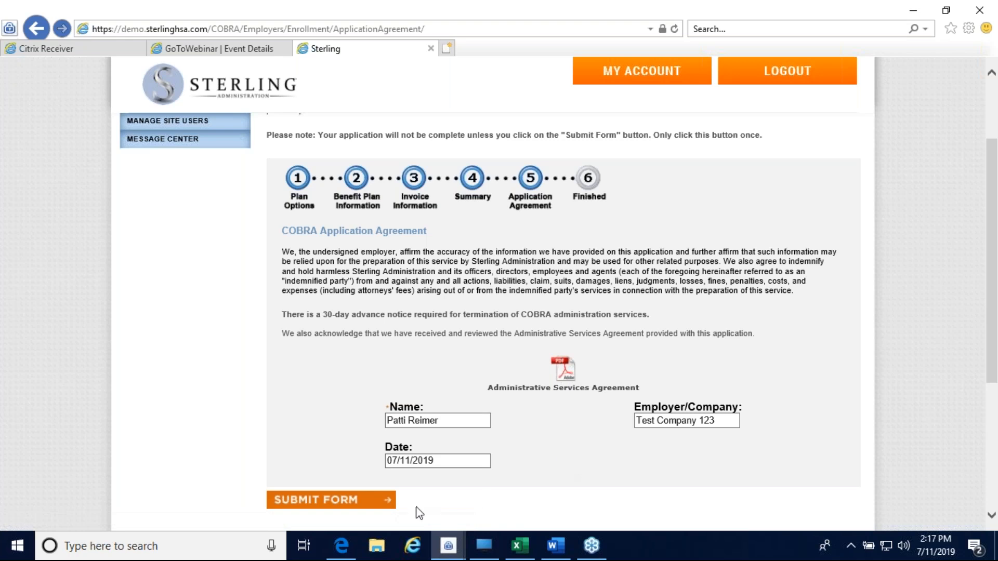
left_click(437, 461)
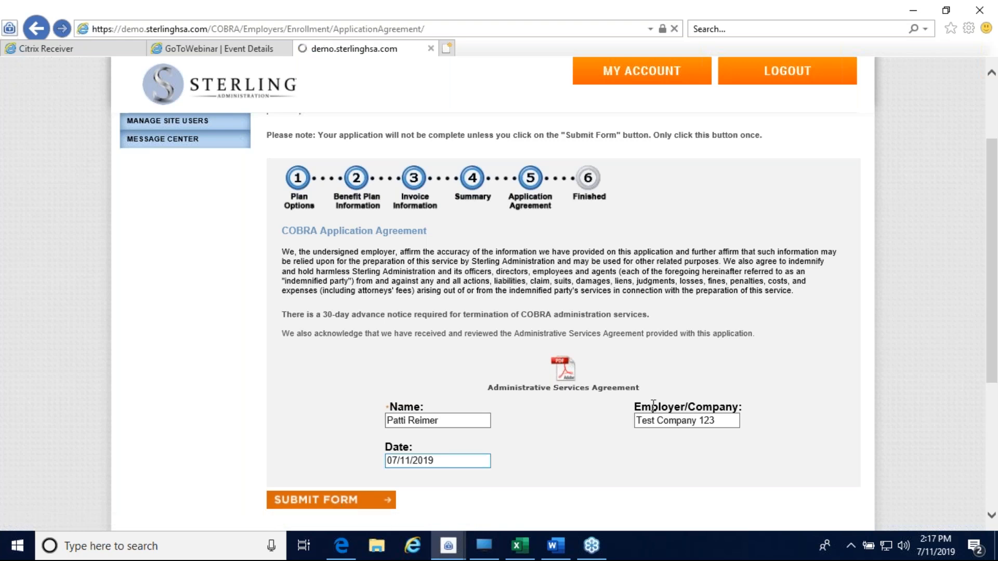
Step: Review the Finished page's check payment instructions and Enrollment Summary download link
left_click(331, 500)
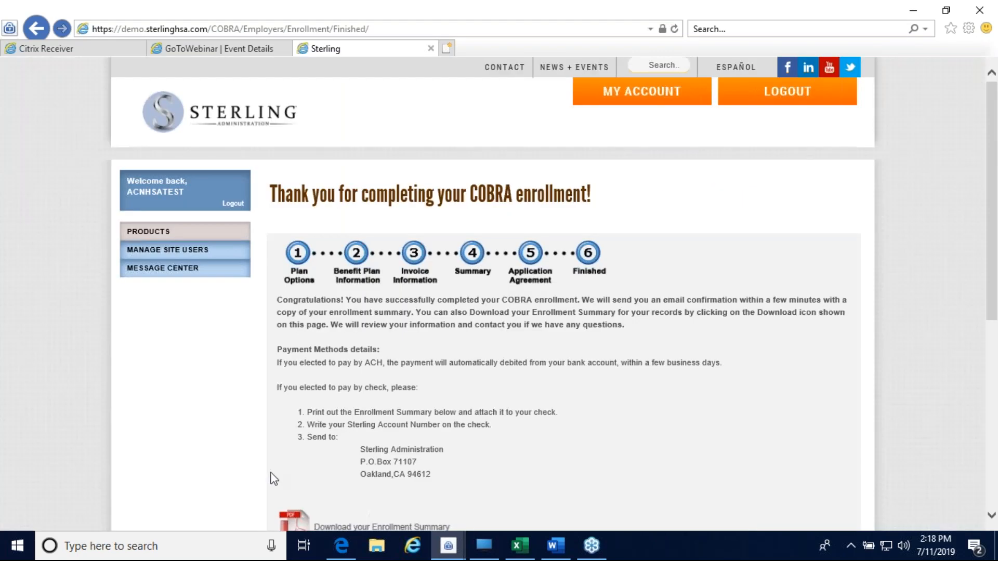
scroll("down", 3)
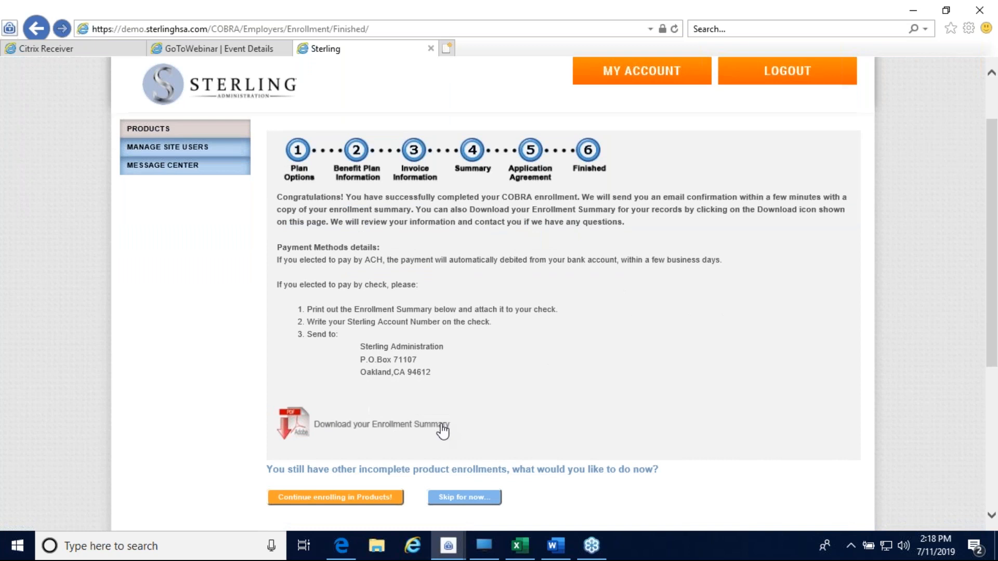
mouse_move(604, 405)
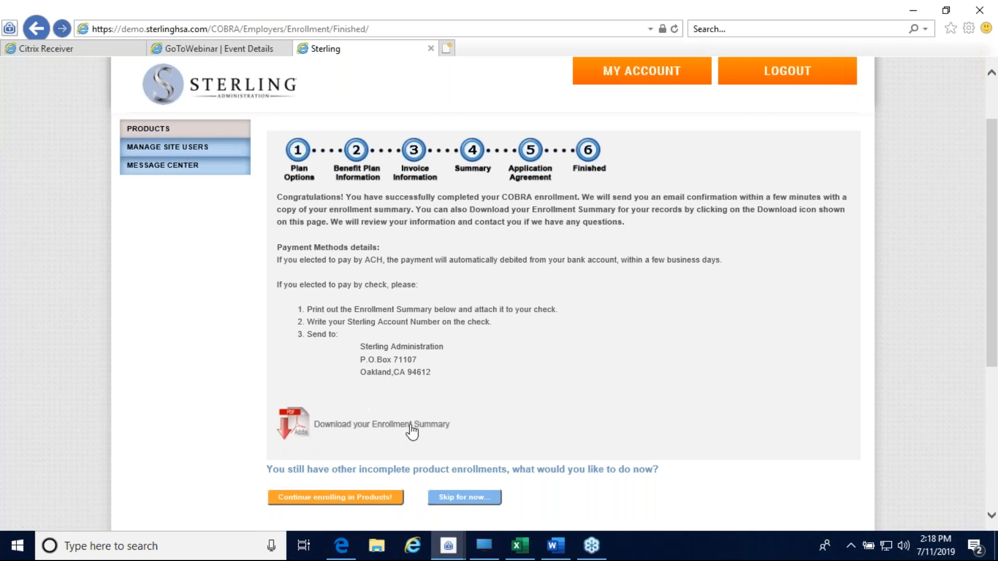
mouse_move(645, 368)
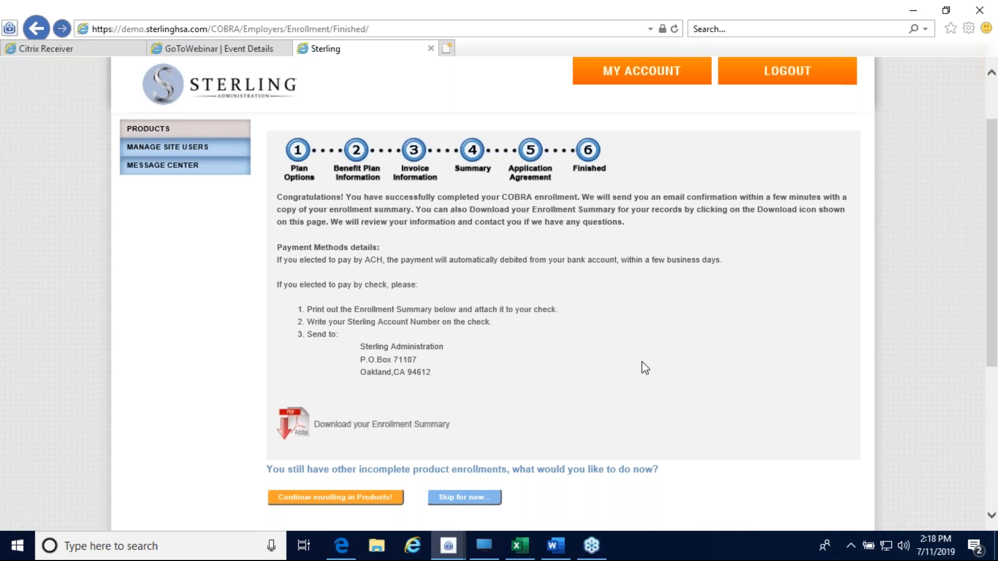
mouse_move(918, 75)
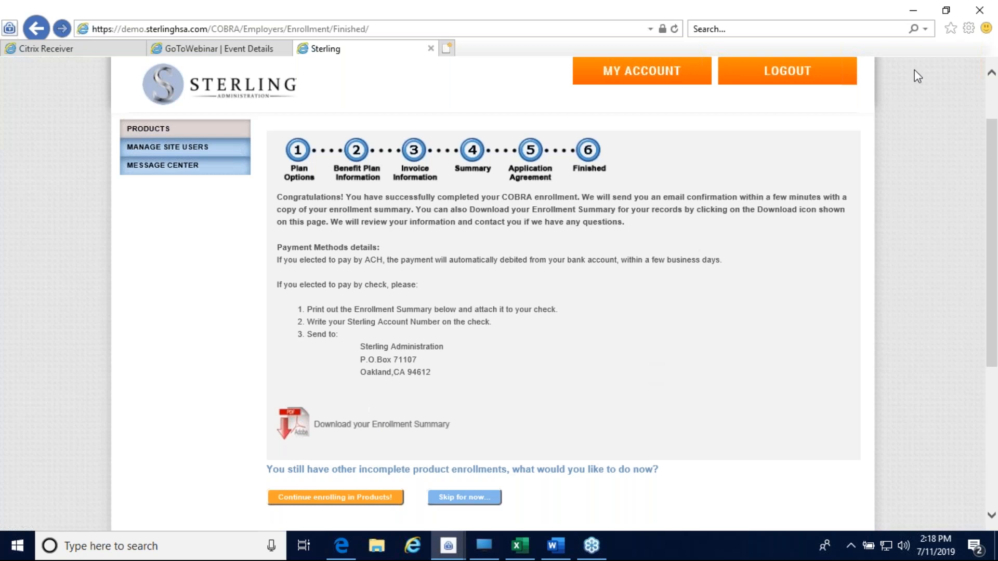